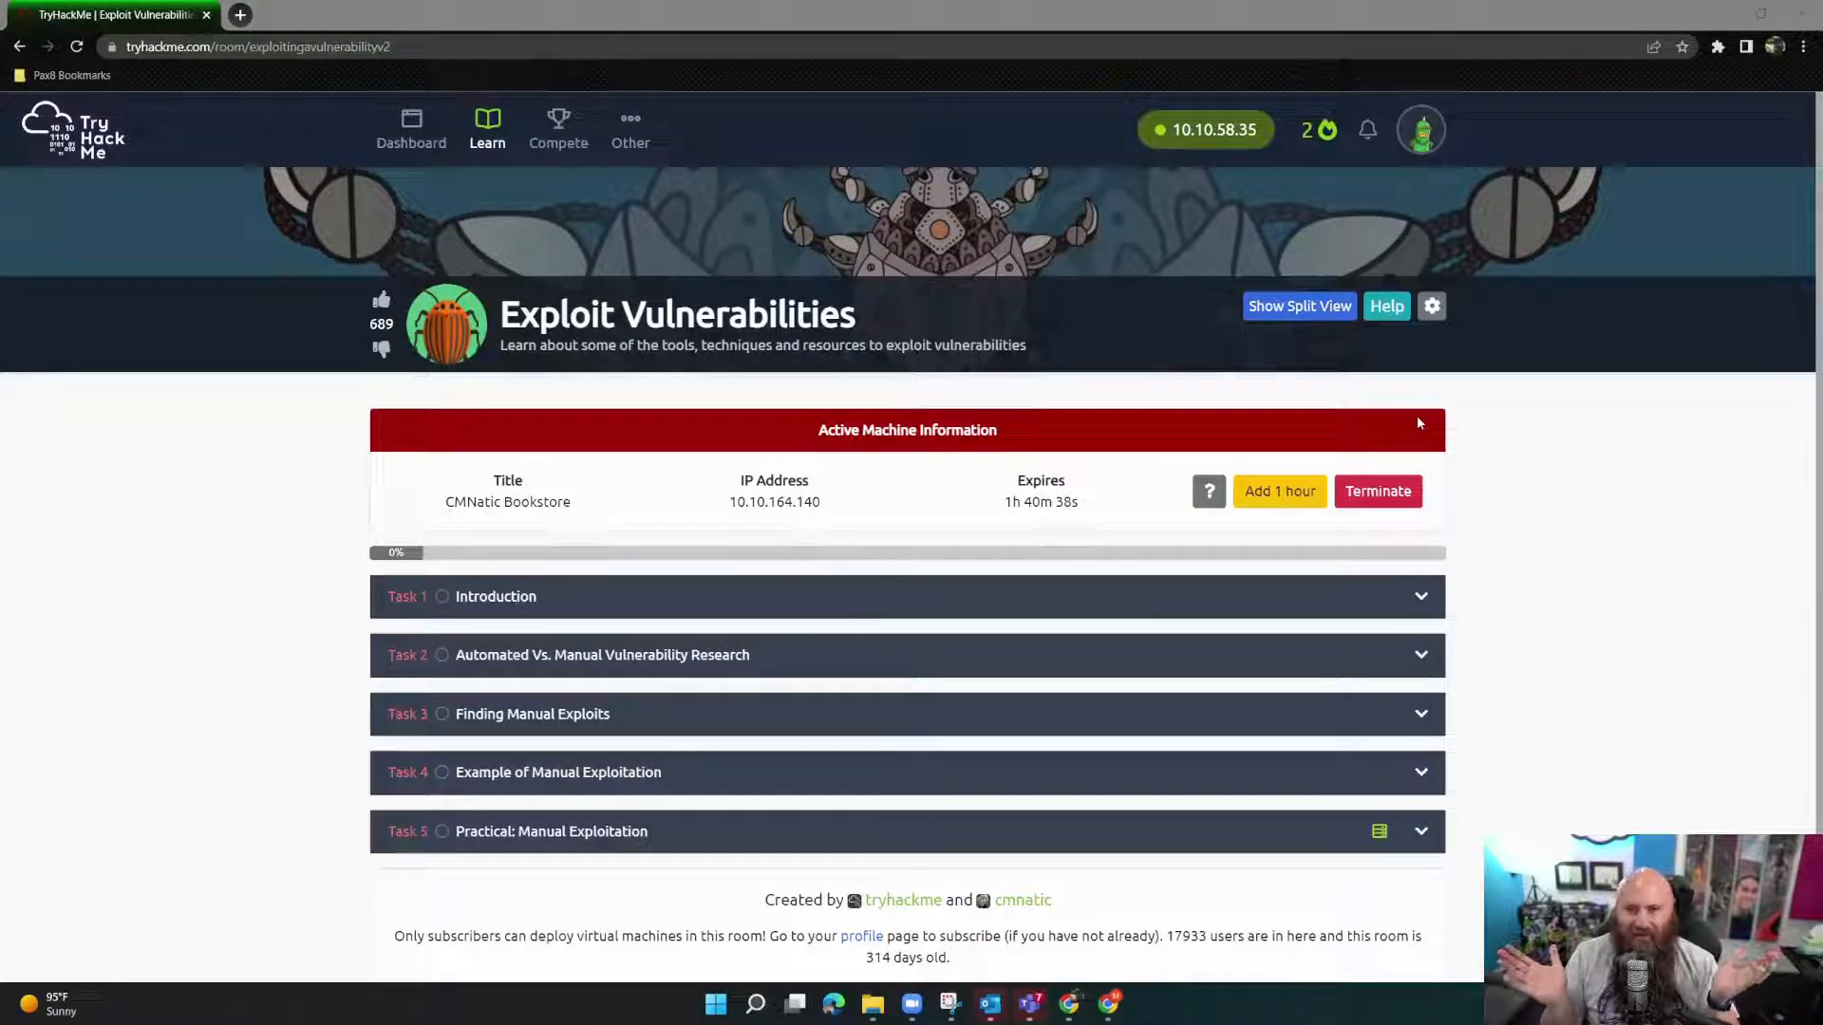
mouse_move(1560, 158)
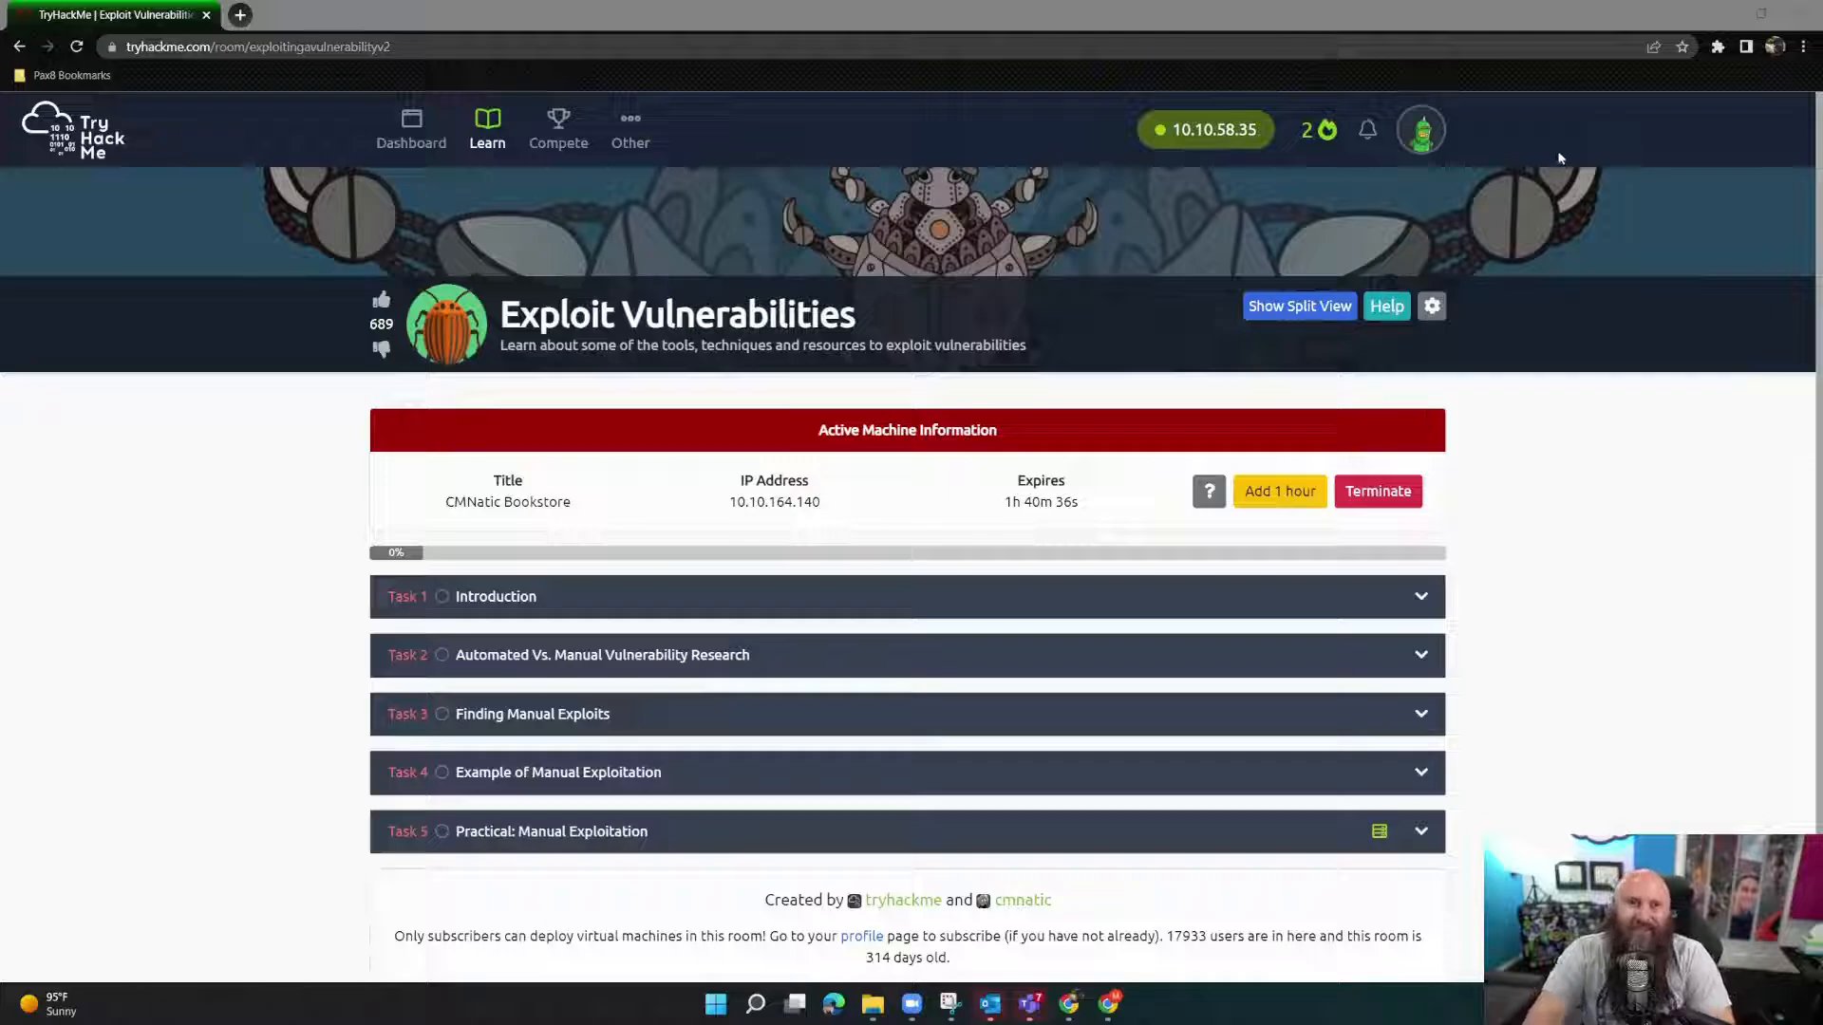
mouse_move(753, 399)
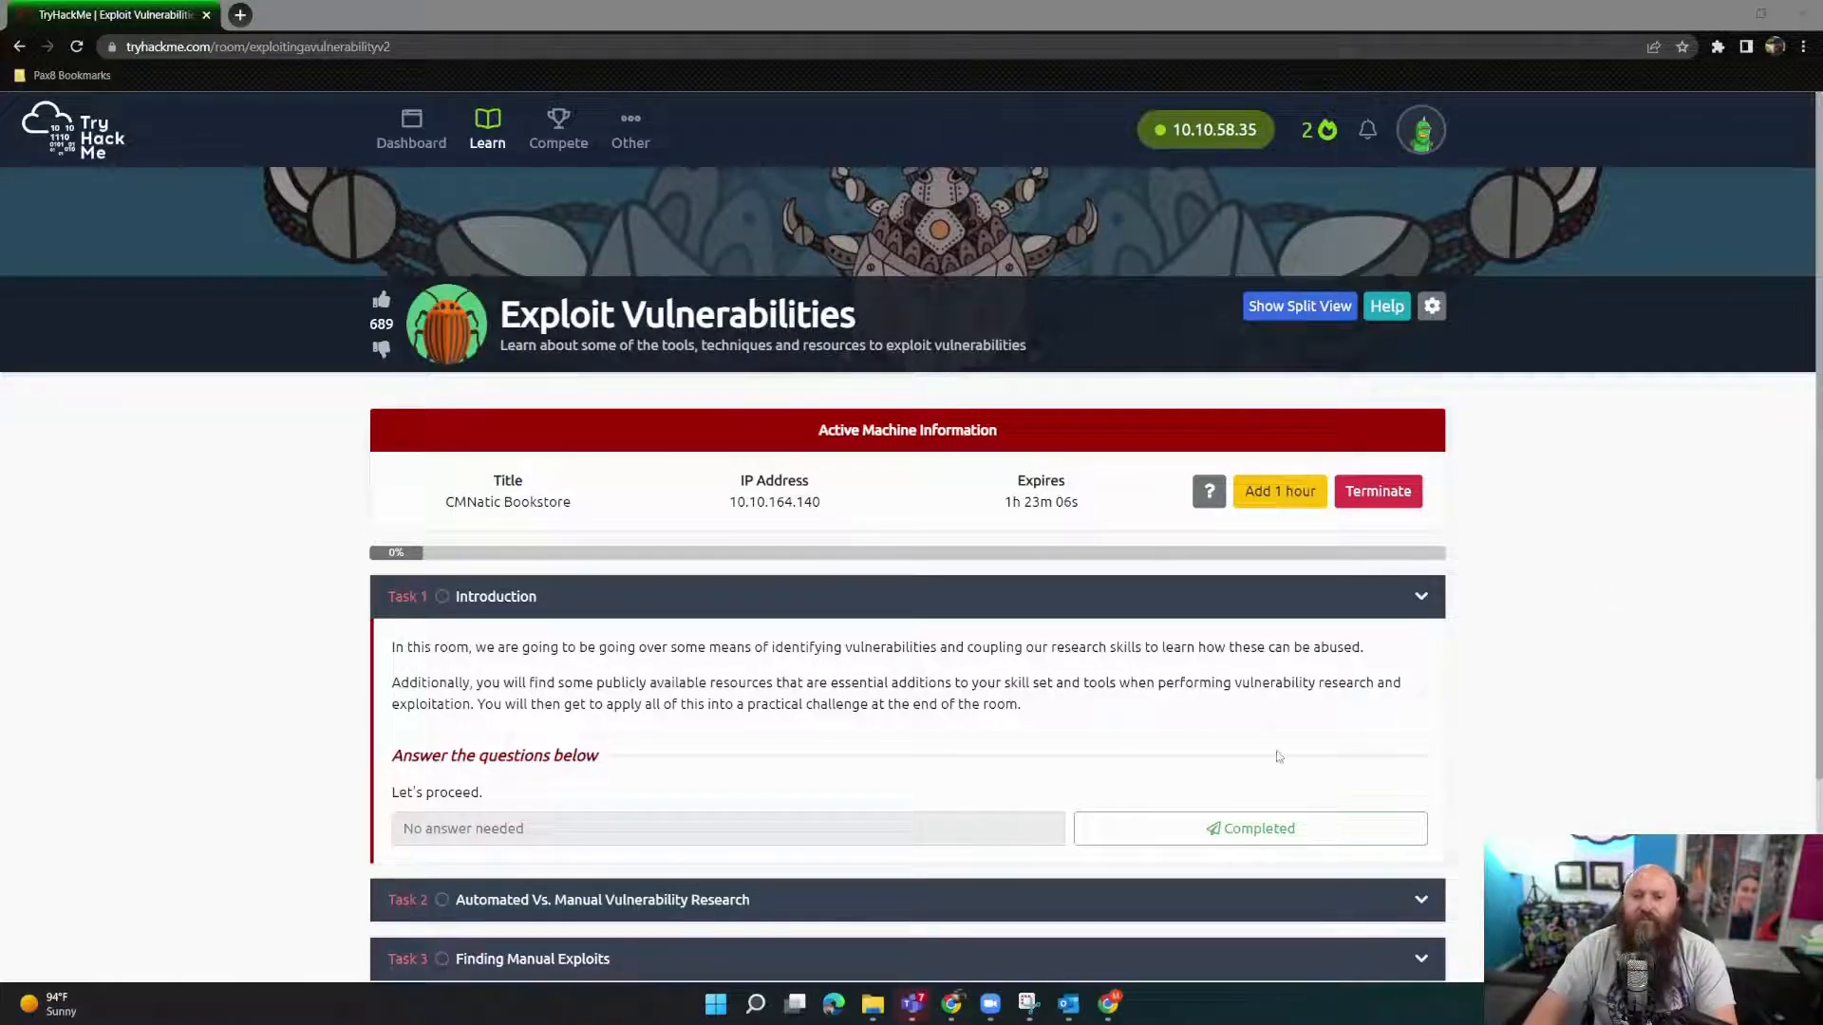
Step: Mark Task 1 completed and scroll to Task 2's automated scanner question
click(1249, 828)
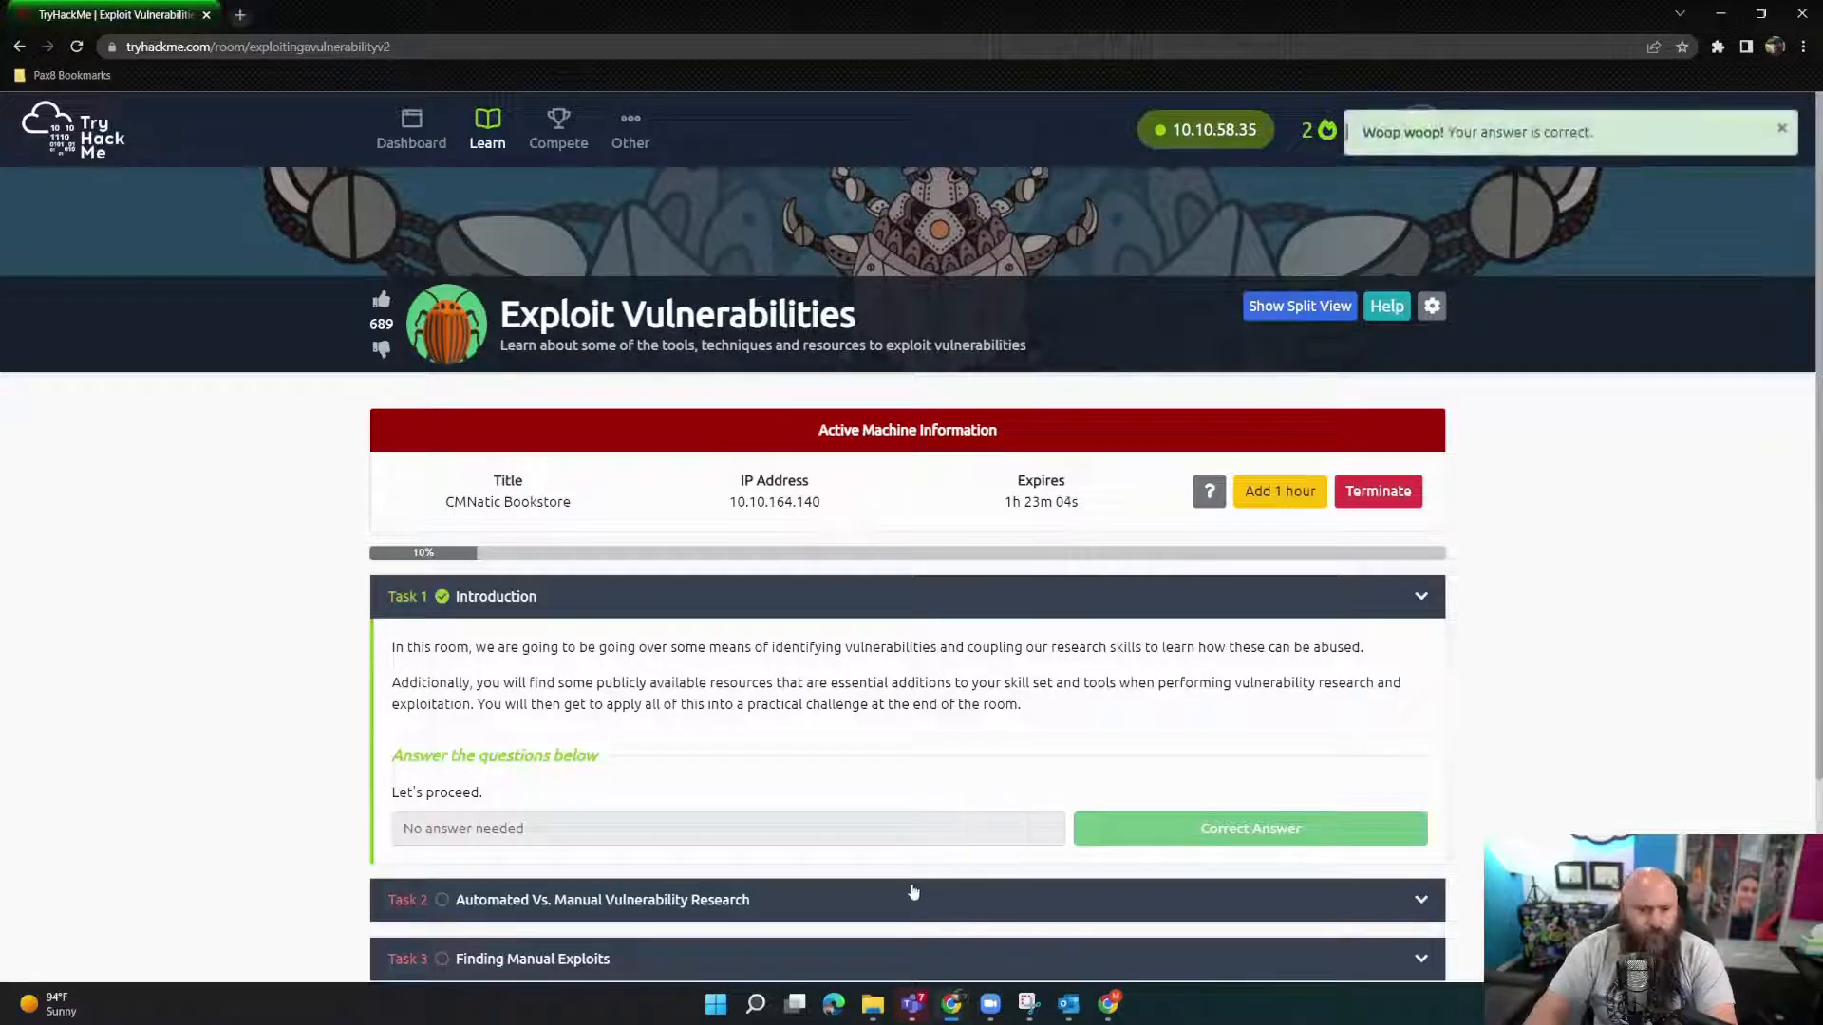
scroll(down, 3)
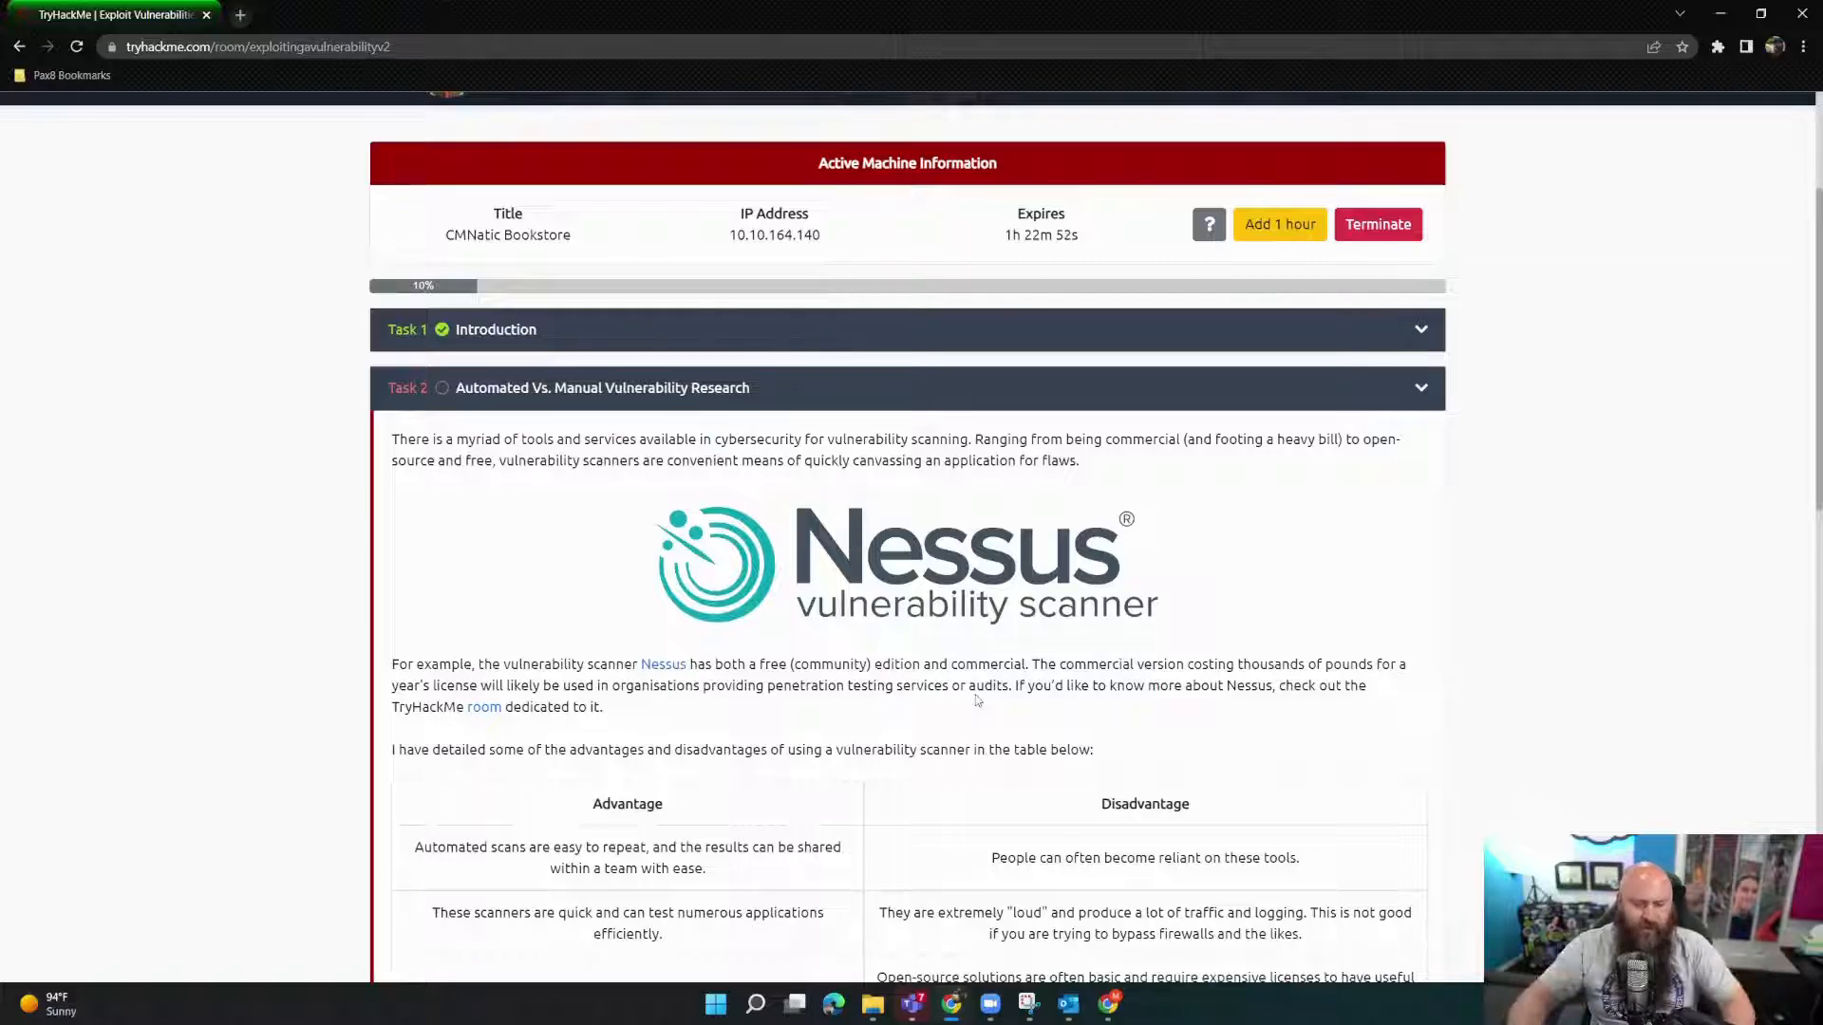
scroll(down, 3)
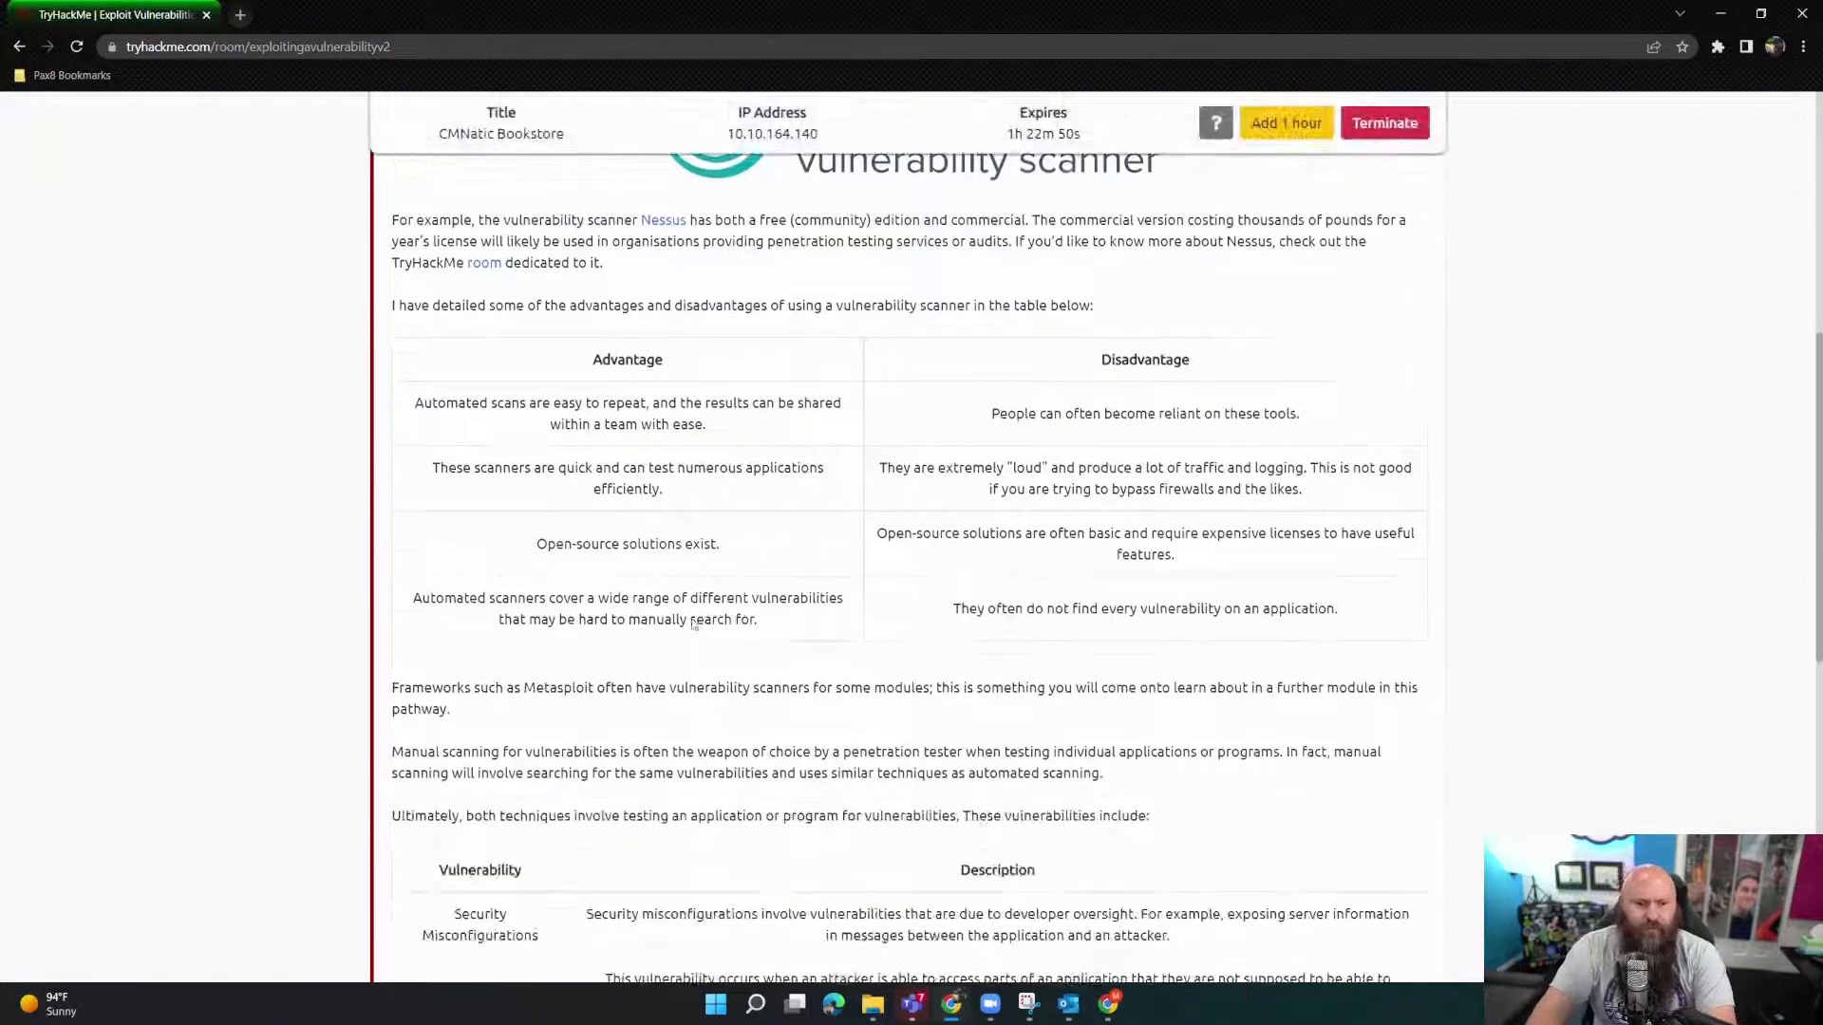
scroll(down, 3)
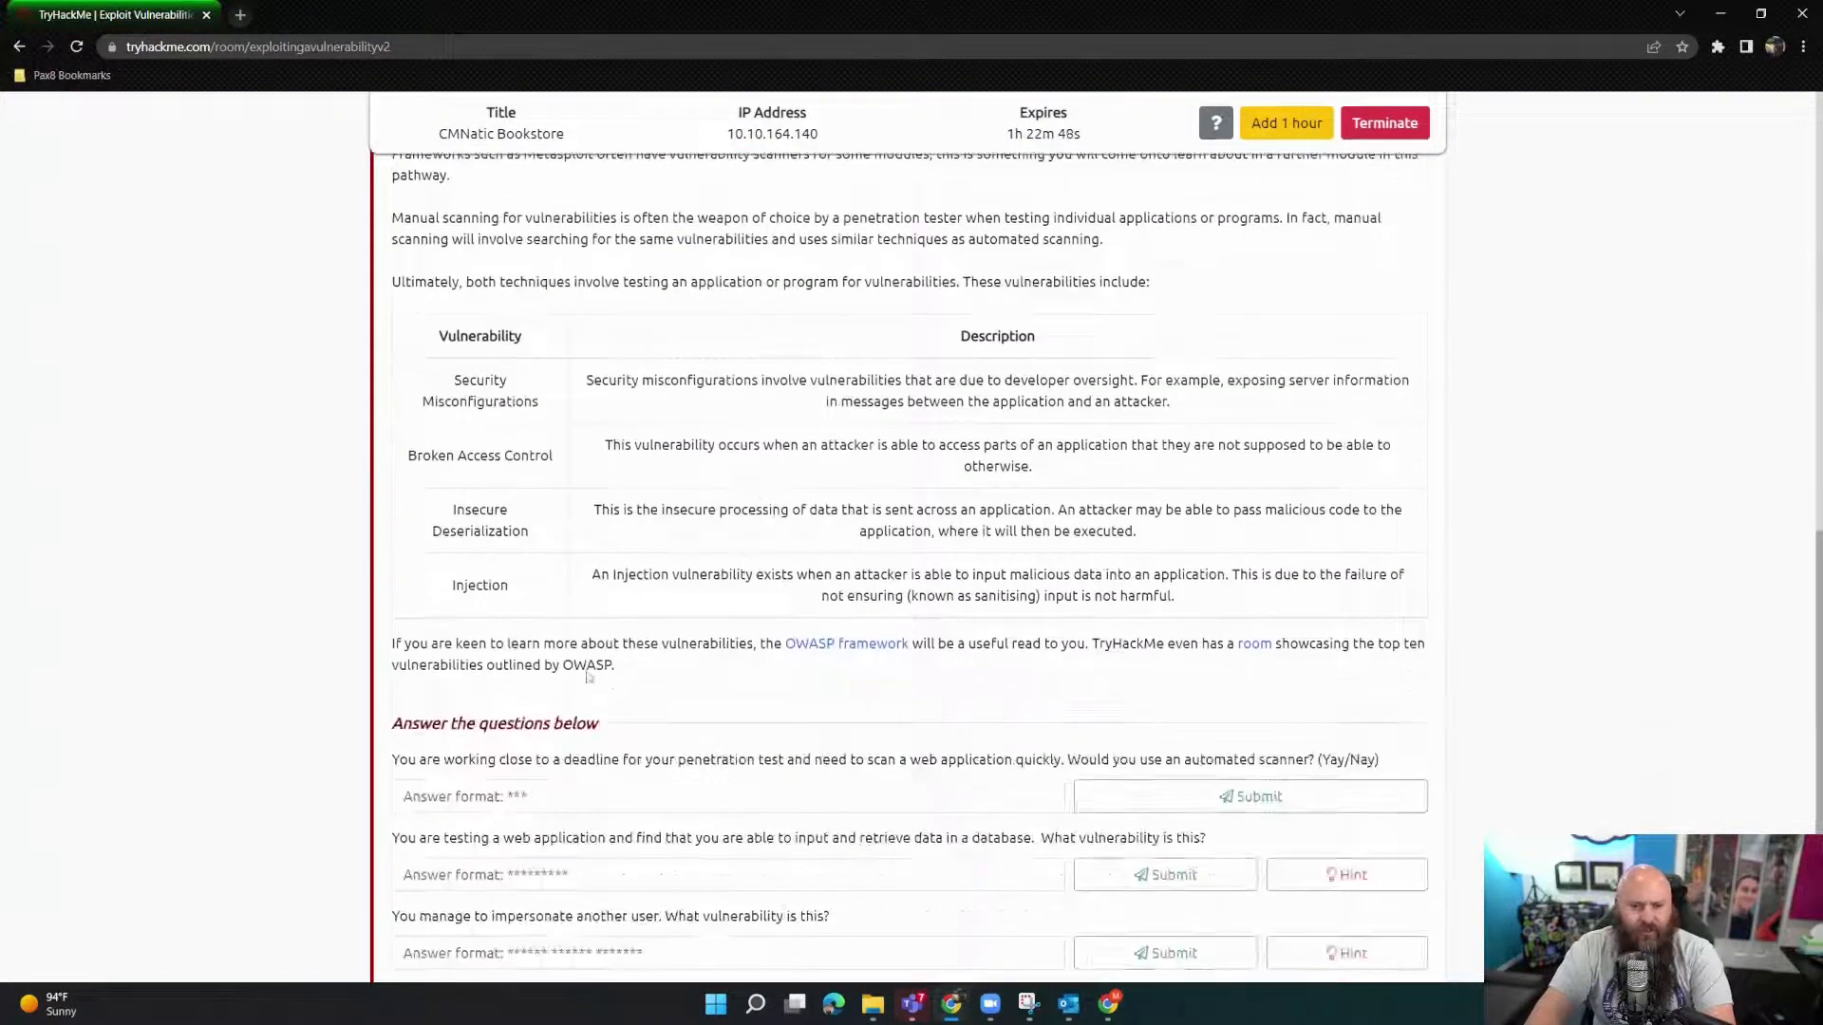
click(524, 797)
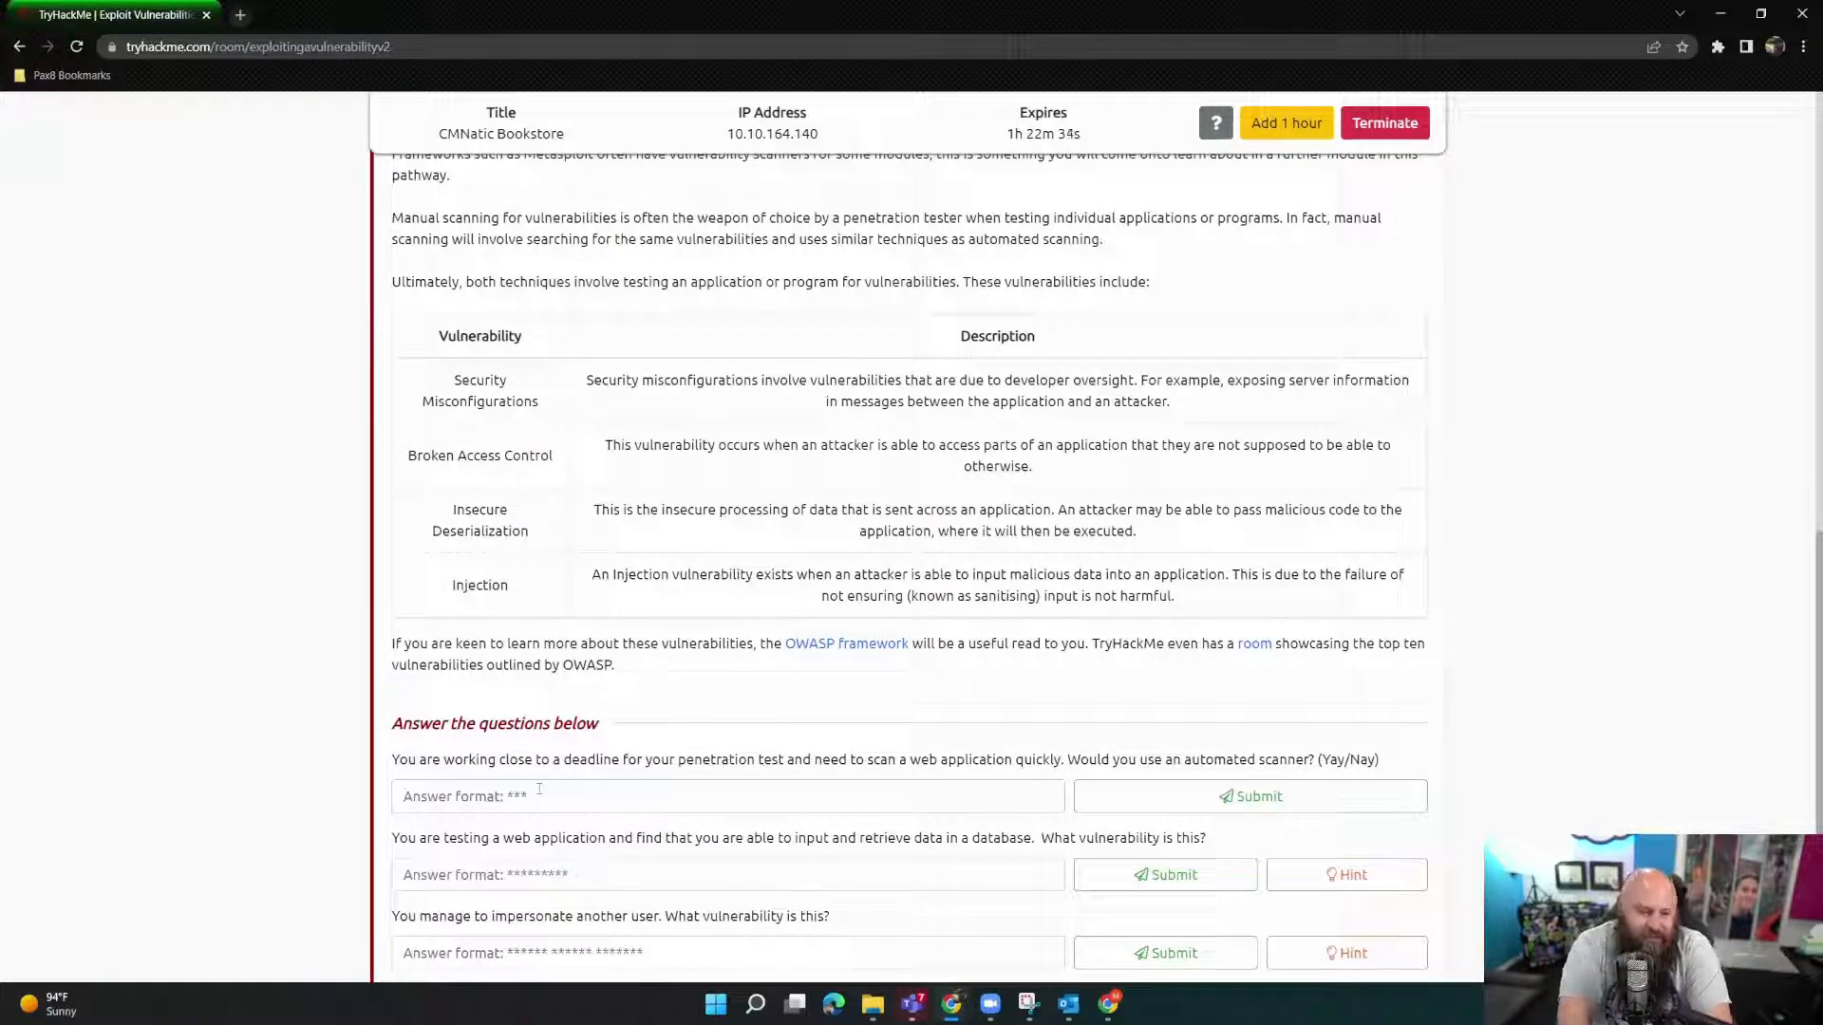
Step: Answer the automated scanner question with 'Yay'
text(Yay)
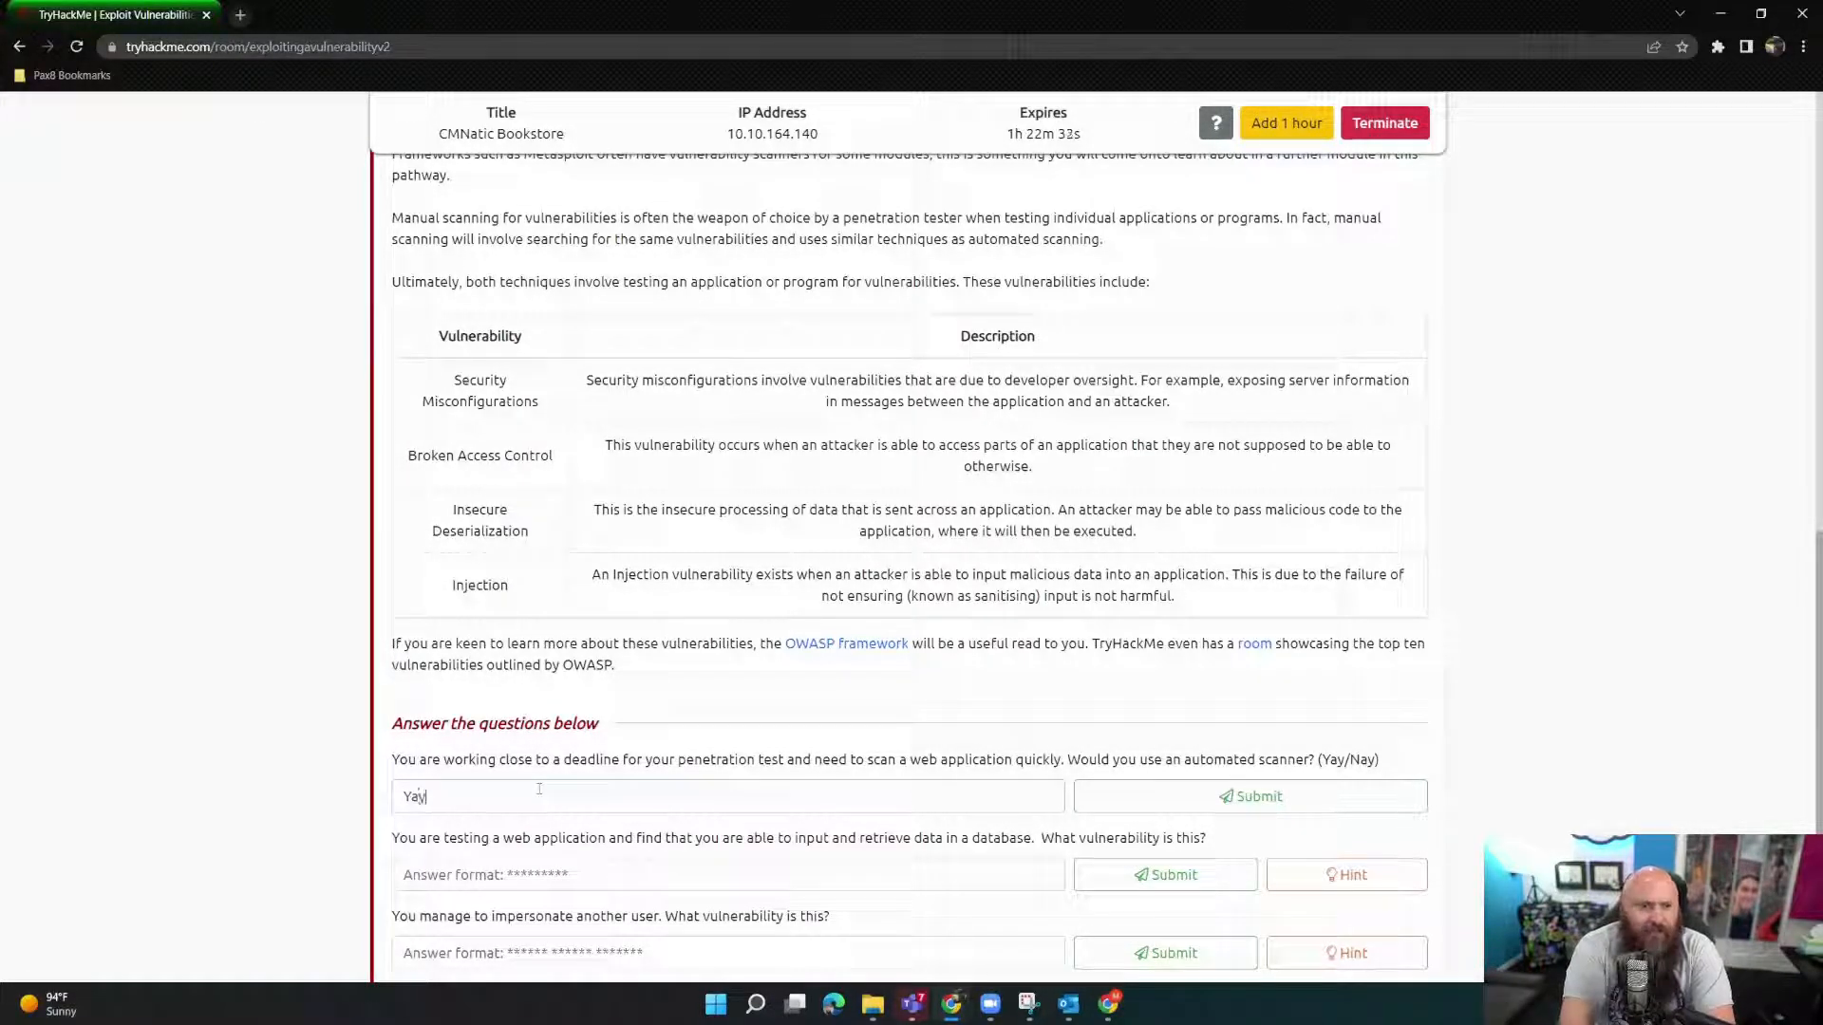
click(1249, 796)
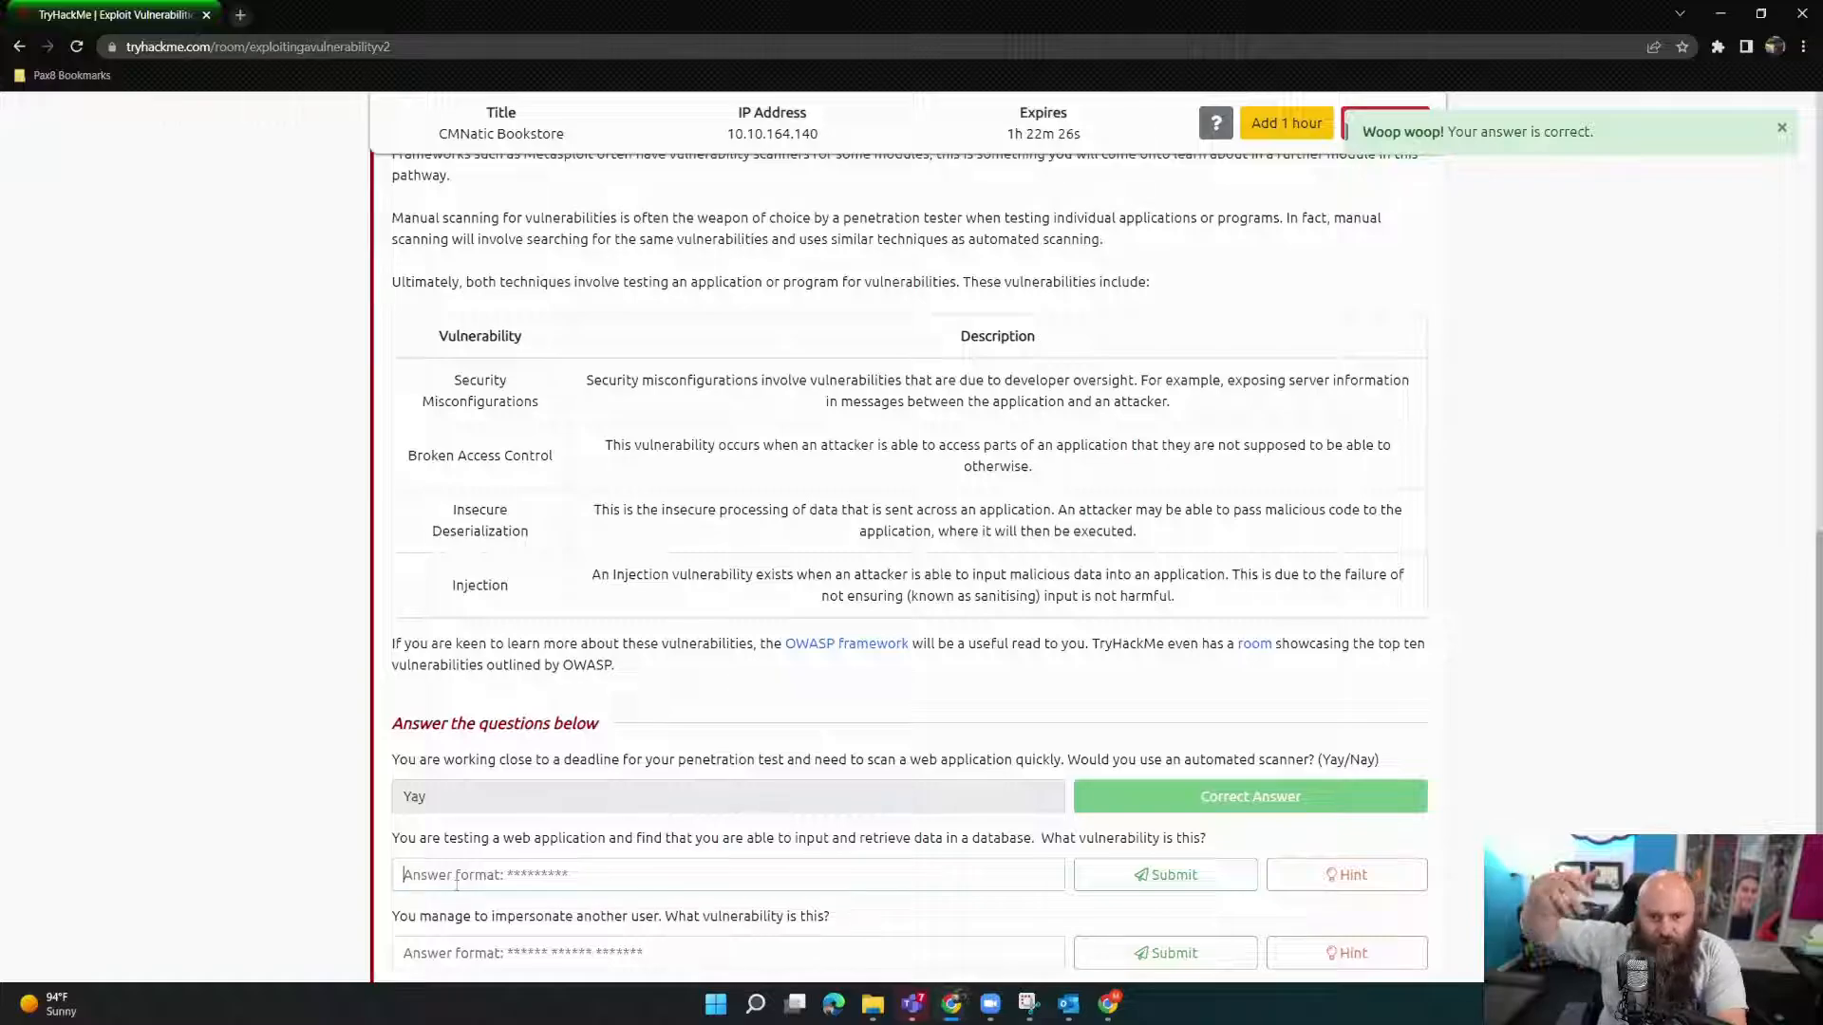
click(1781, 126)
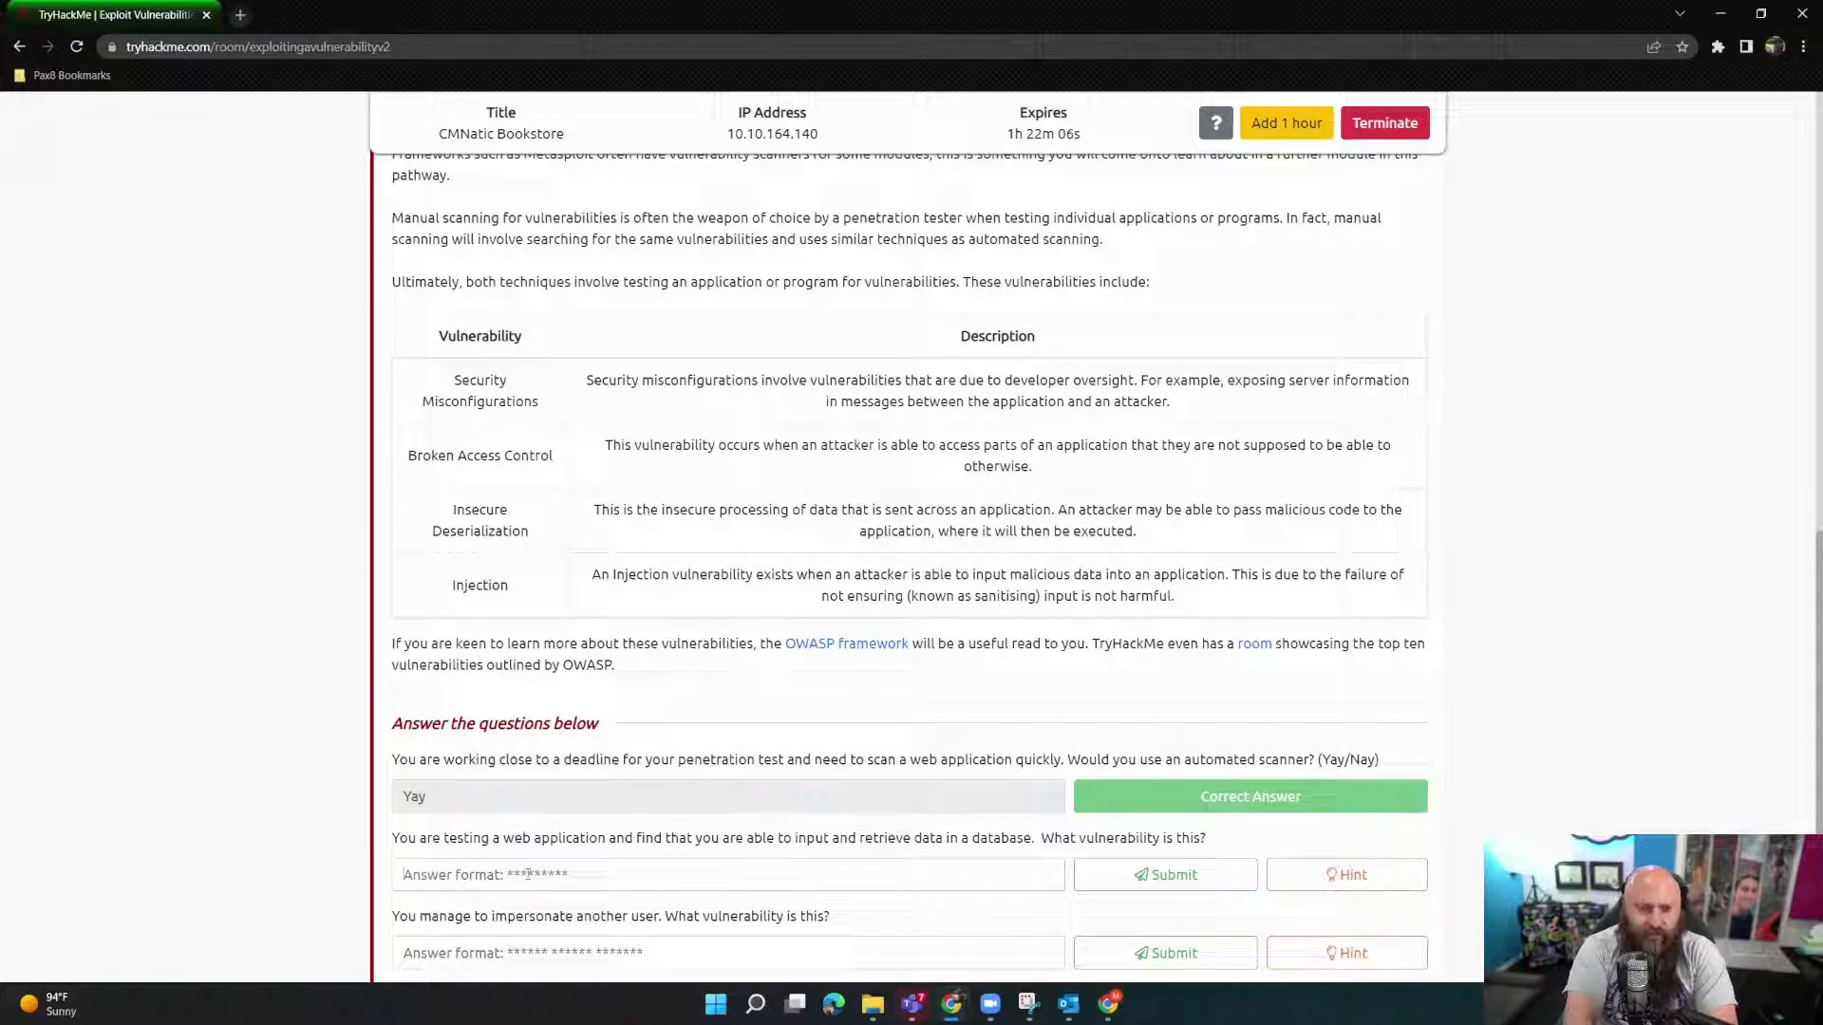
Step: Submit 'Injection' and 'Broken Access Control' for the remaining two questions
text(Injection)
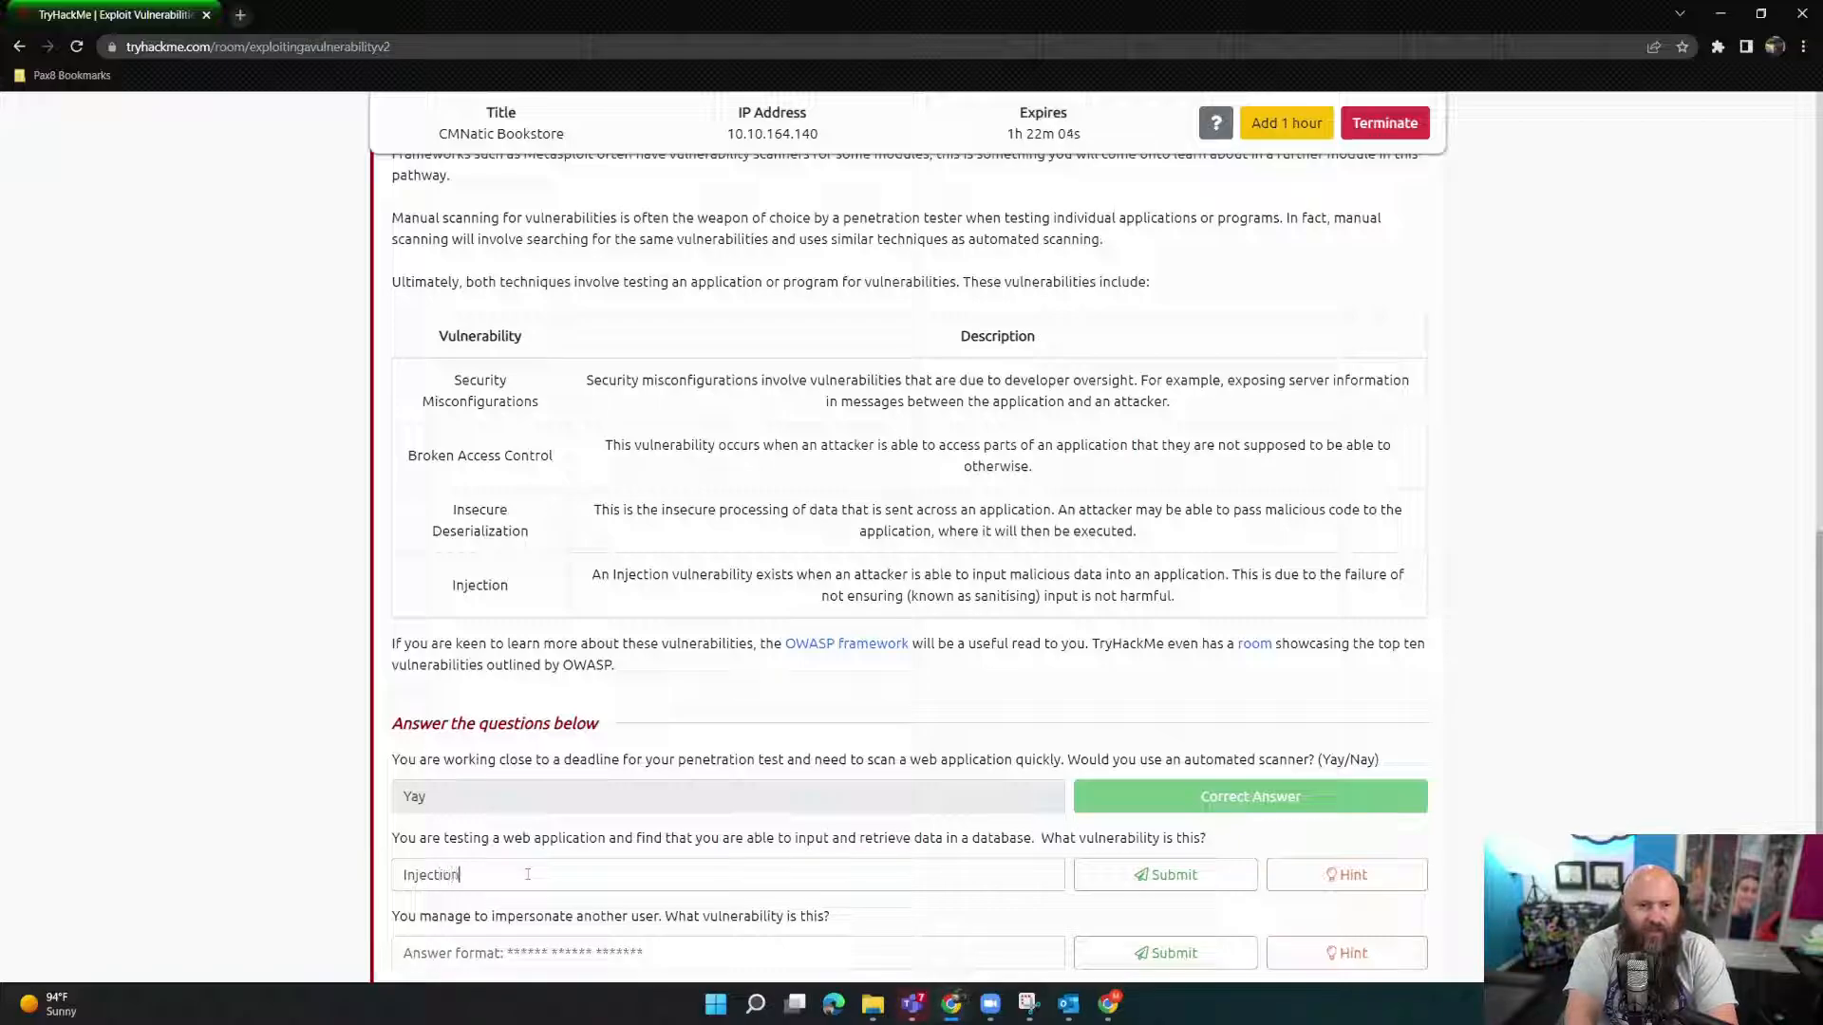
click(1164, 874)
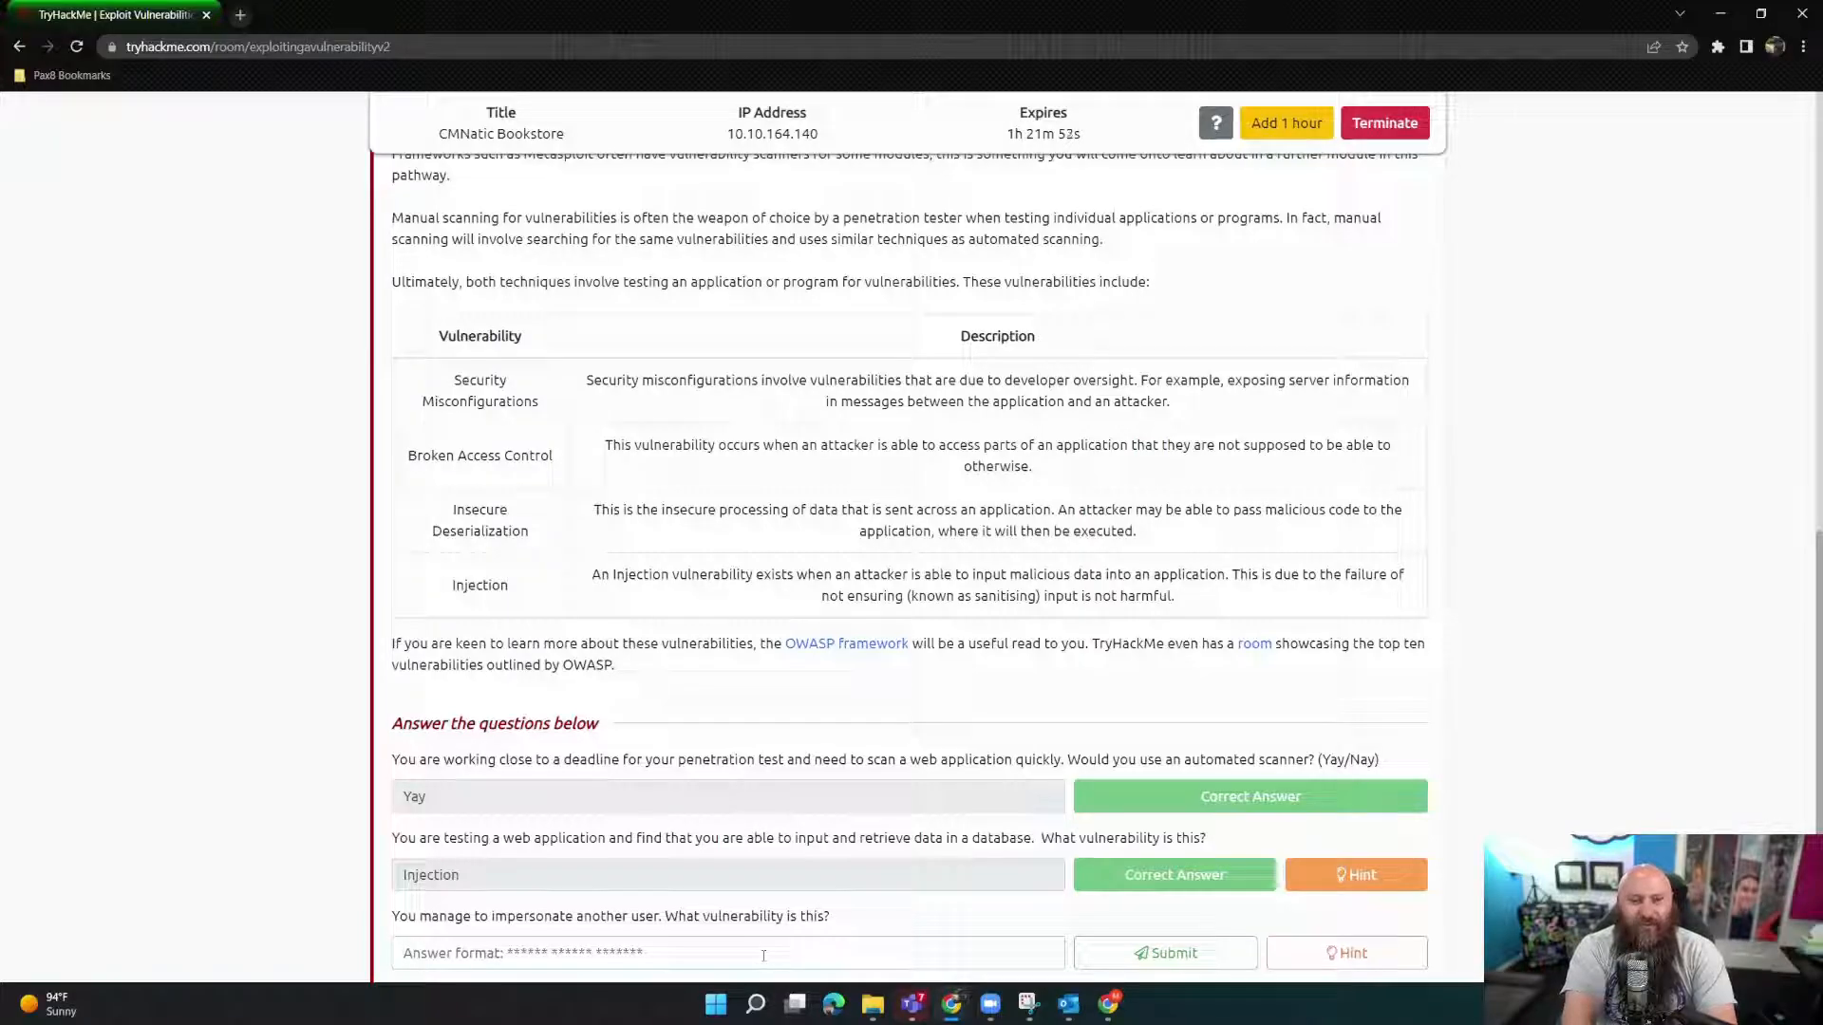
text(Broken A)
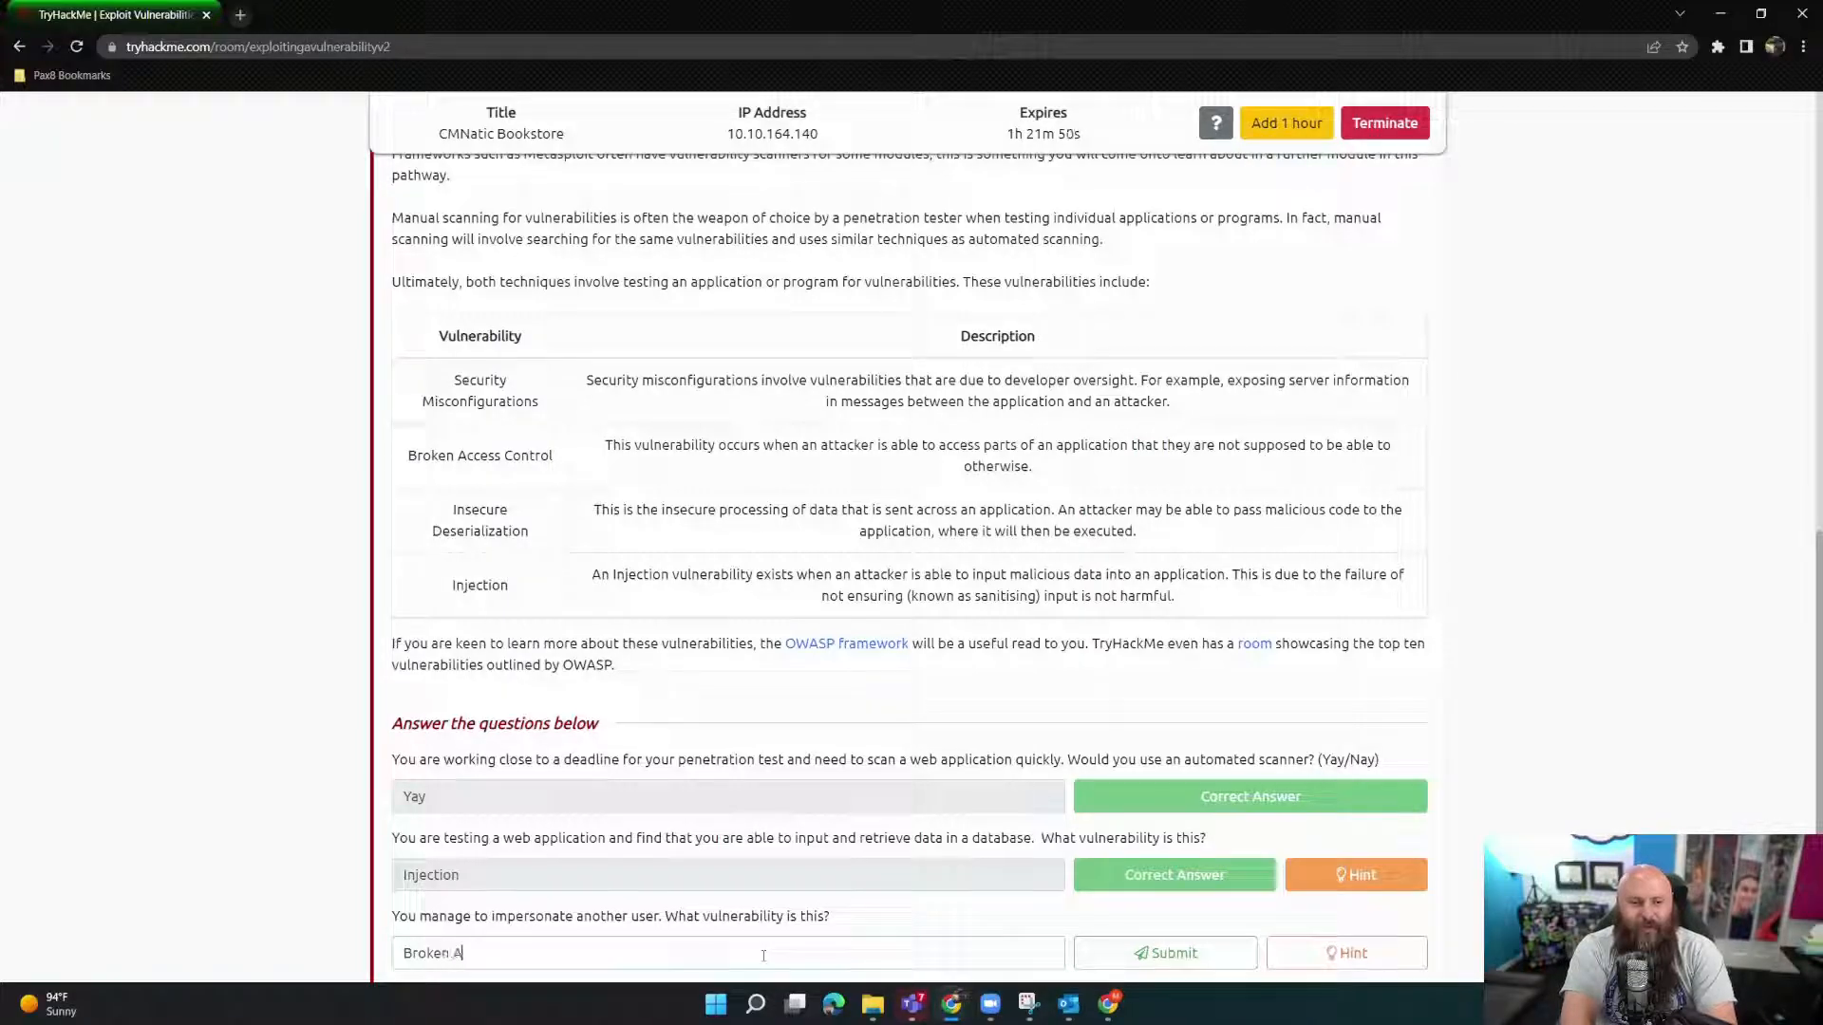
text(ccess Control)
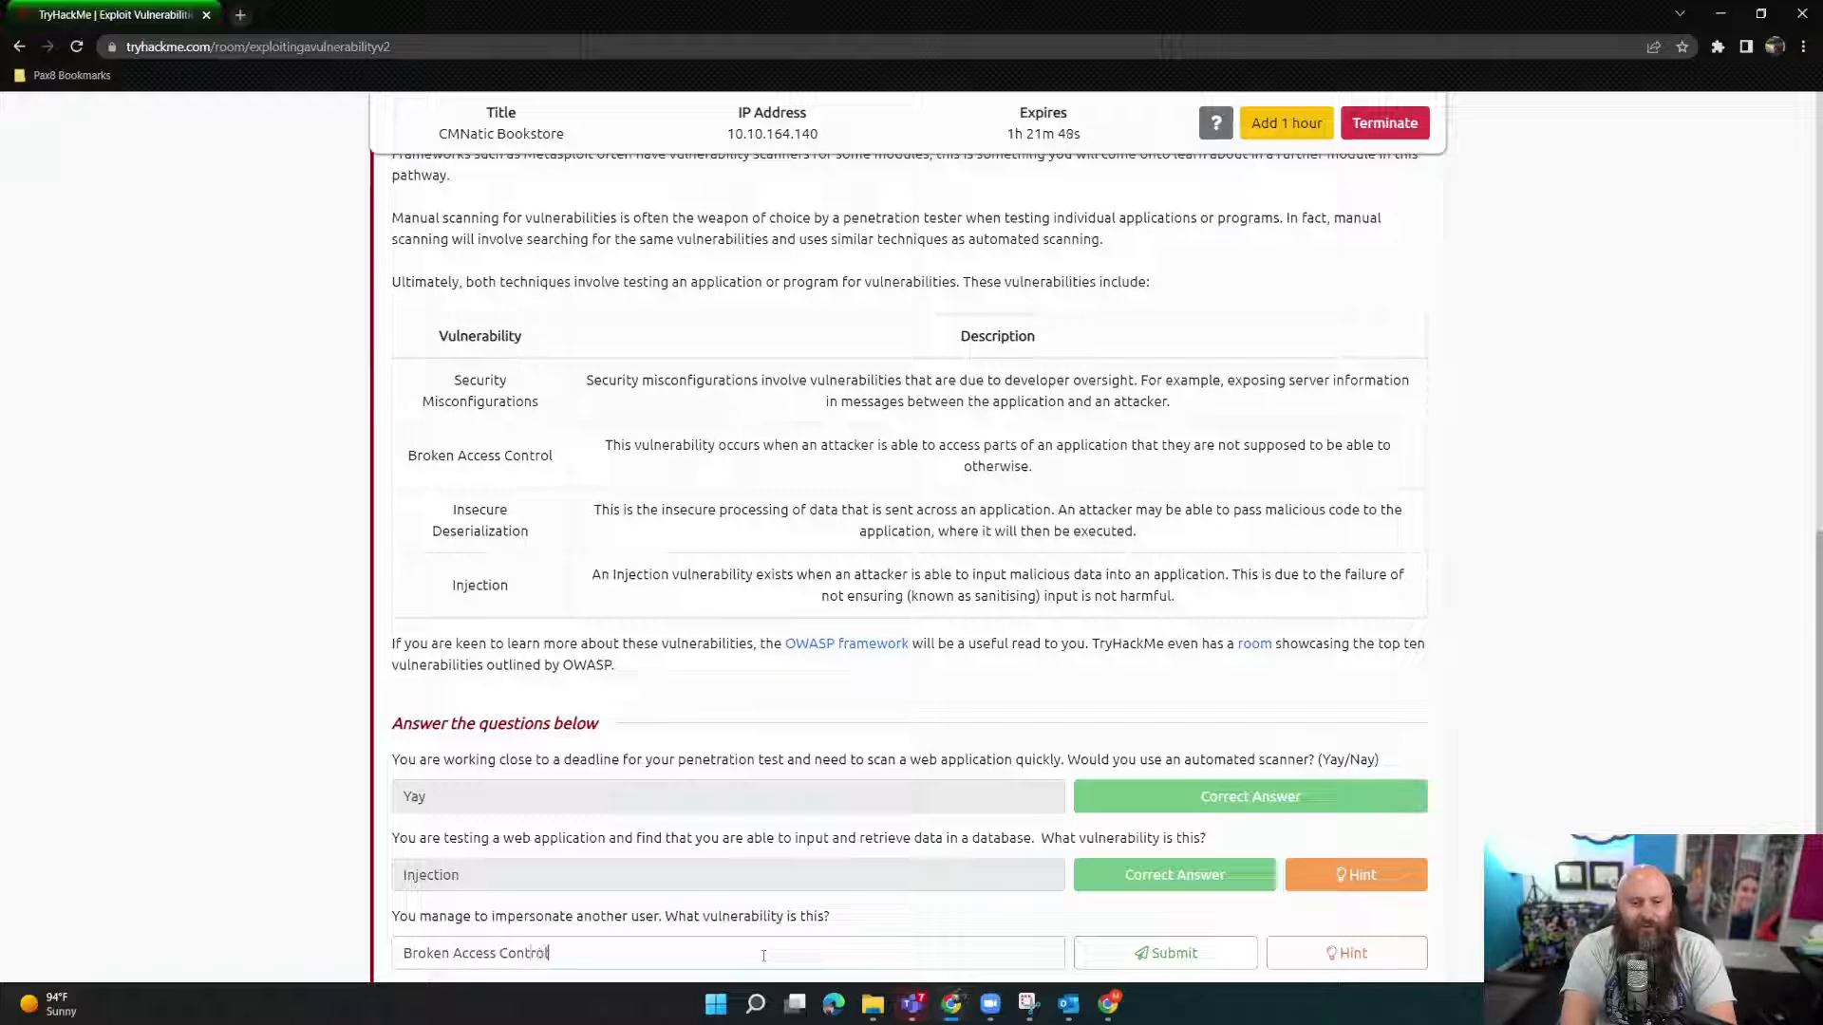
click(1166, 952)
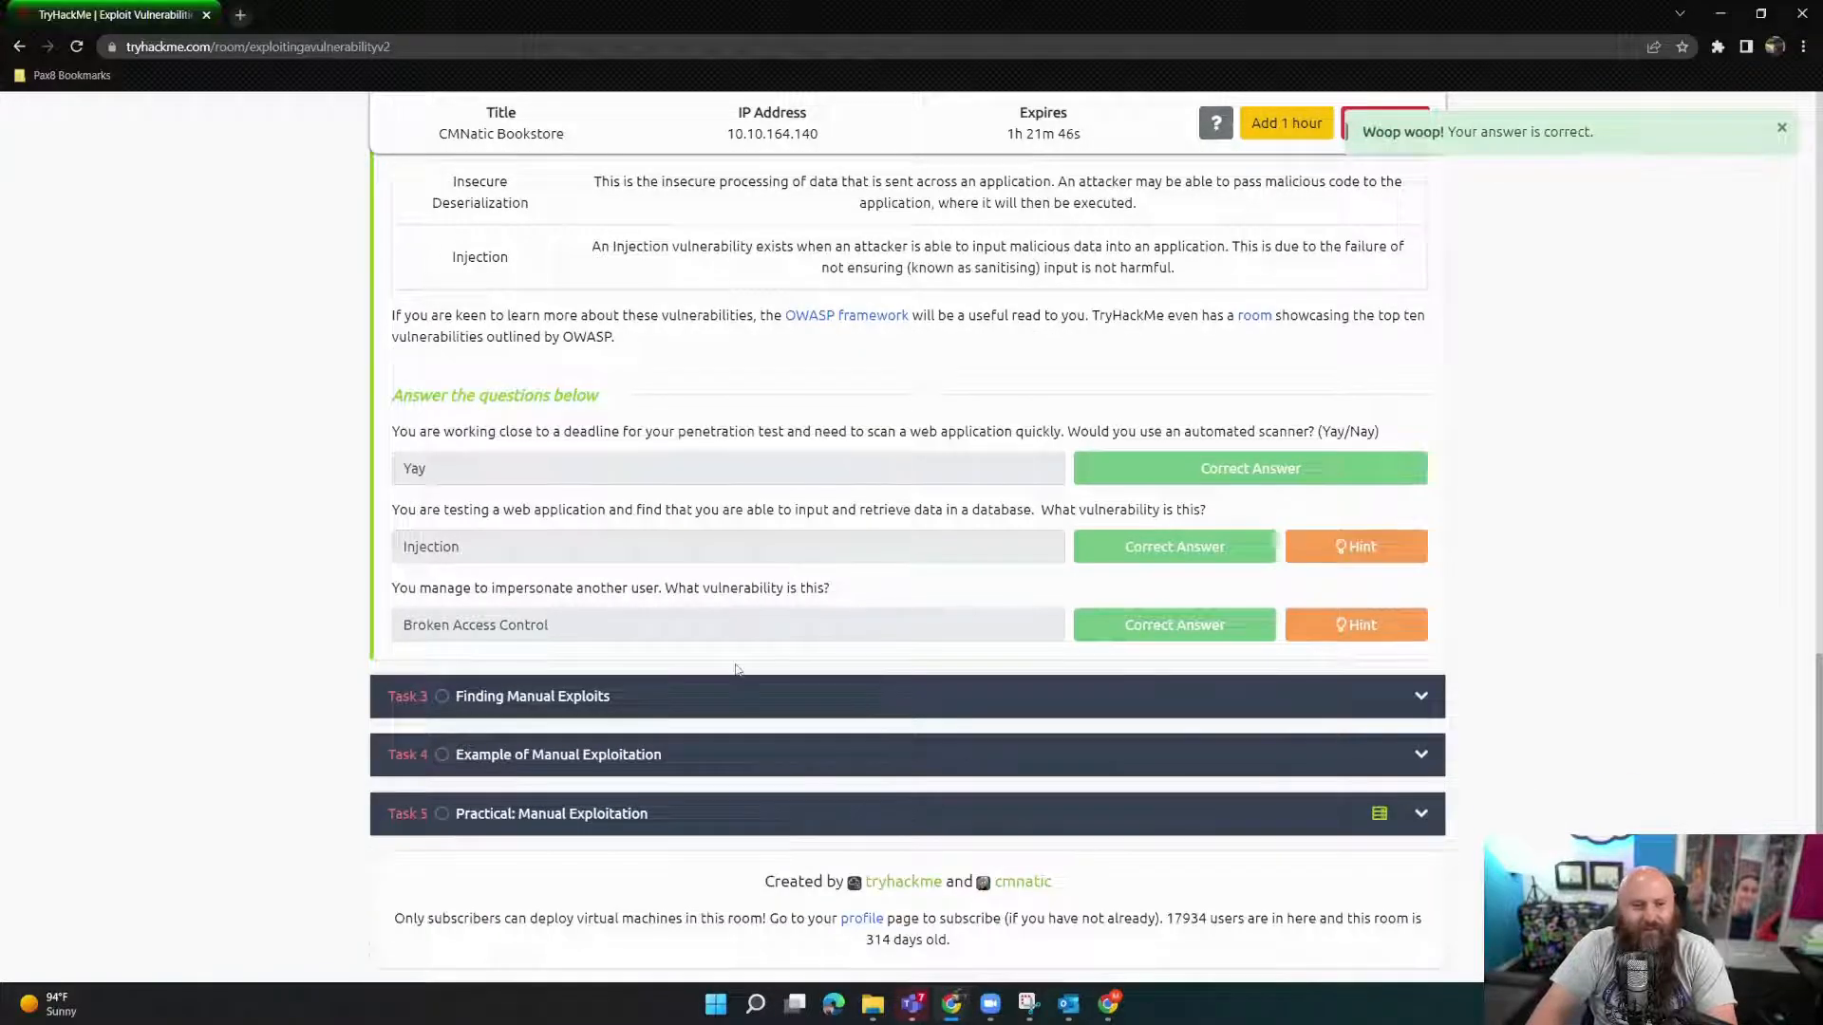
scroll(down, 3)
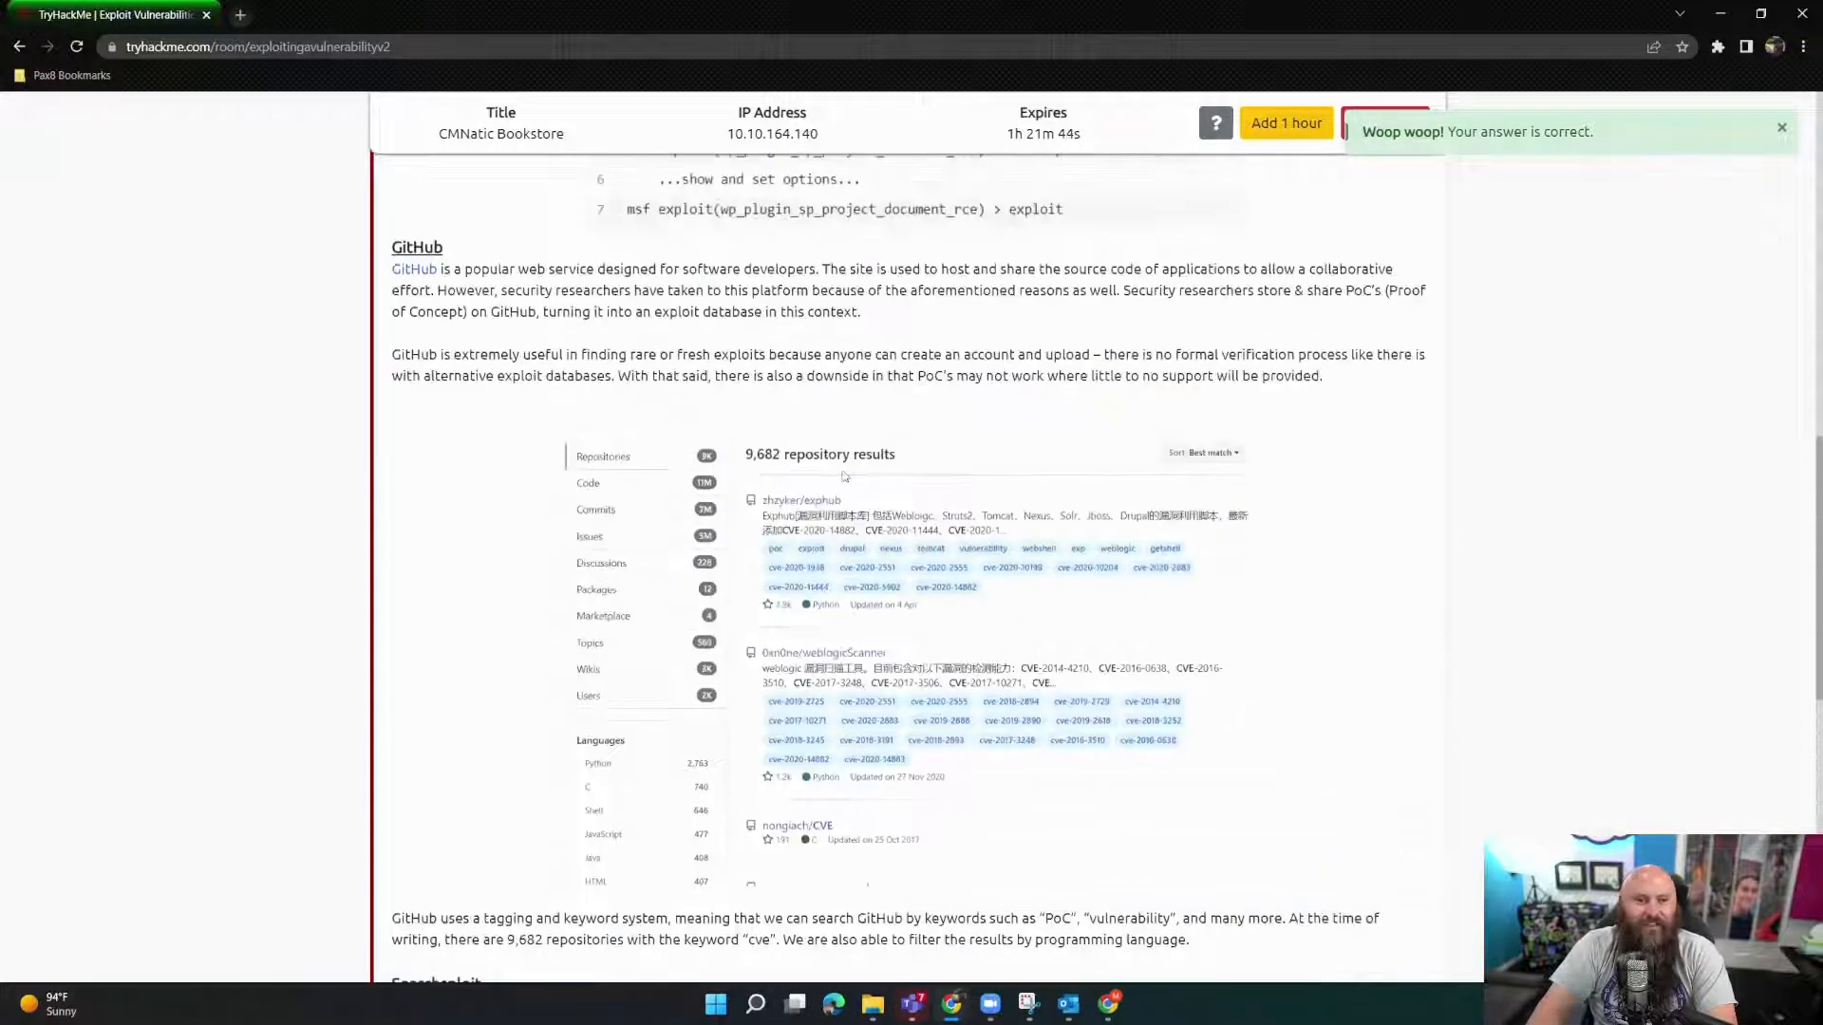
scroll(up, 3)
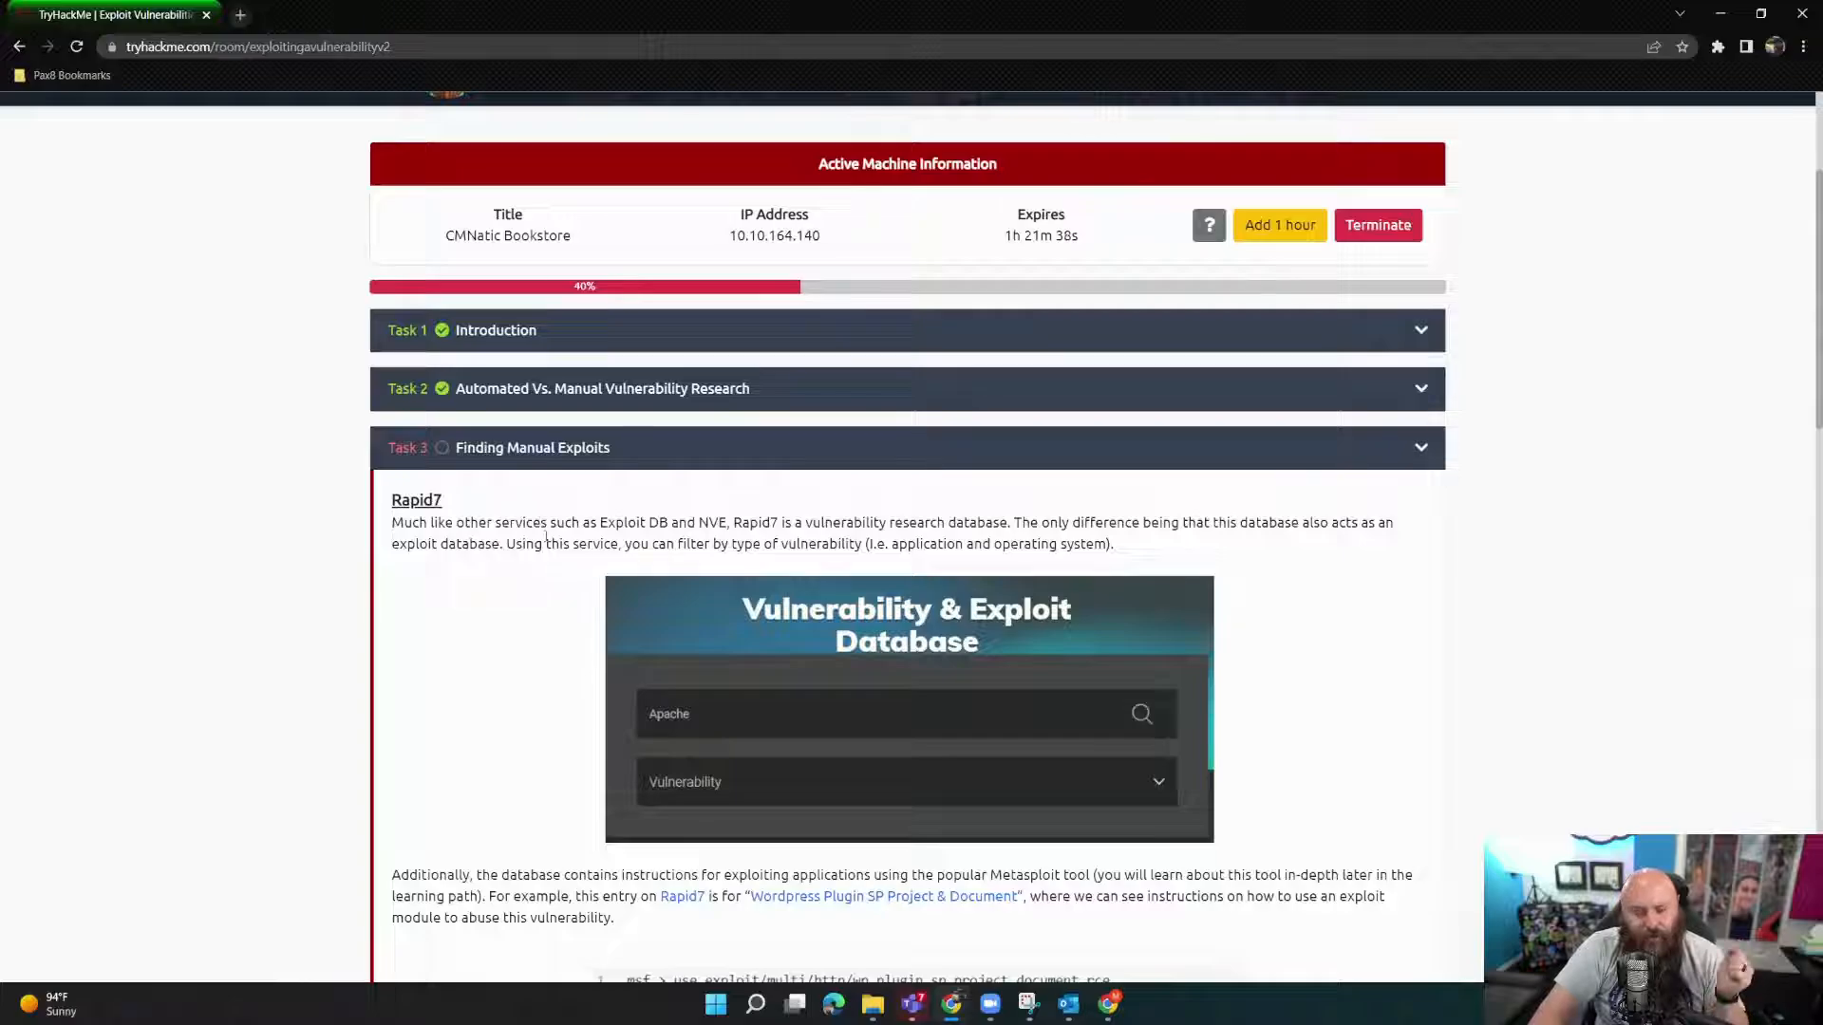
scroll(up, 3)
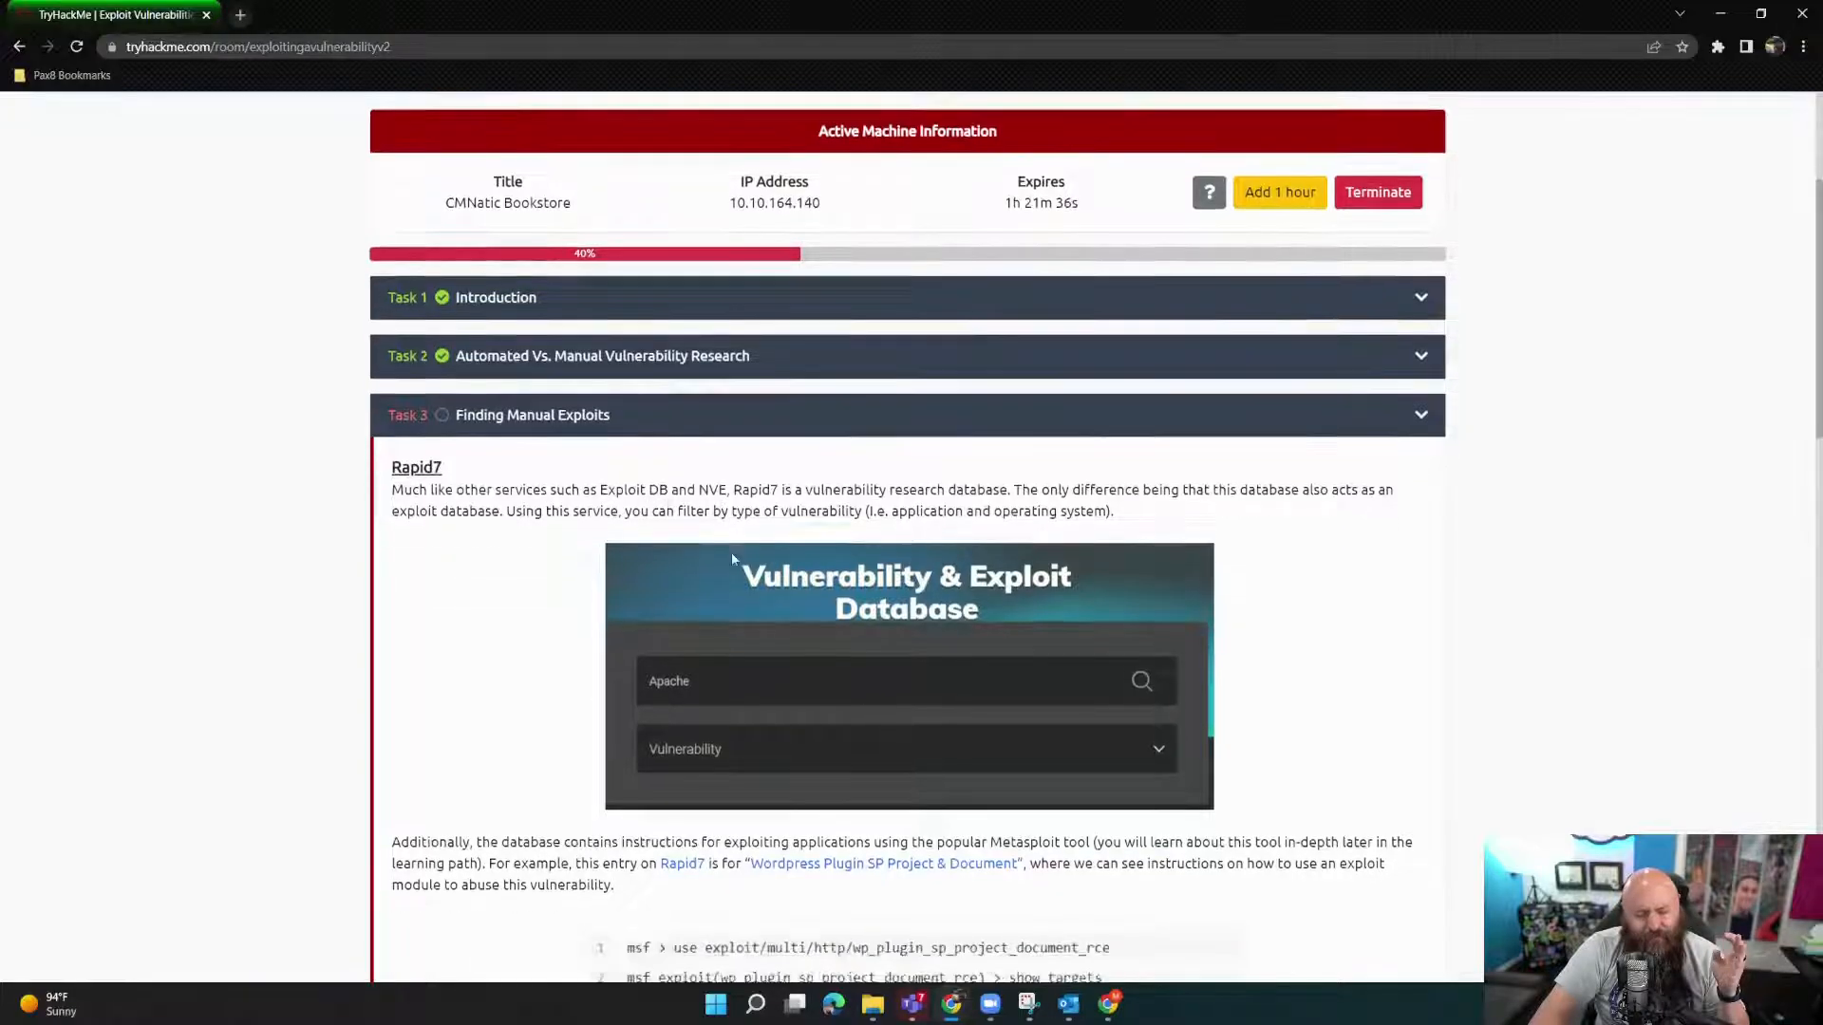
scroll(down, 3)
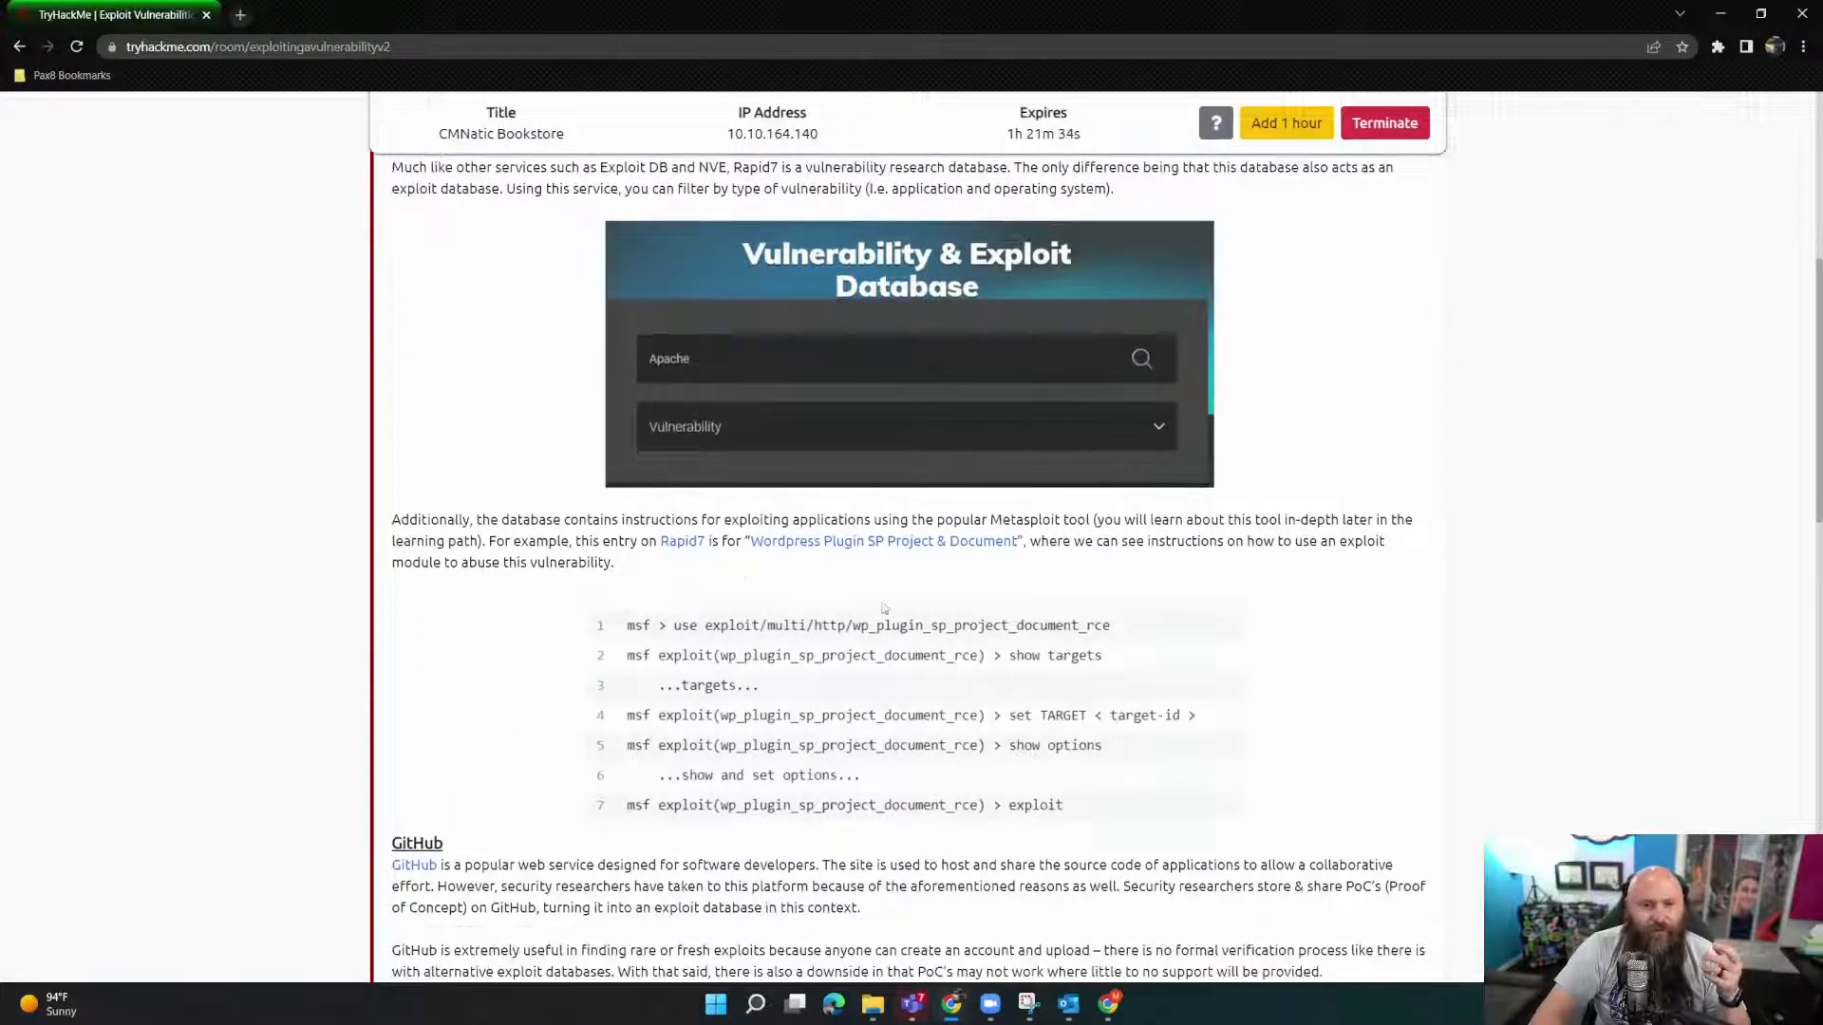
scroll(down, 3)
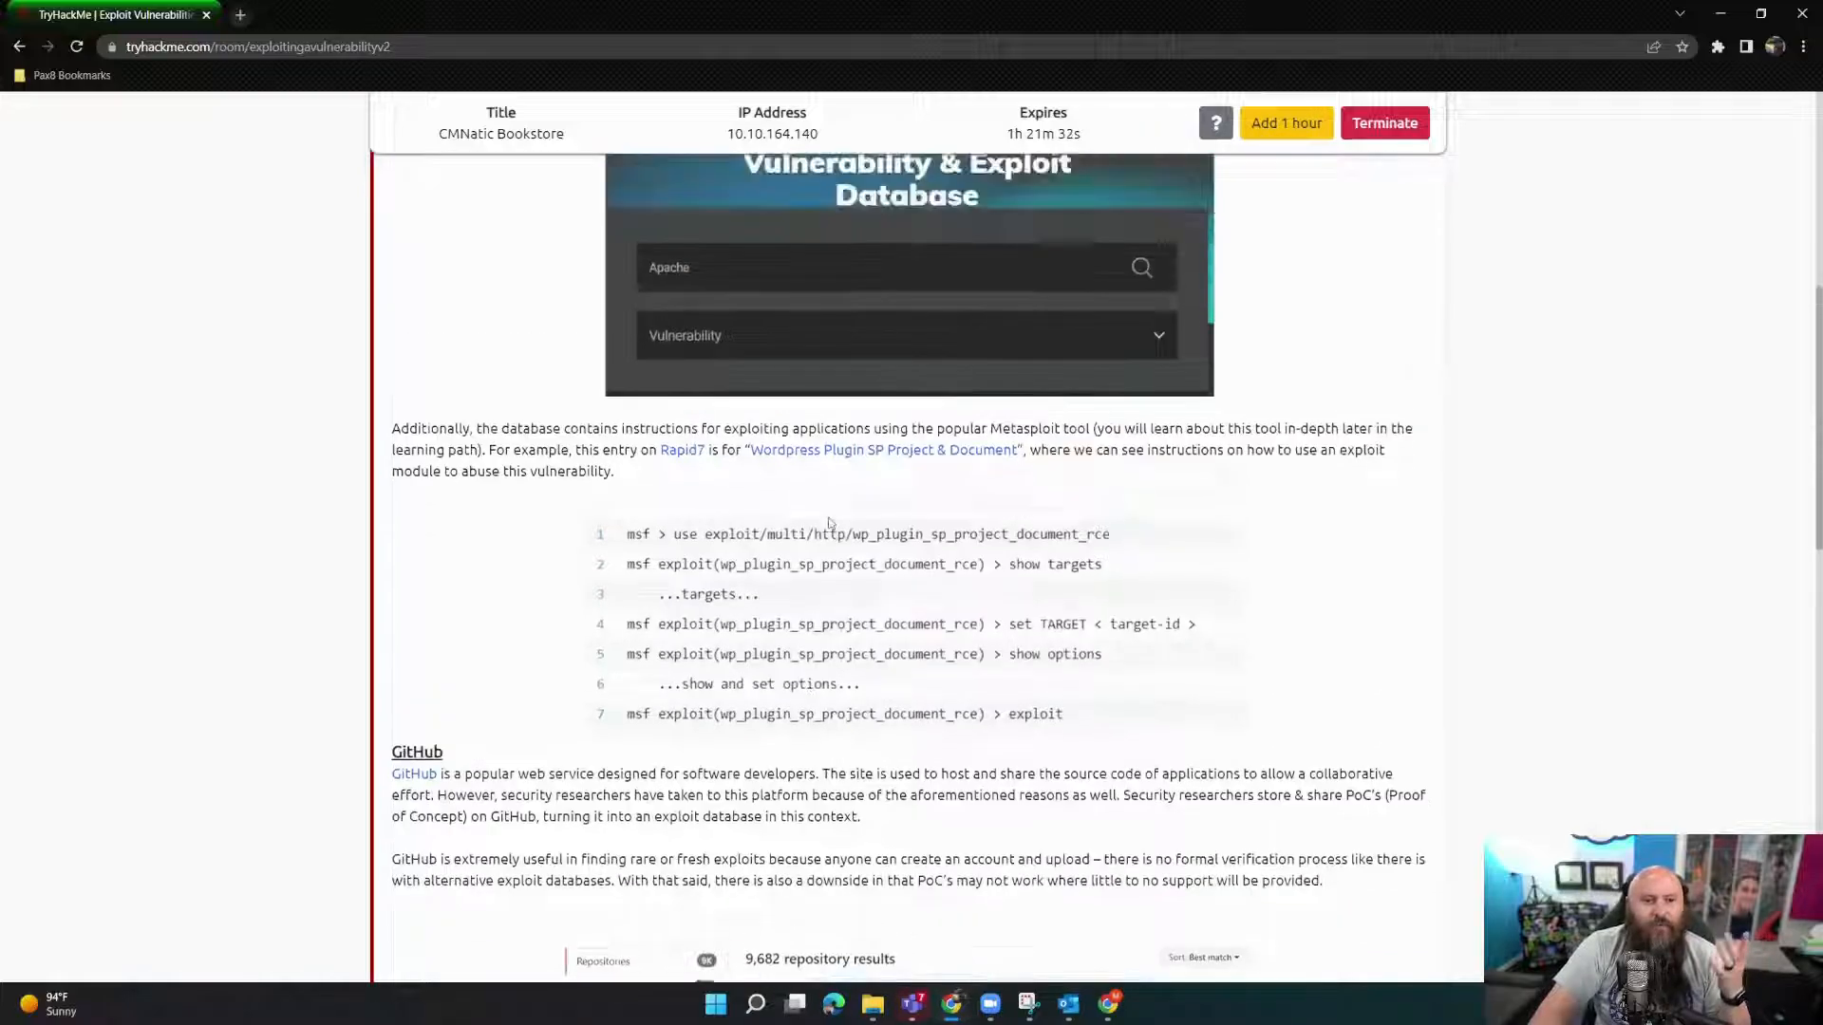
scroll(up, 3)
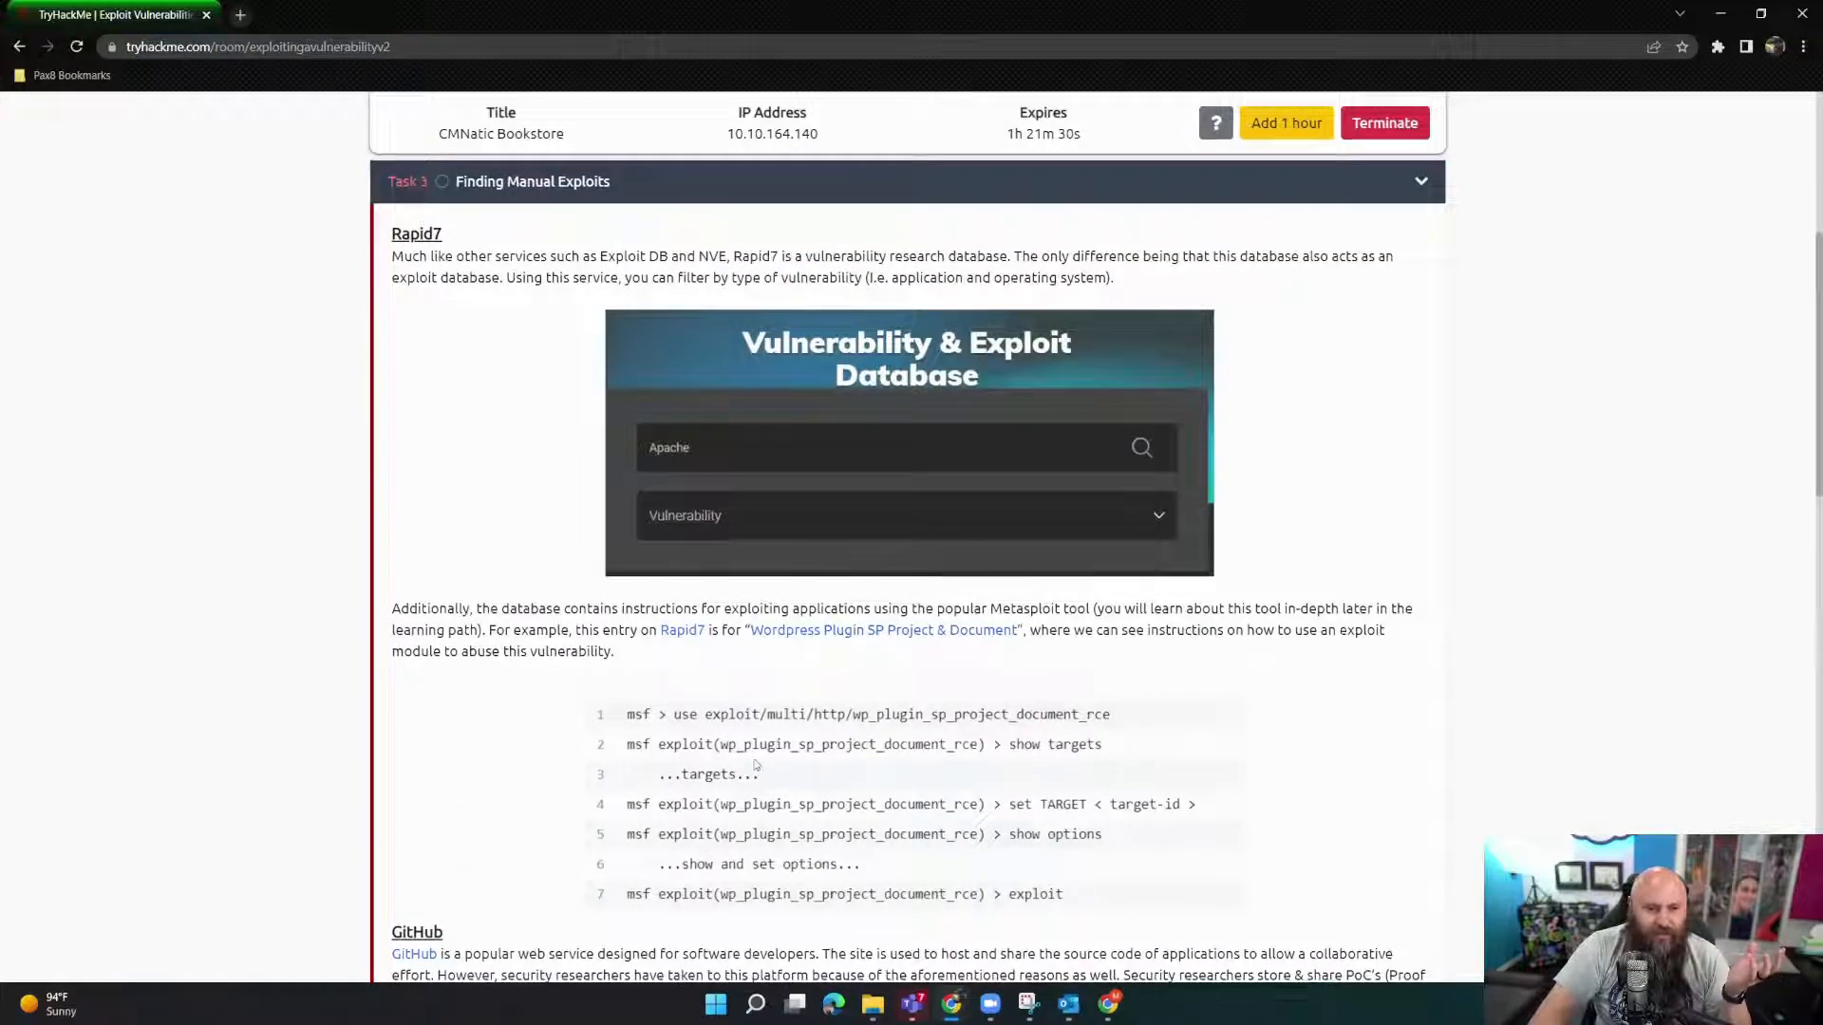
scroll(down, 3)
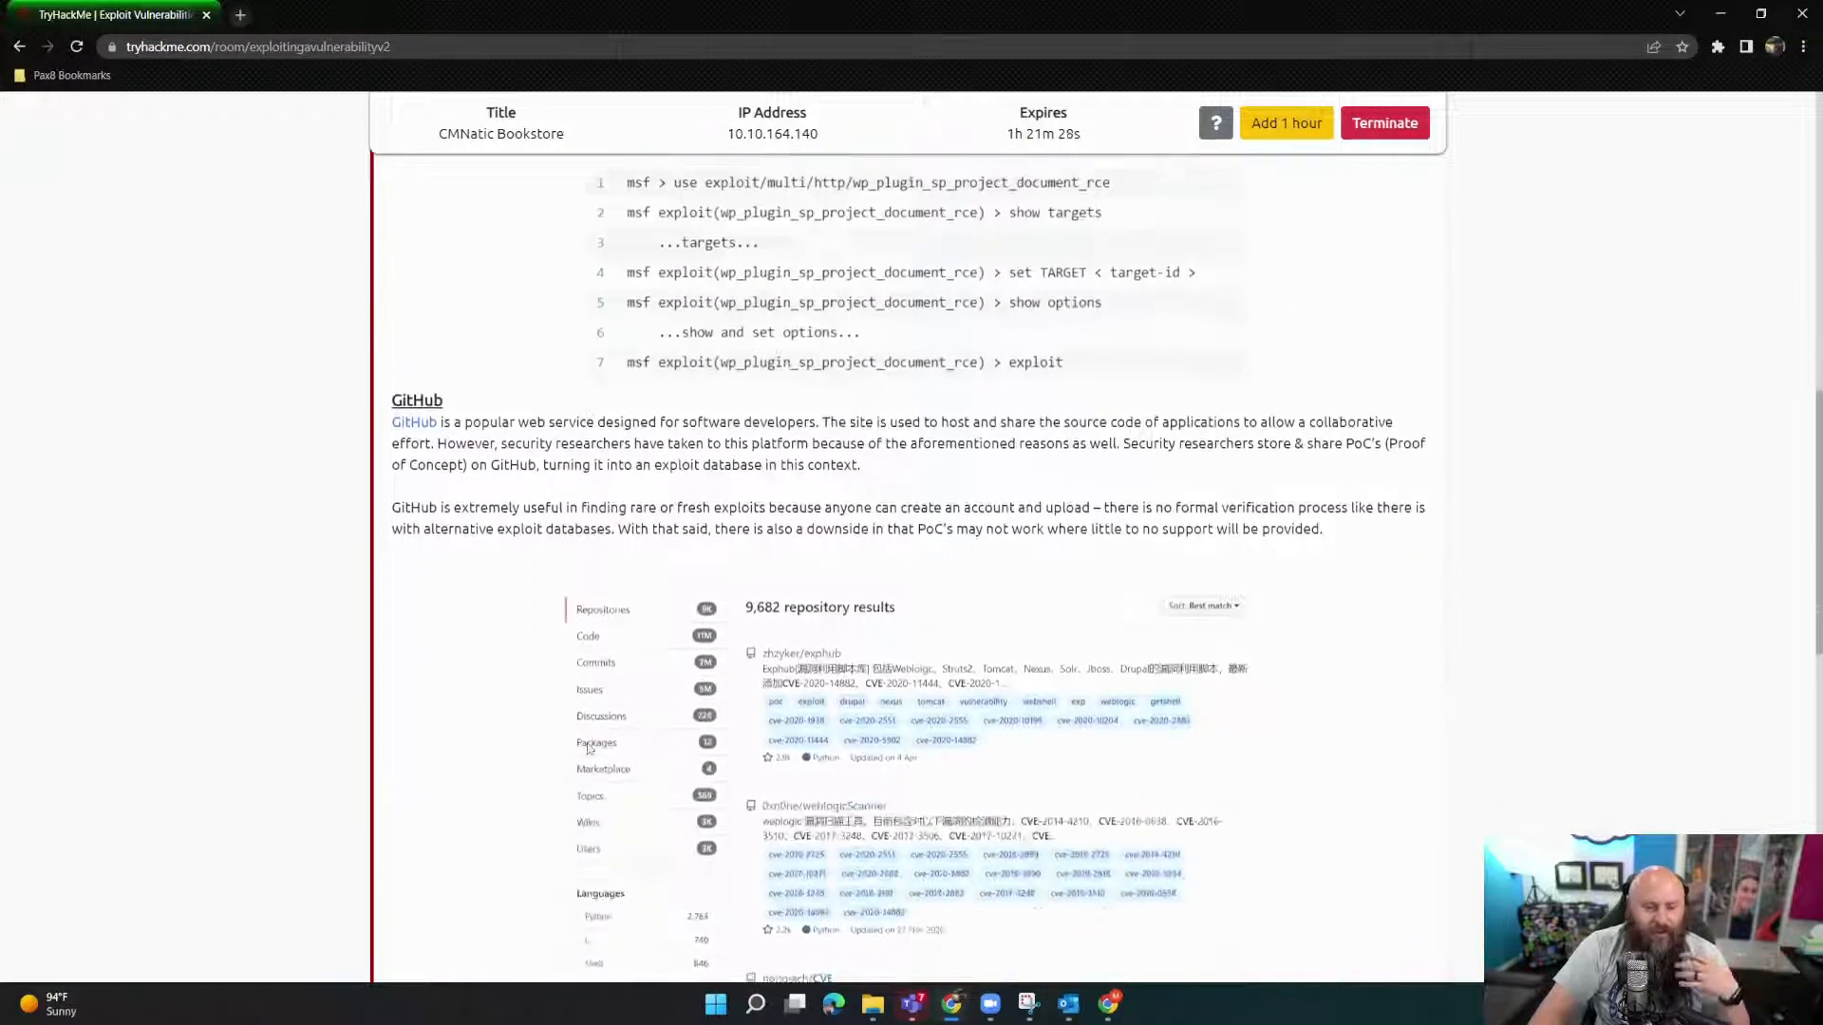
scroll(down, 3)
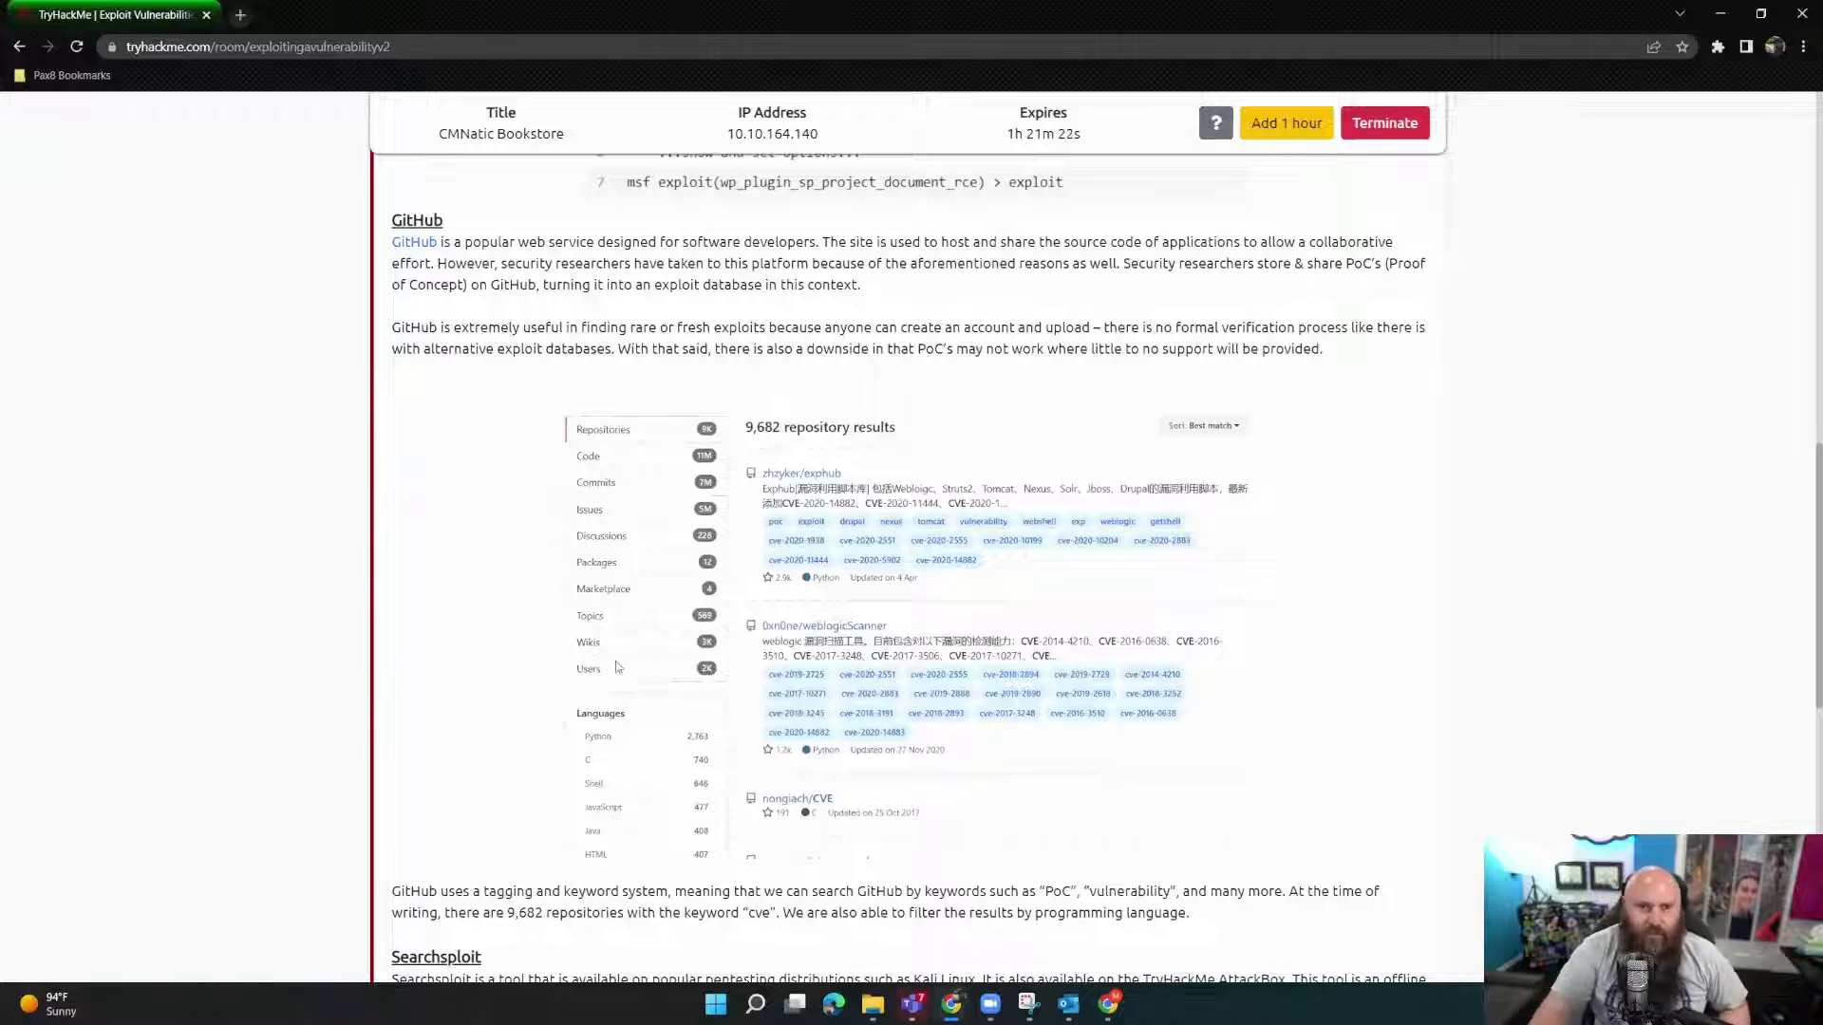
mouse_move(817, 410)
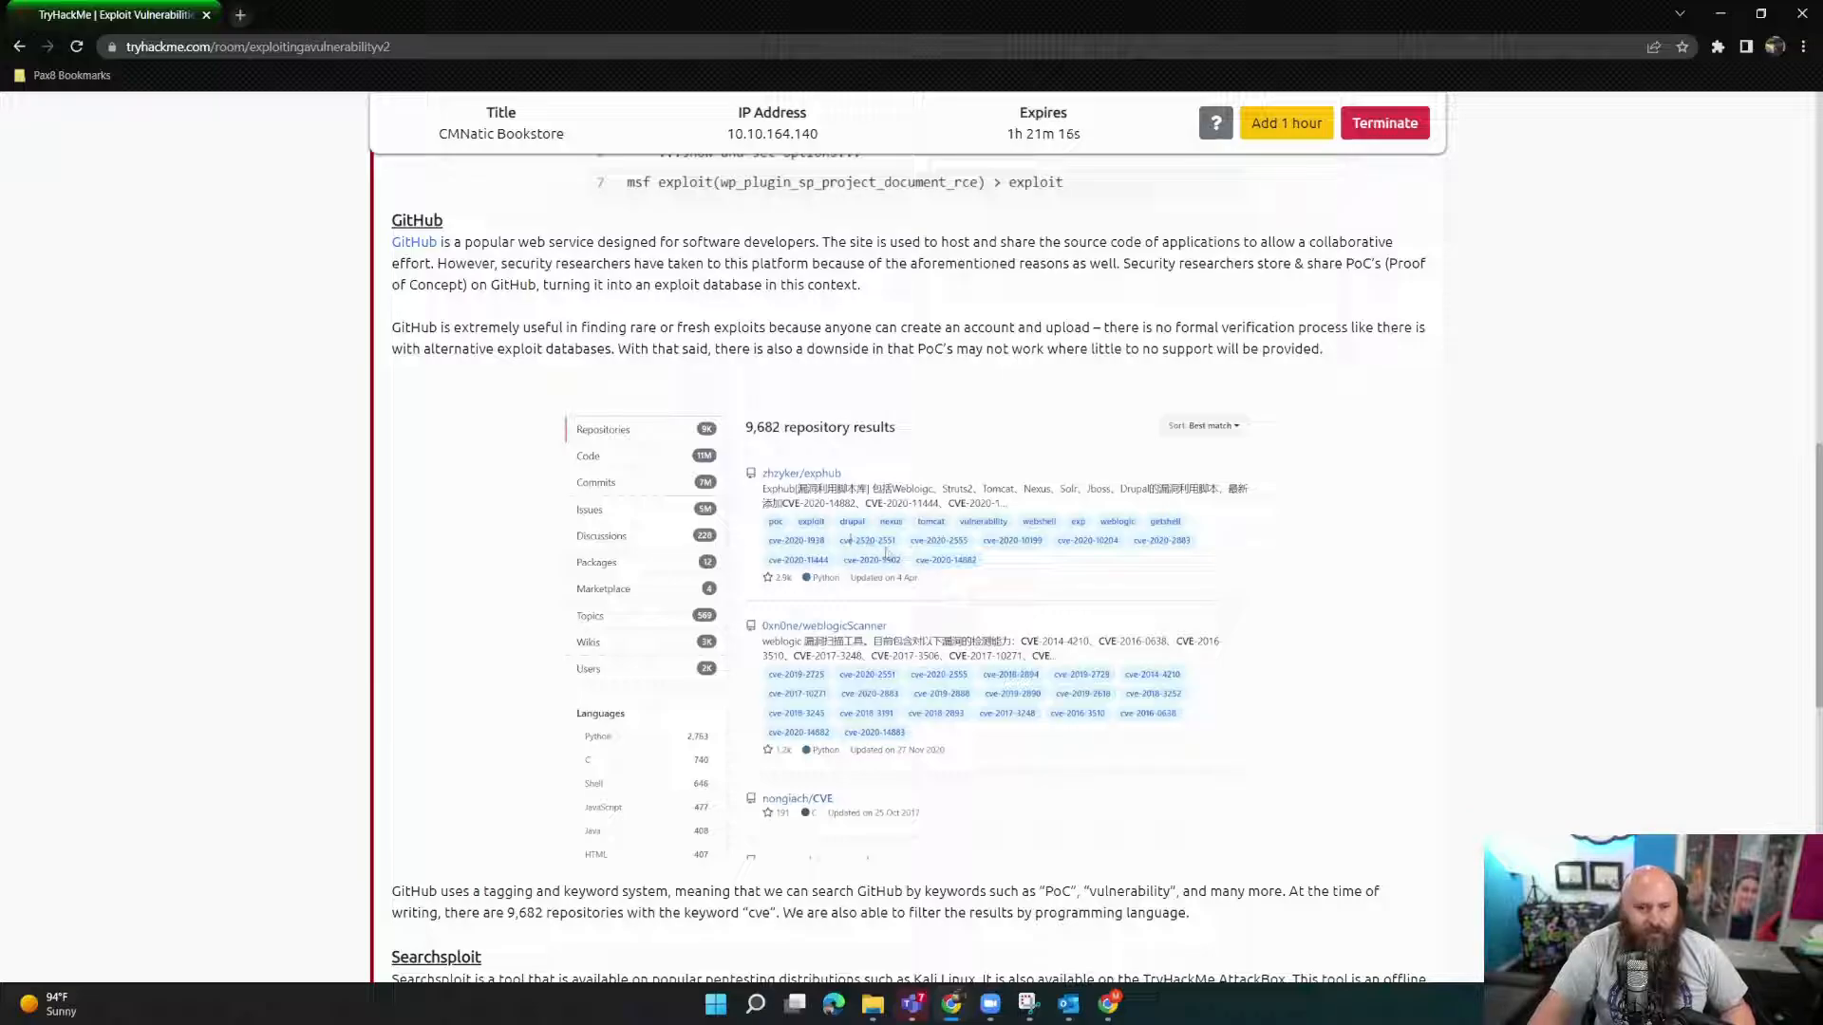
scroll(down, 3)
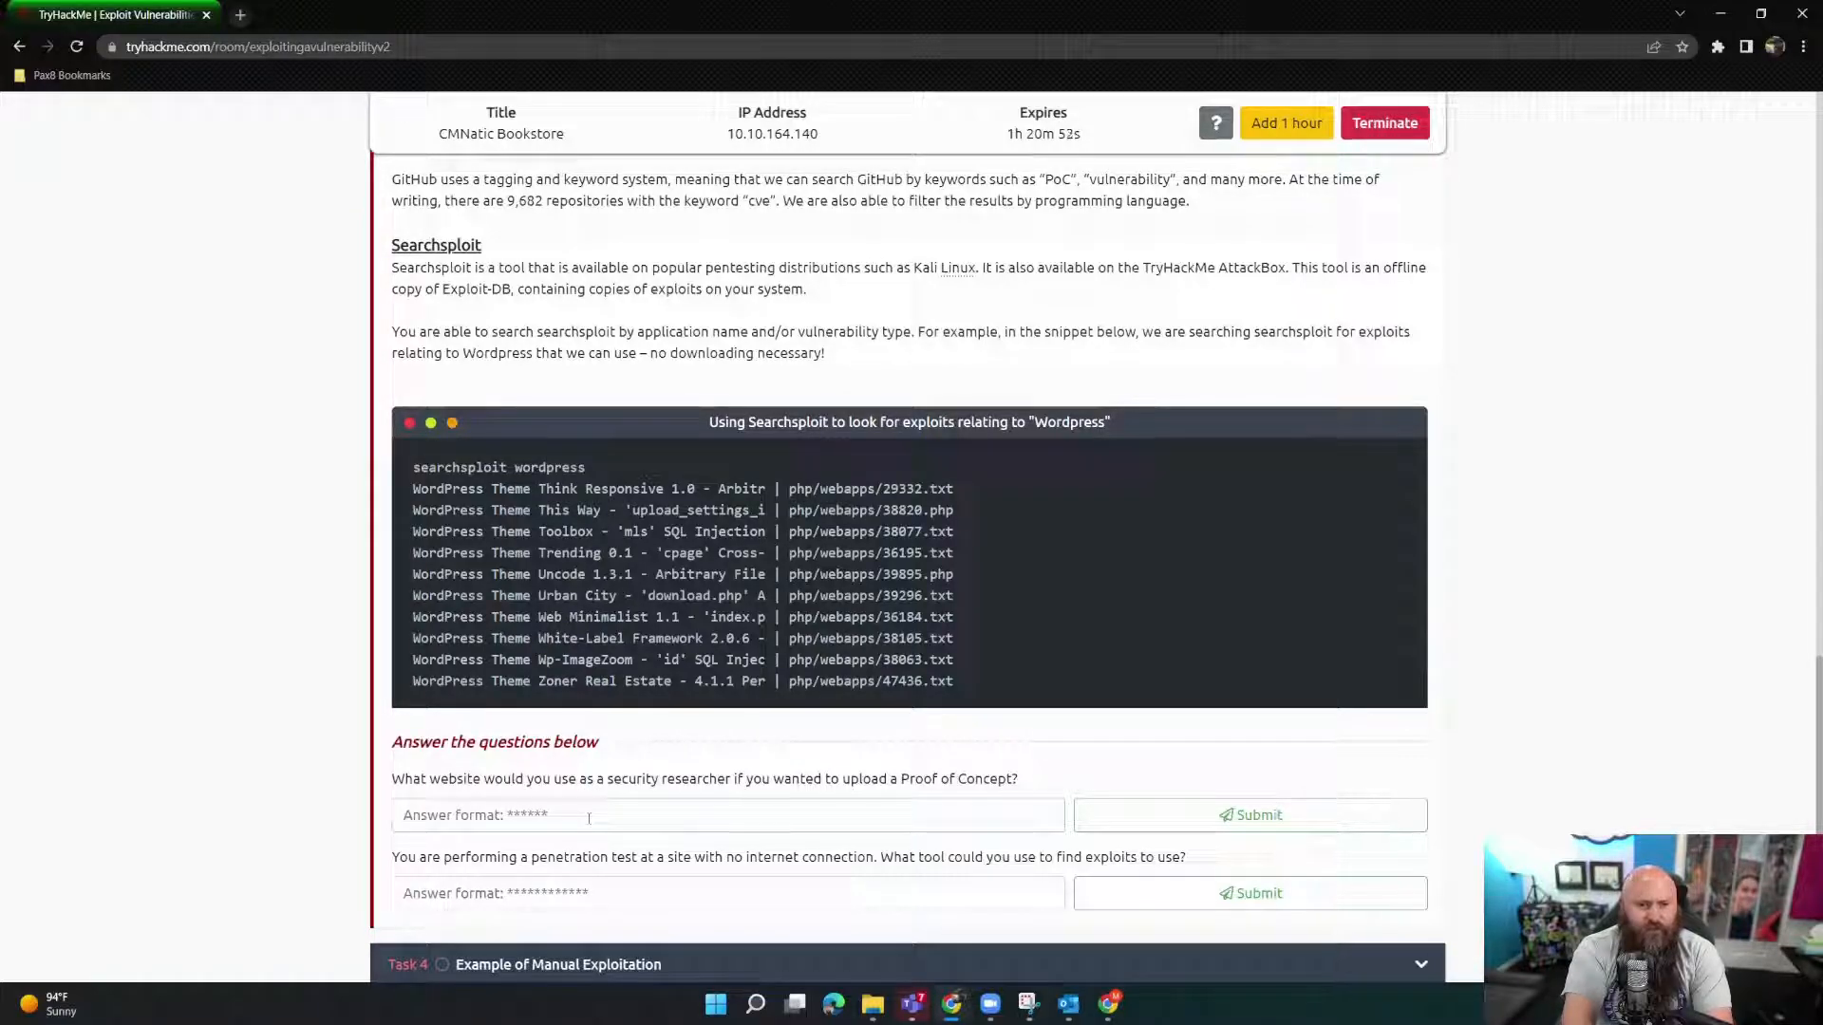
Step: Submit 'github' and 'searchsploit' as the two exploit-finding answers
text(git)
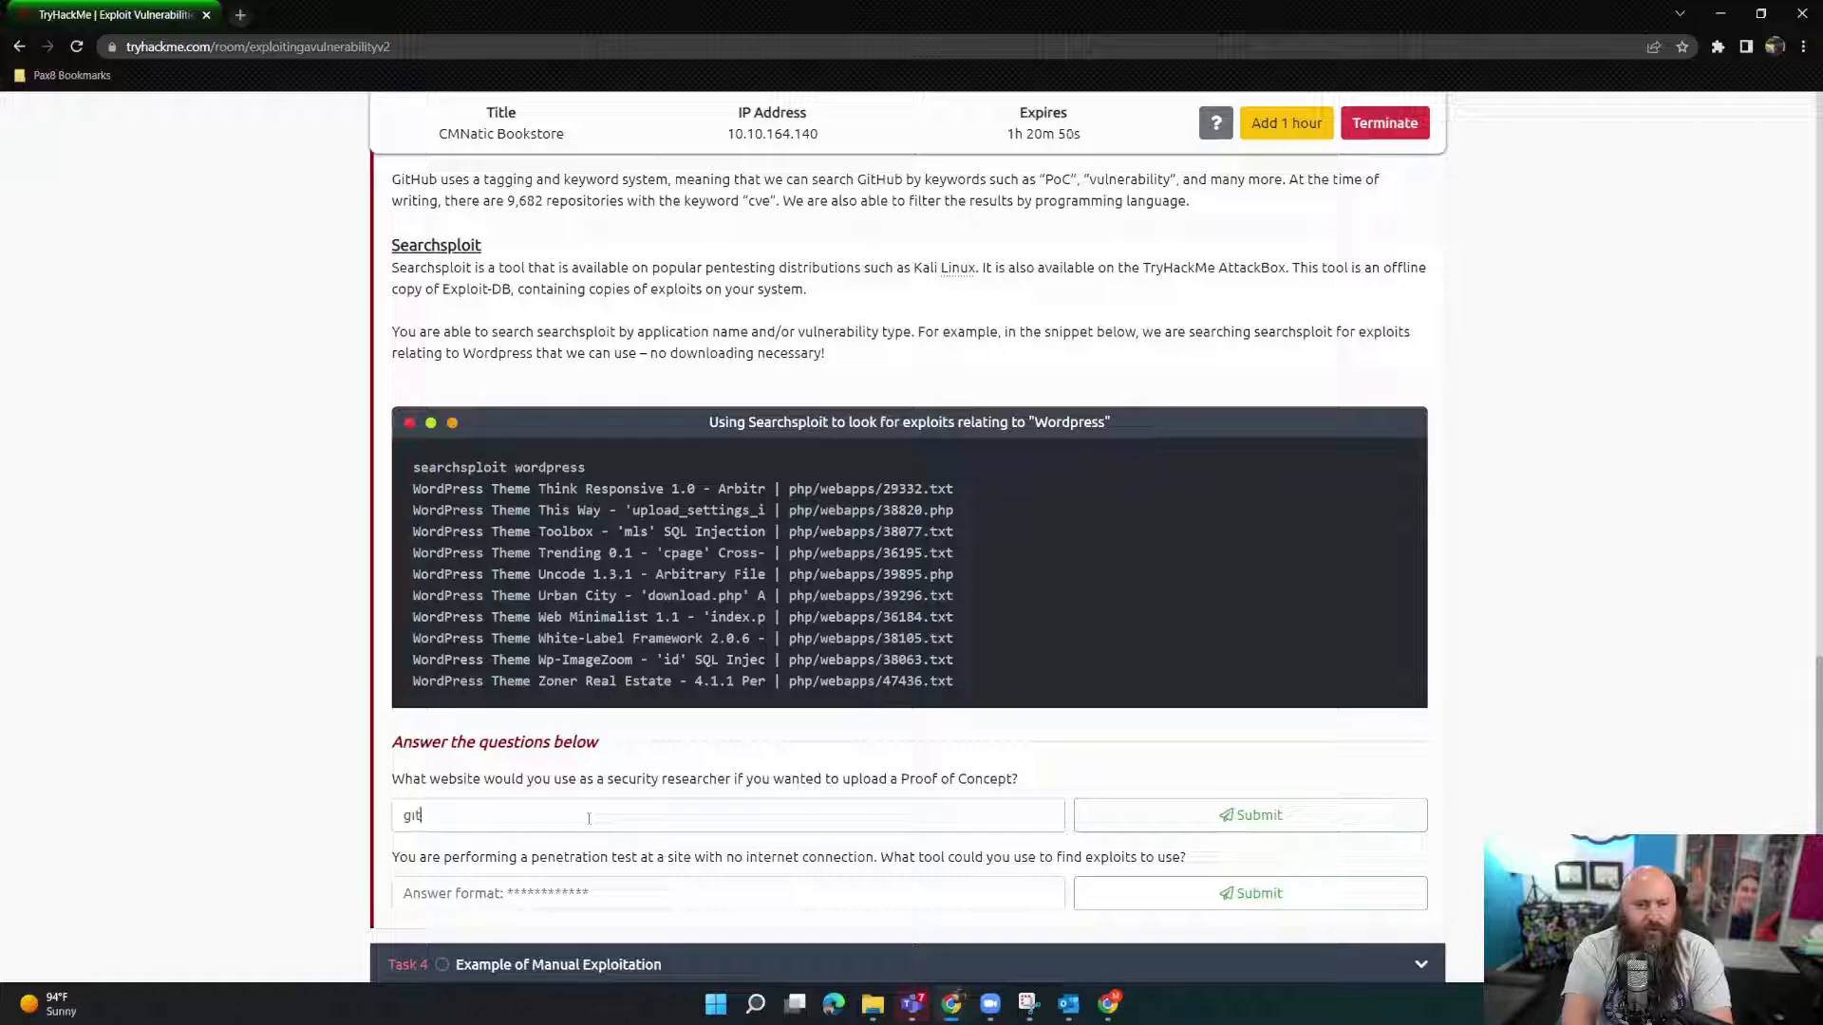
click(1249, 815)
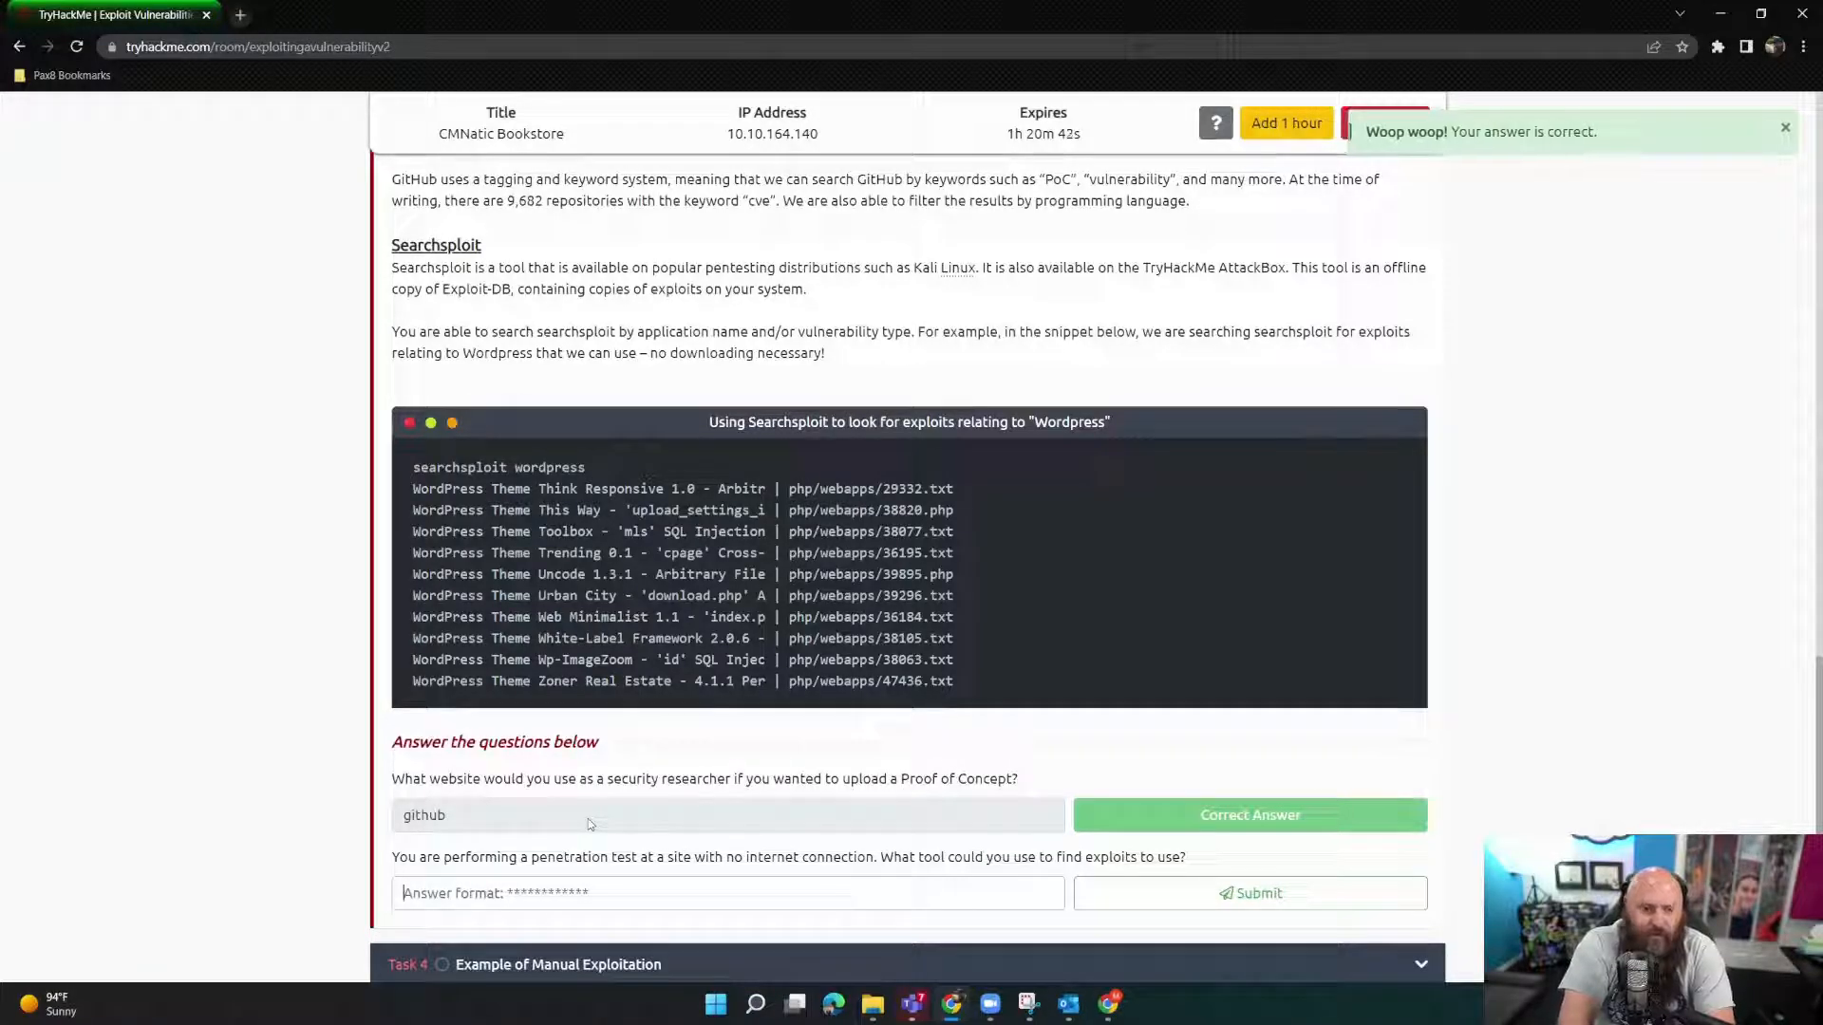
text(searchsploit)
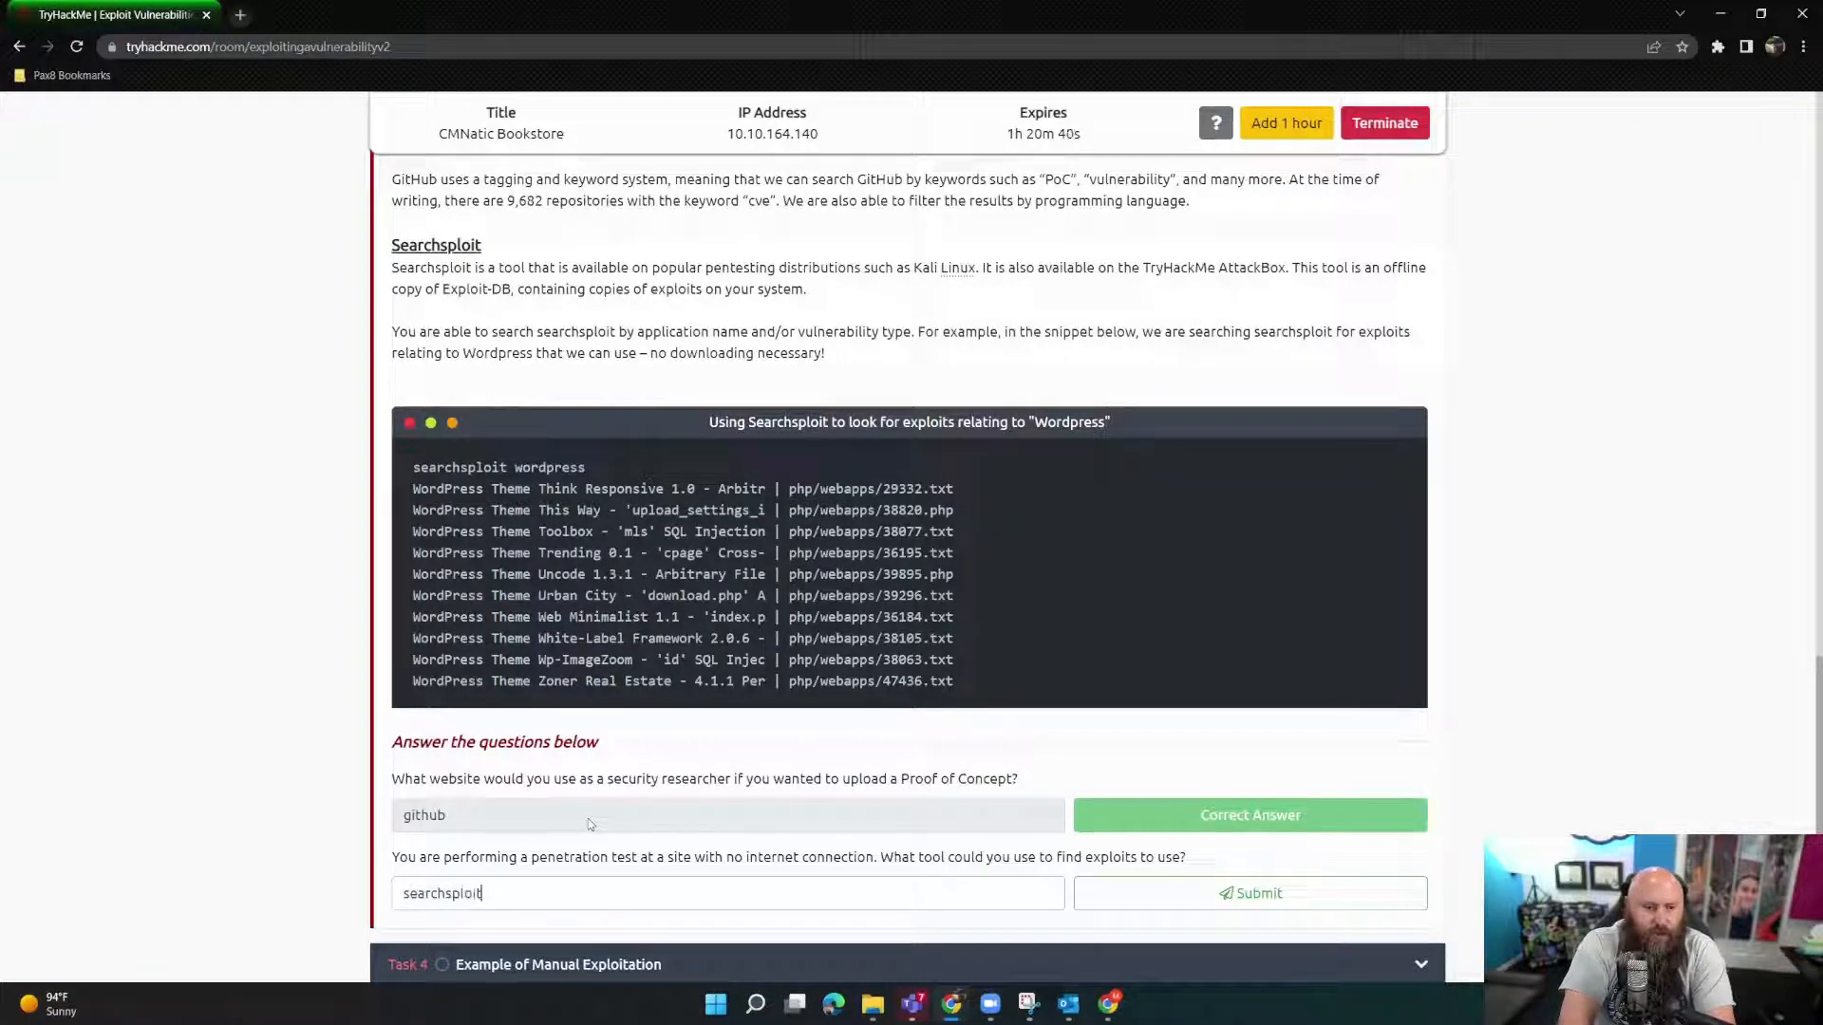
click(1250, 893)
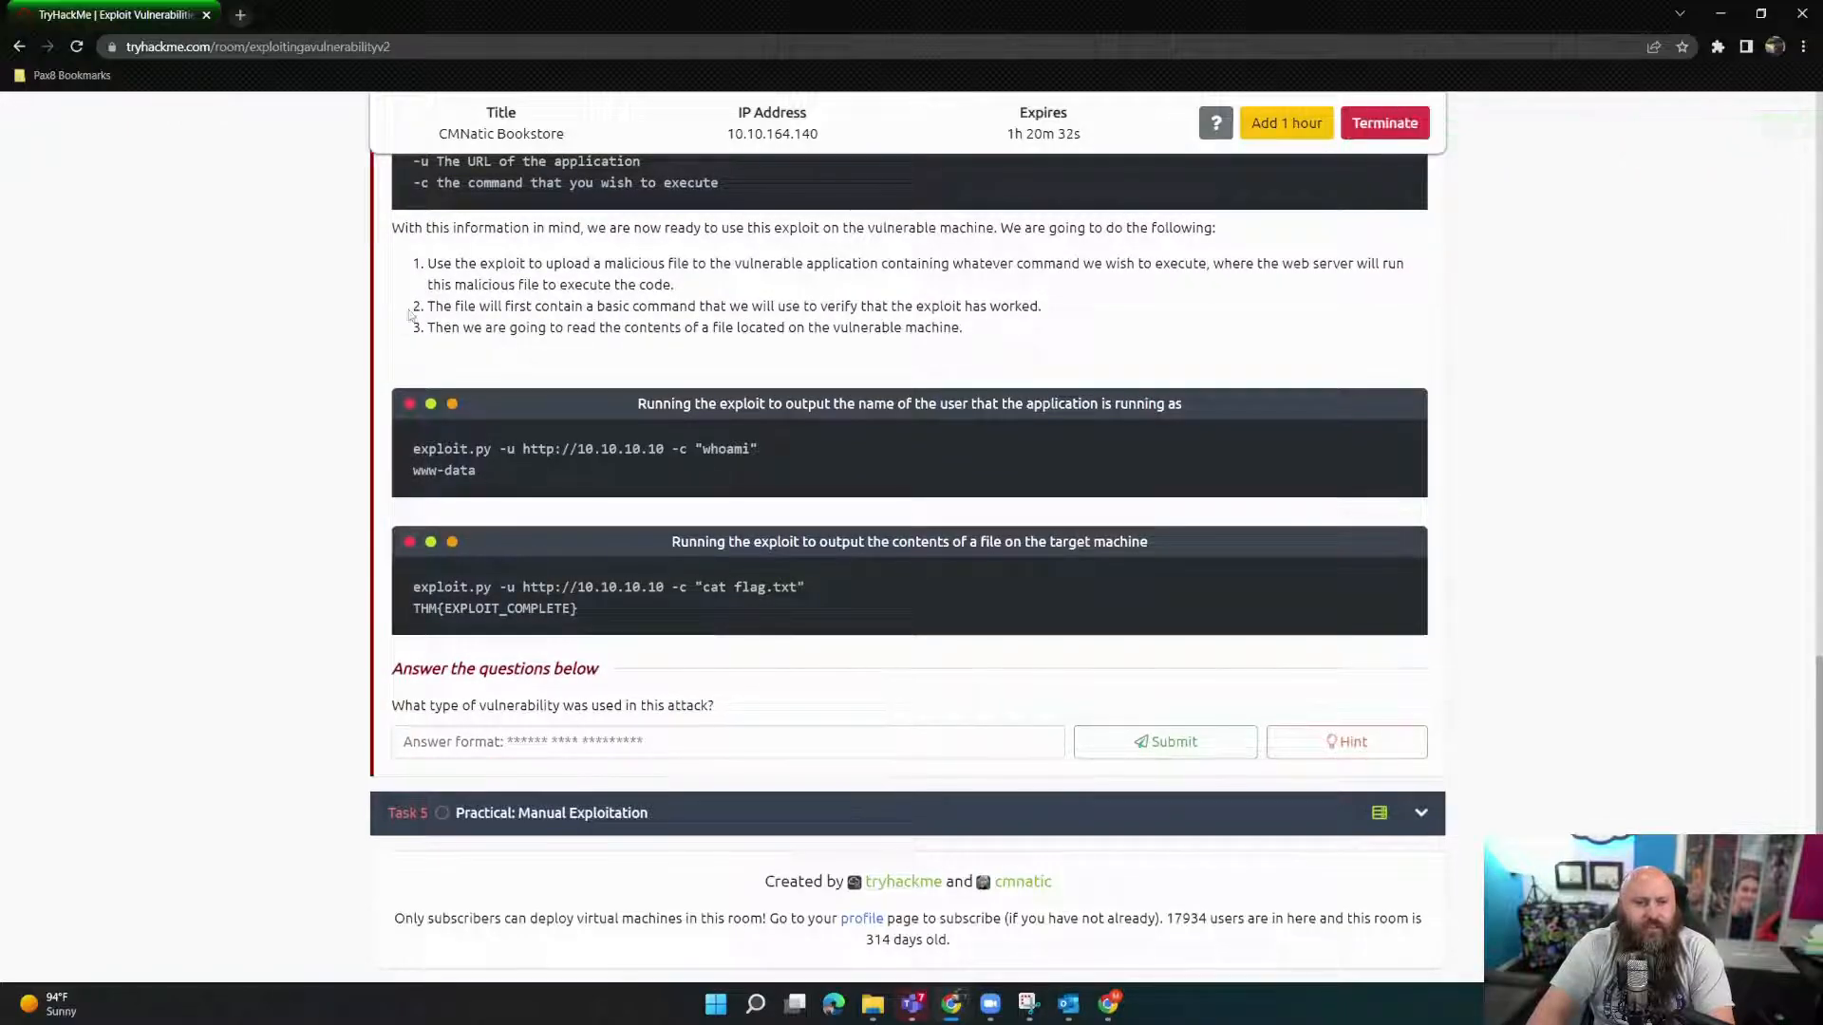
scroll(up, 3)
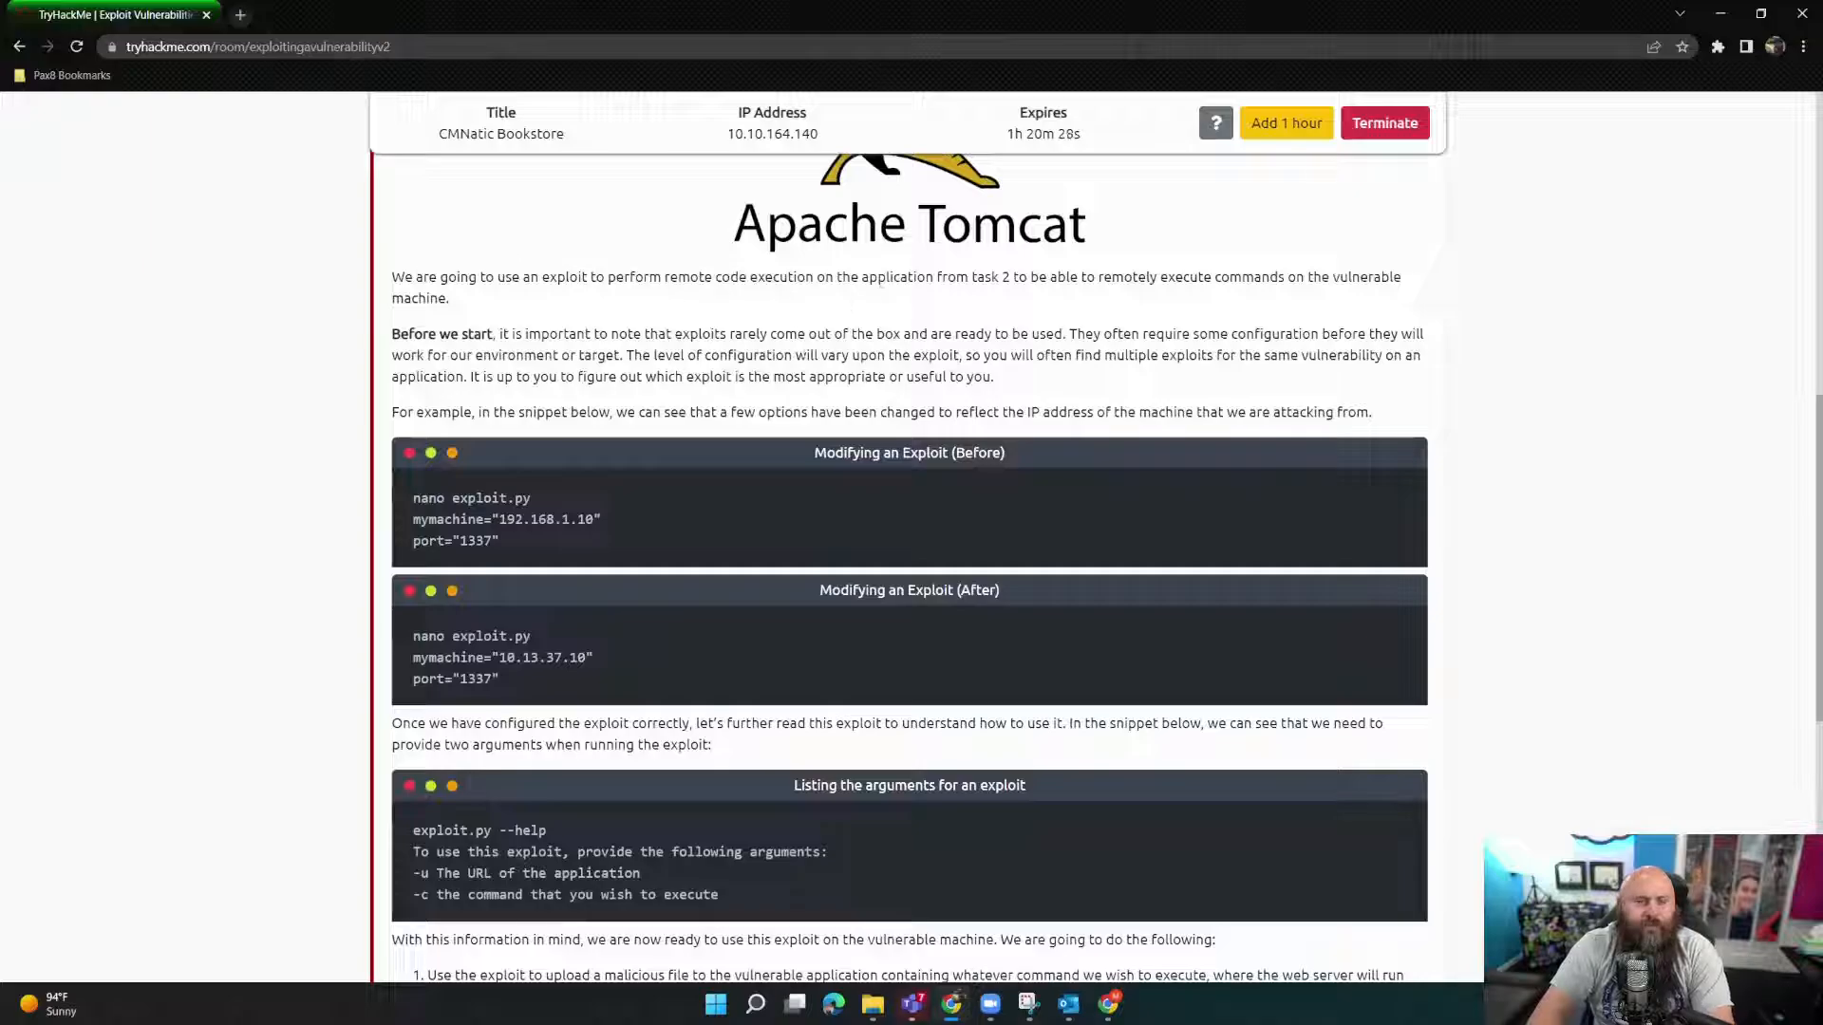
mouse_move(861, 470)
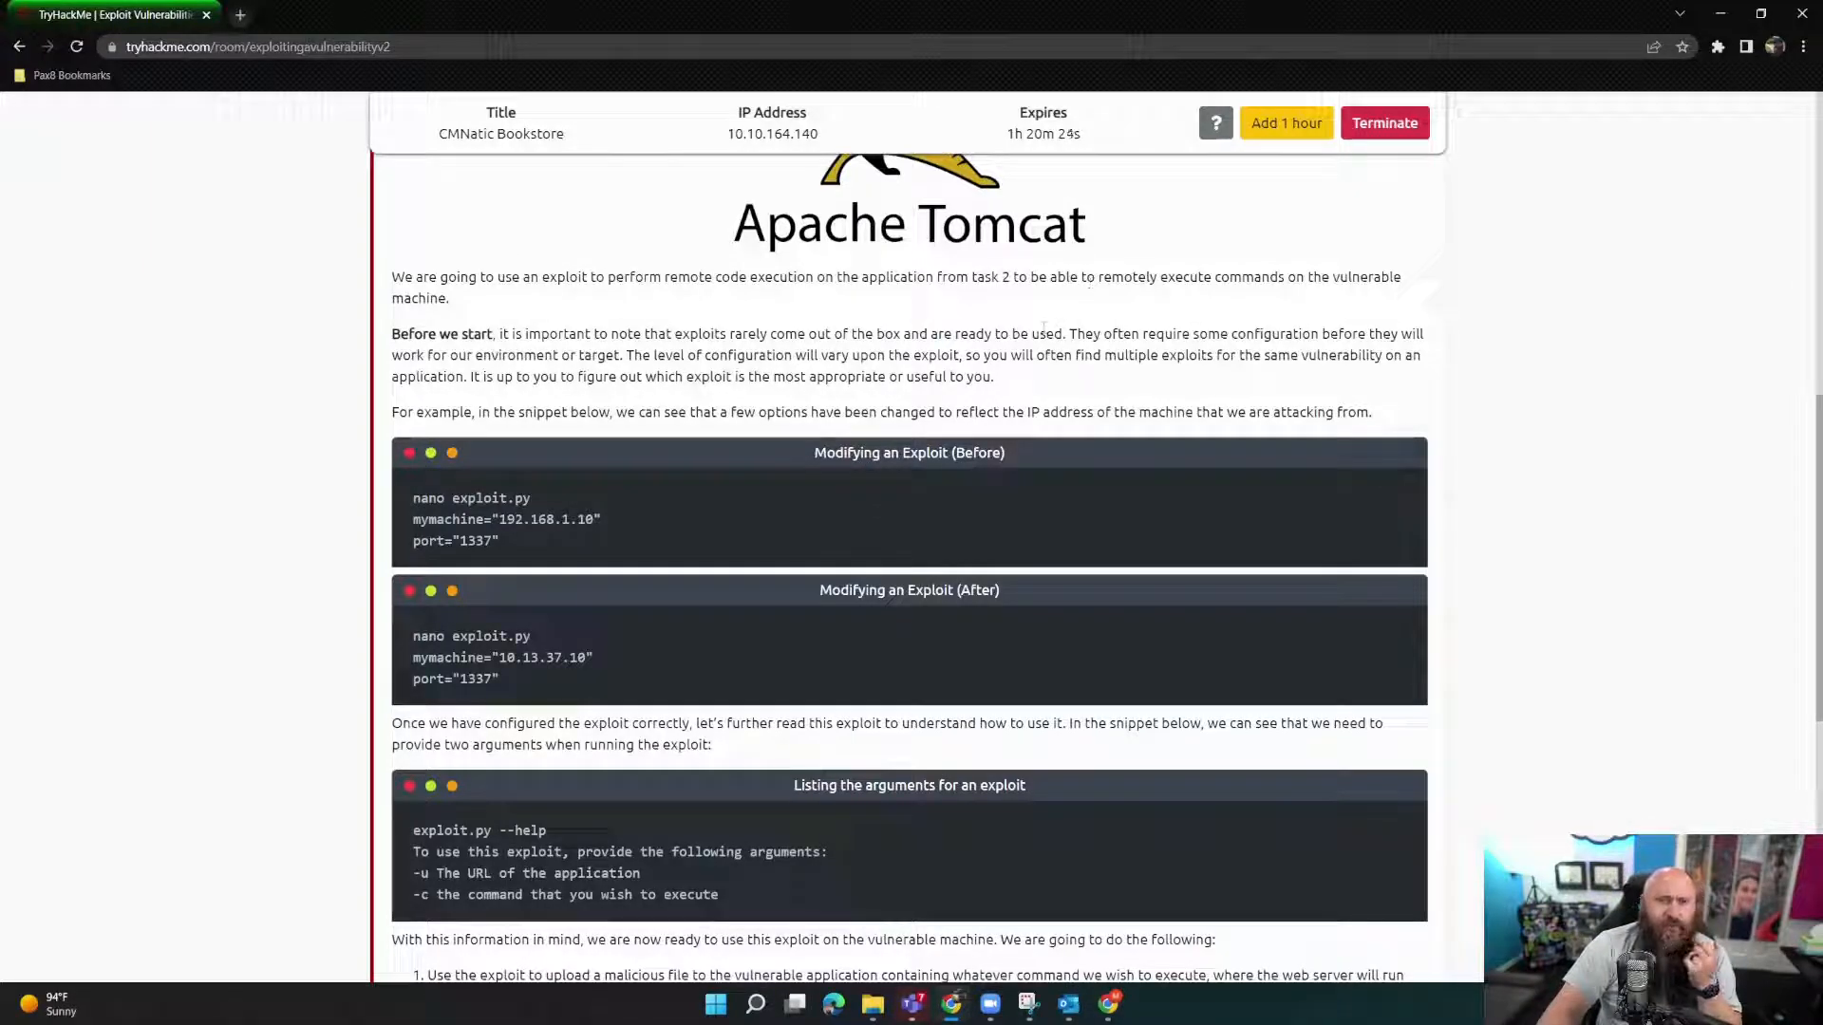
scroll(down, 3)
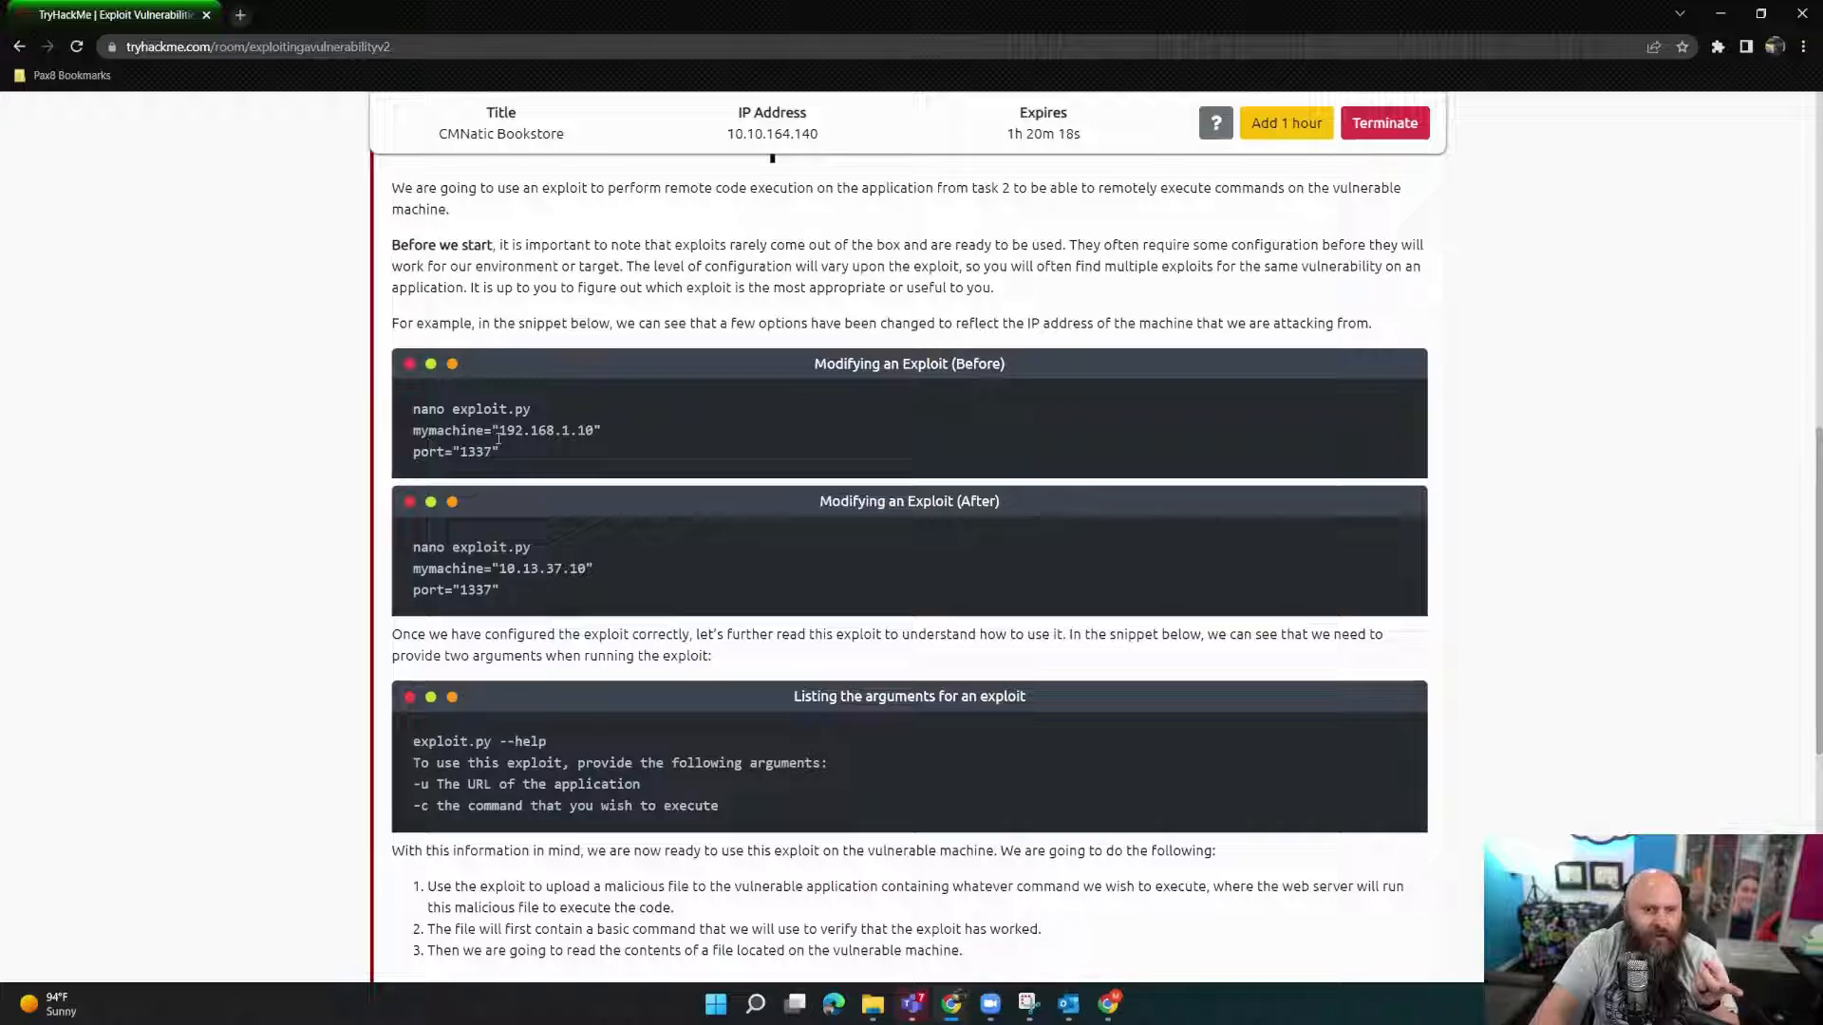
scroll(down, 3)
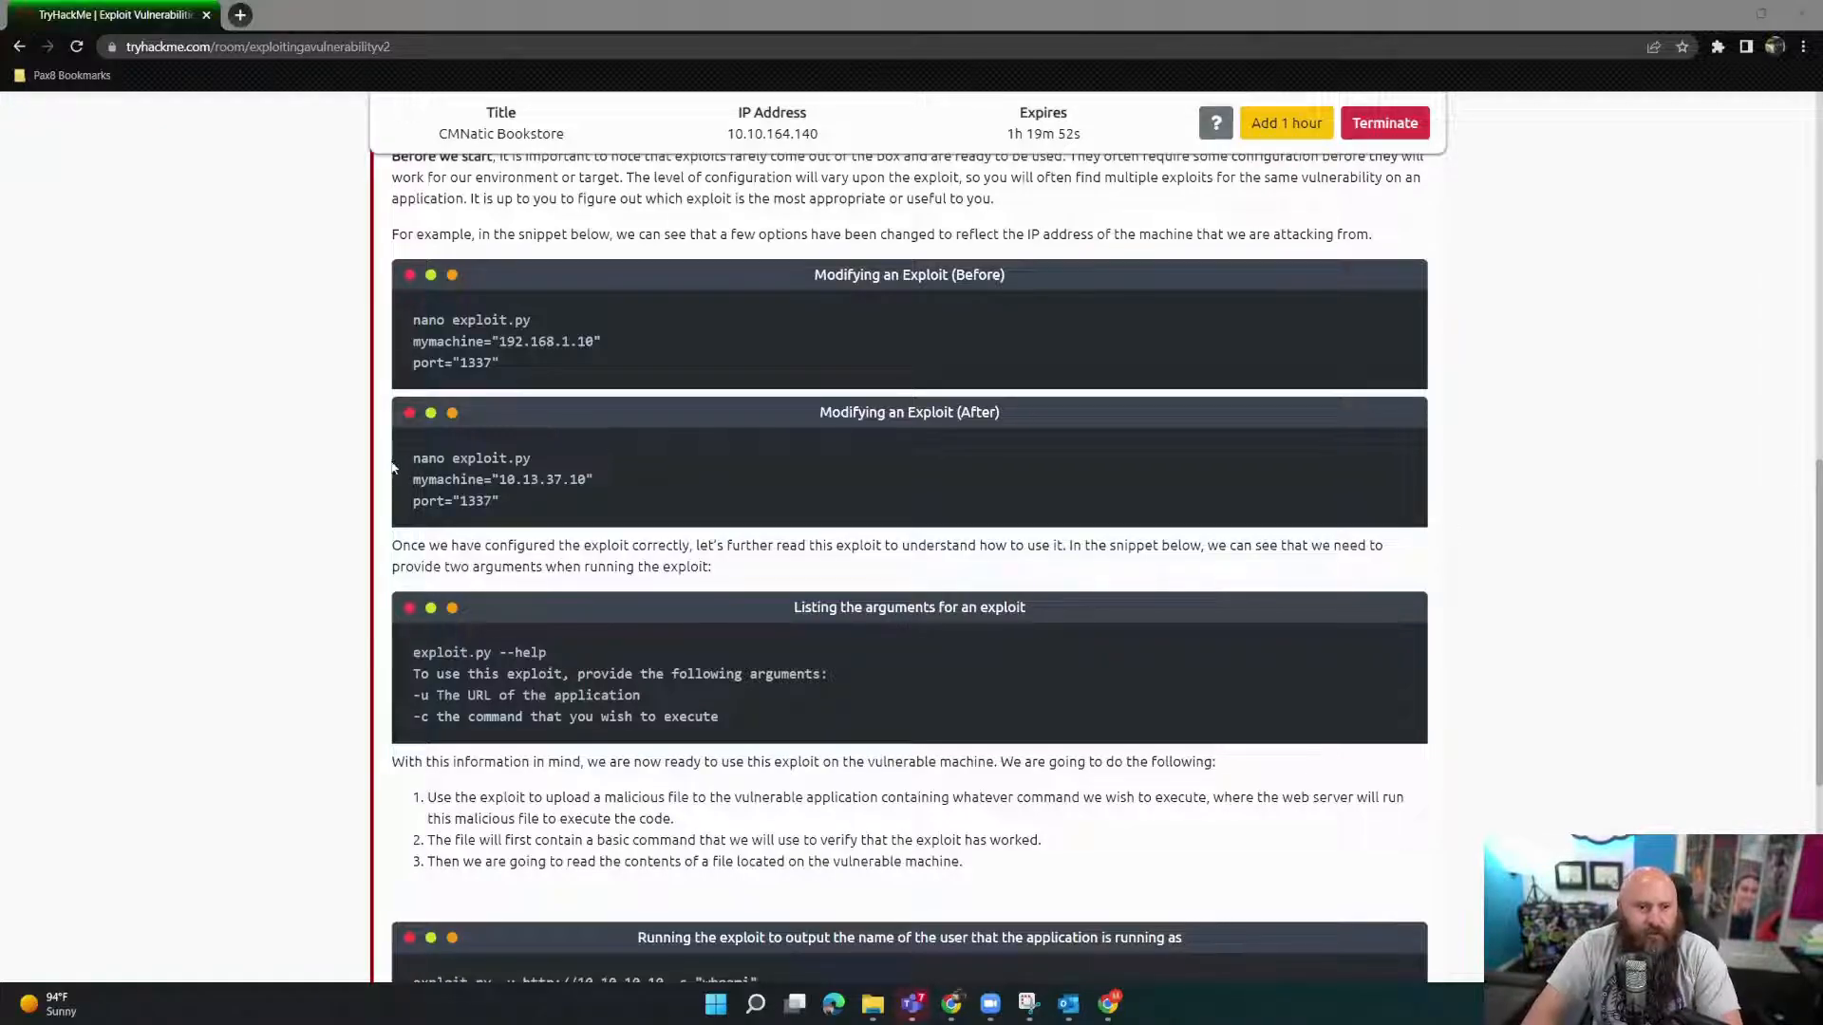
scroll(down, 3)
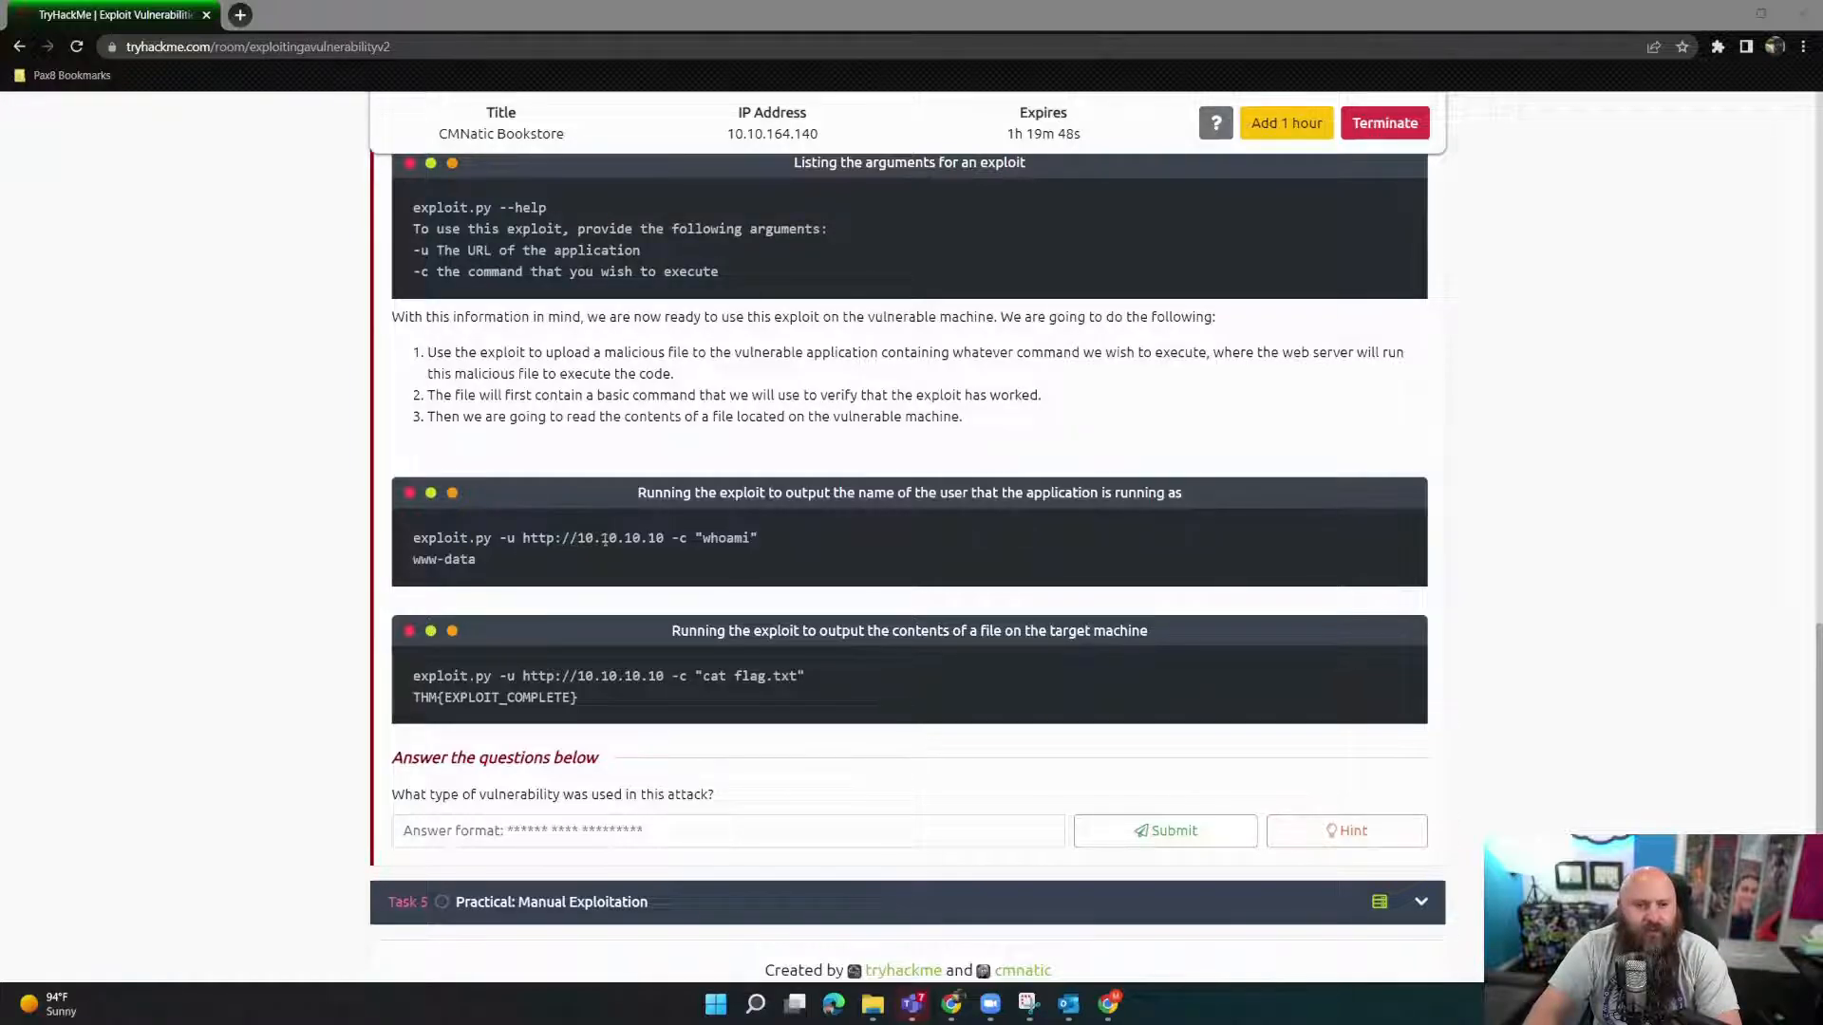
scroll(down, 3)
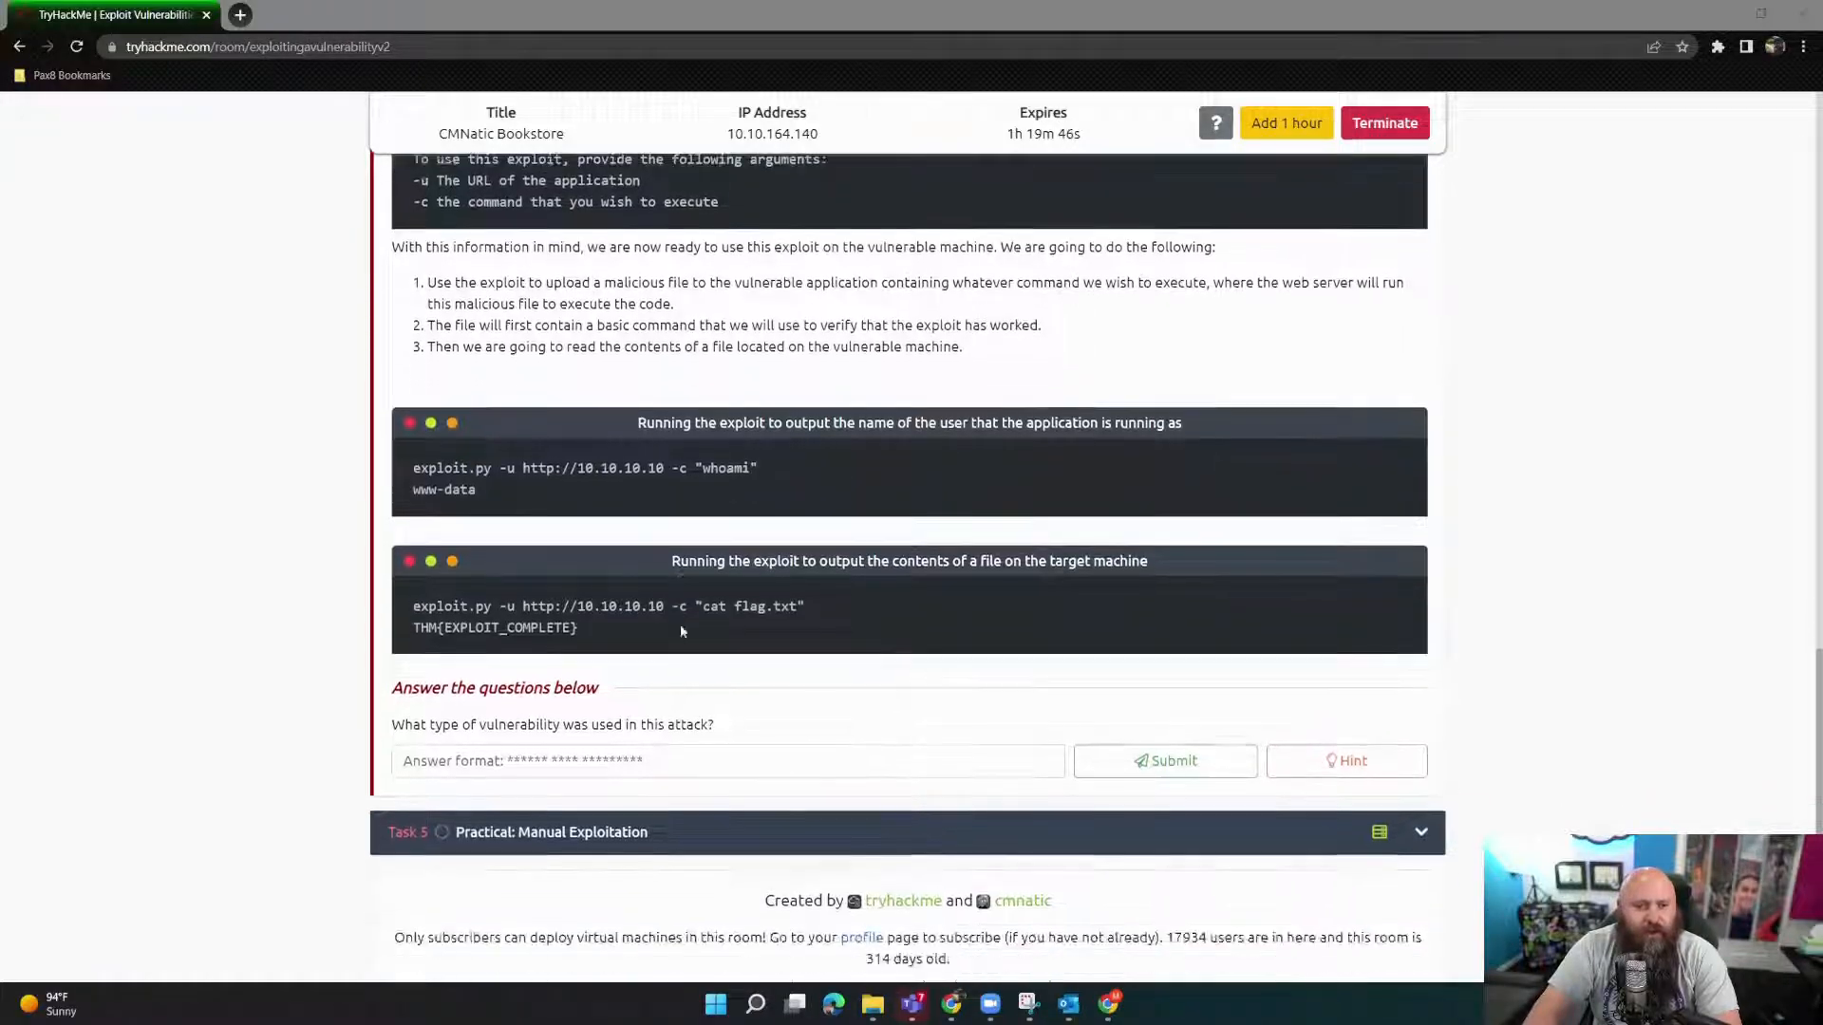
scroll(up, 3)
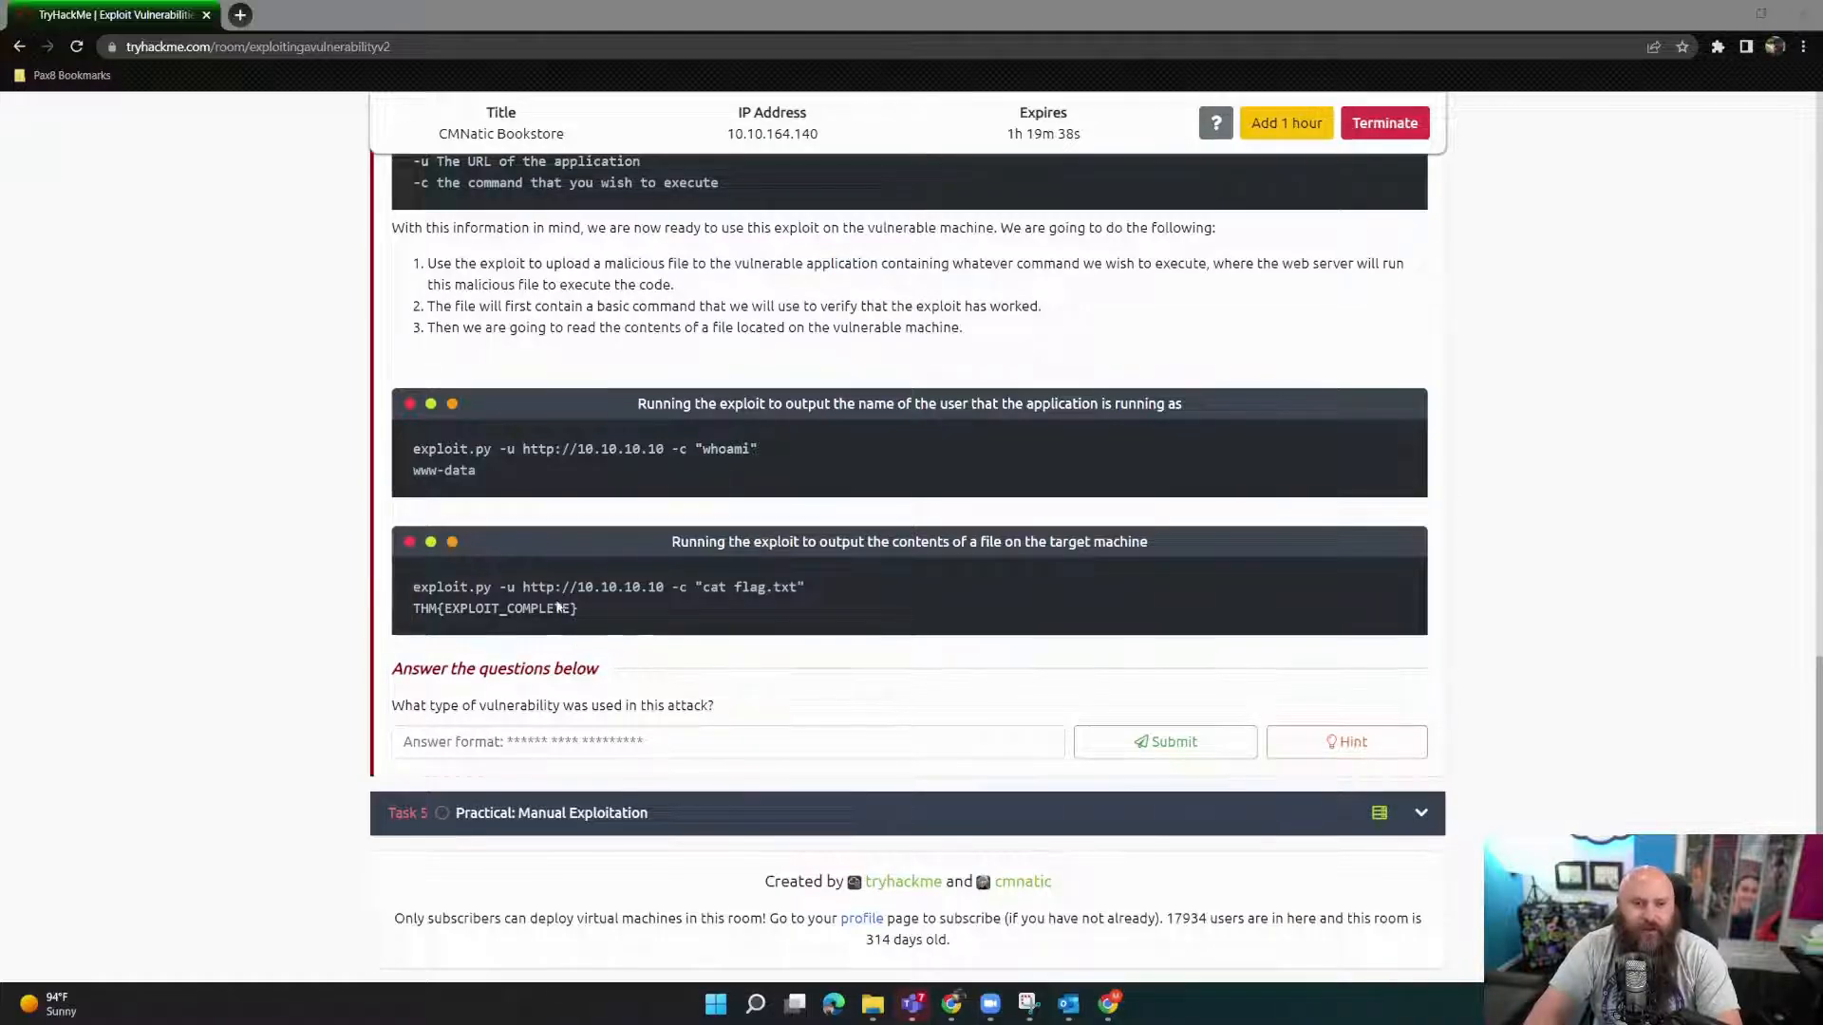
Step: Submit 'remote code execution' as the vulnerability type, resubmitting after fixing a typo
click(726, 741)
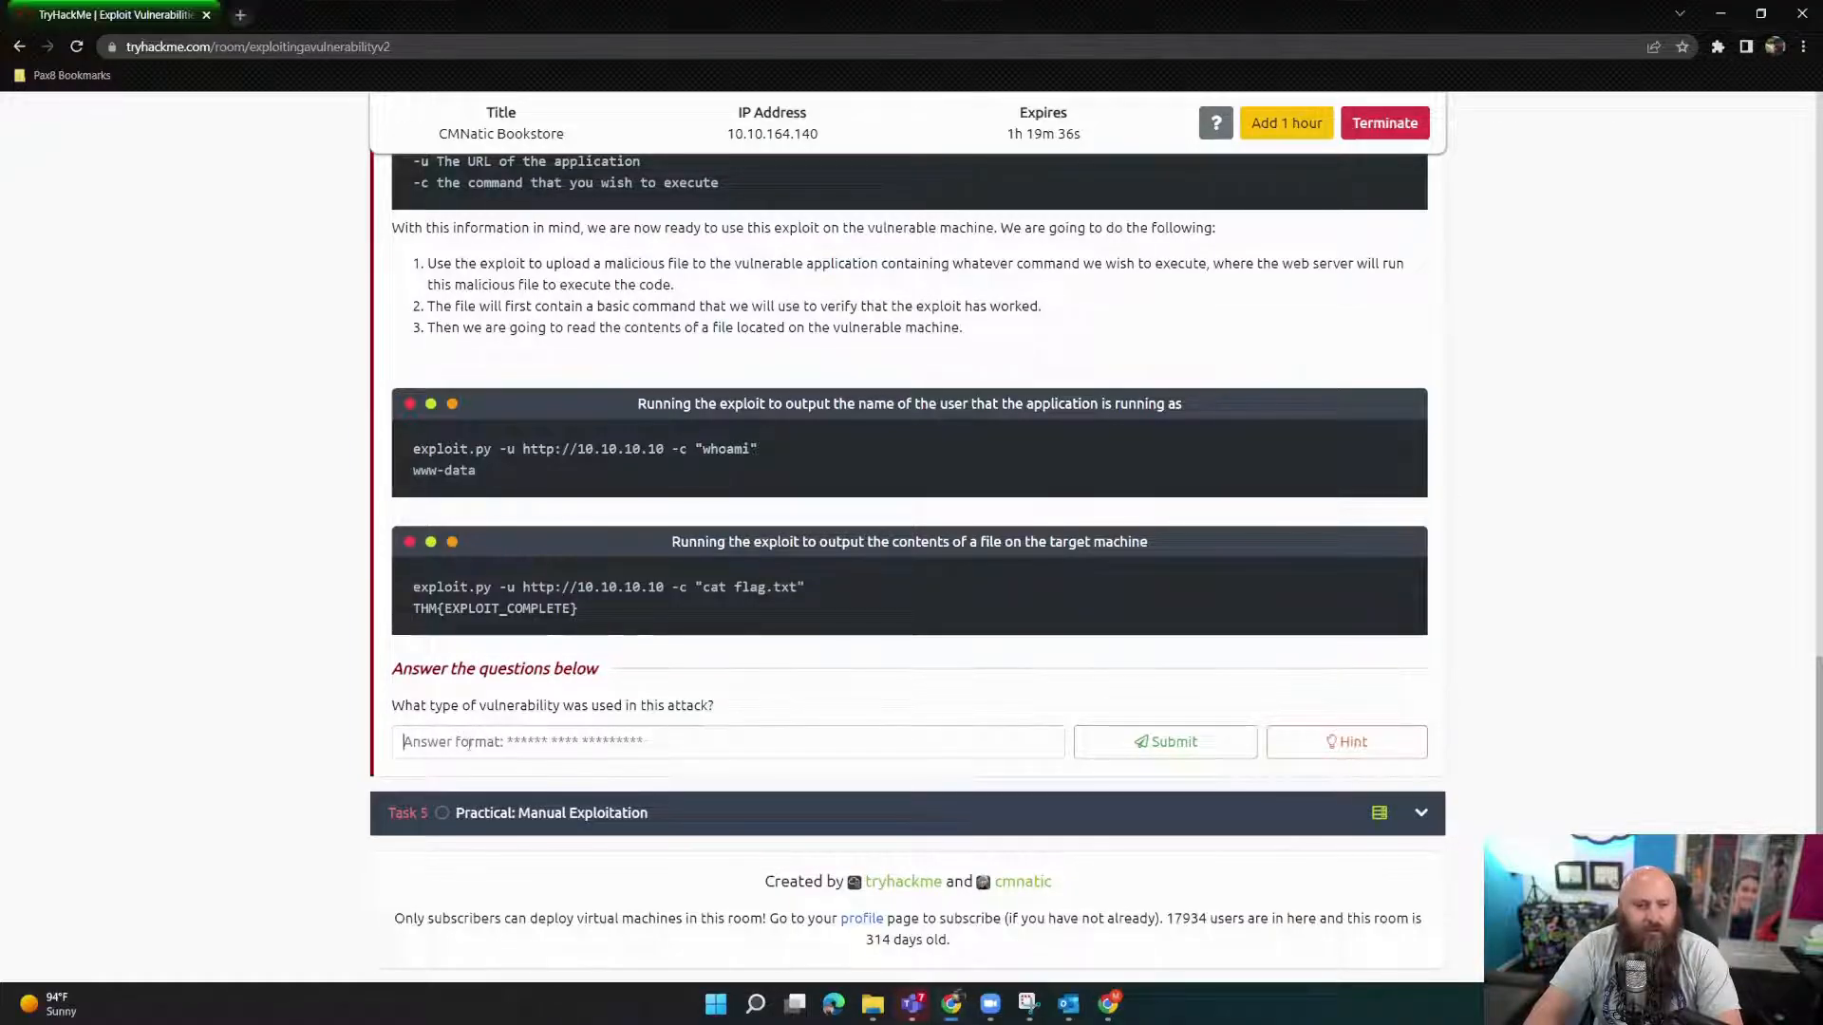
text(remote code)
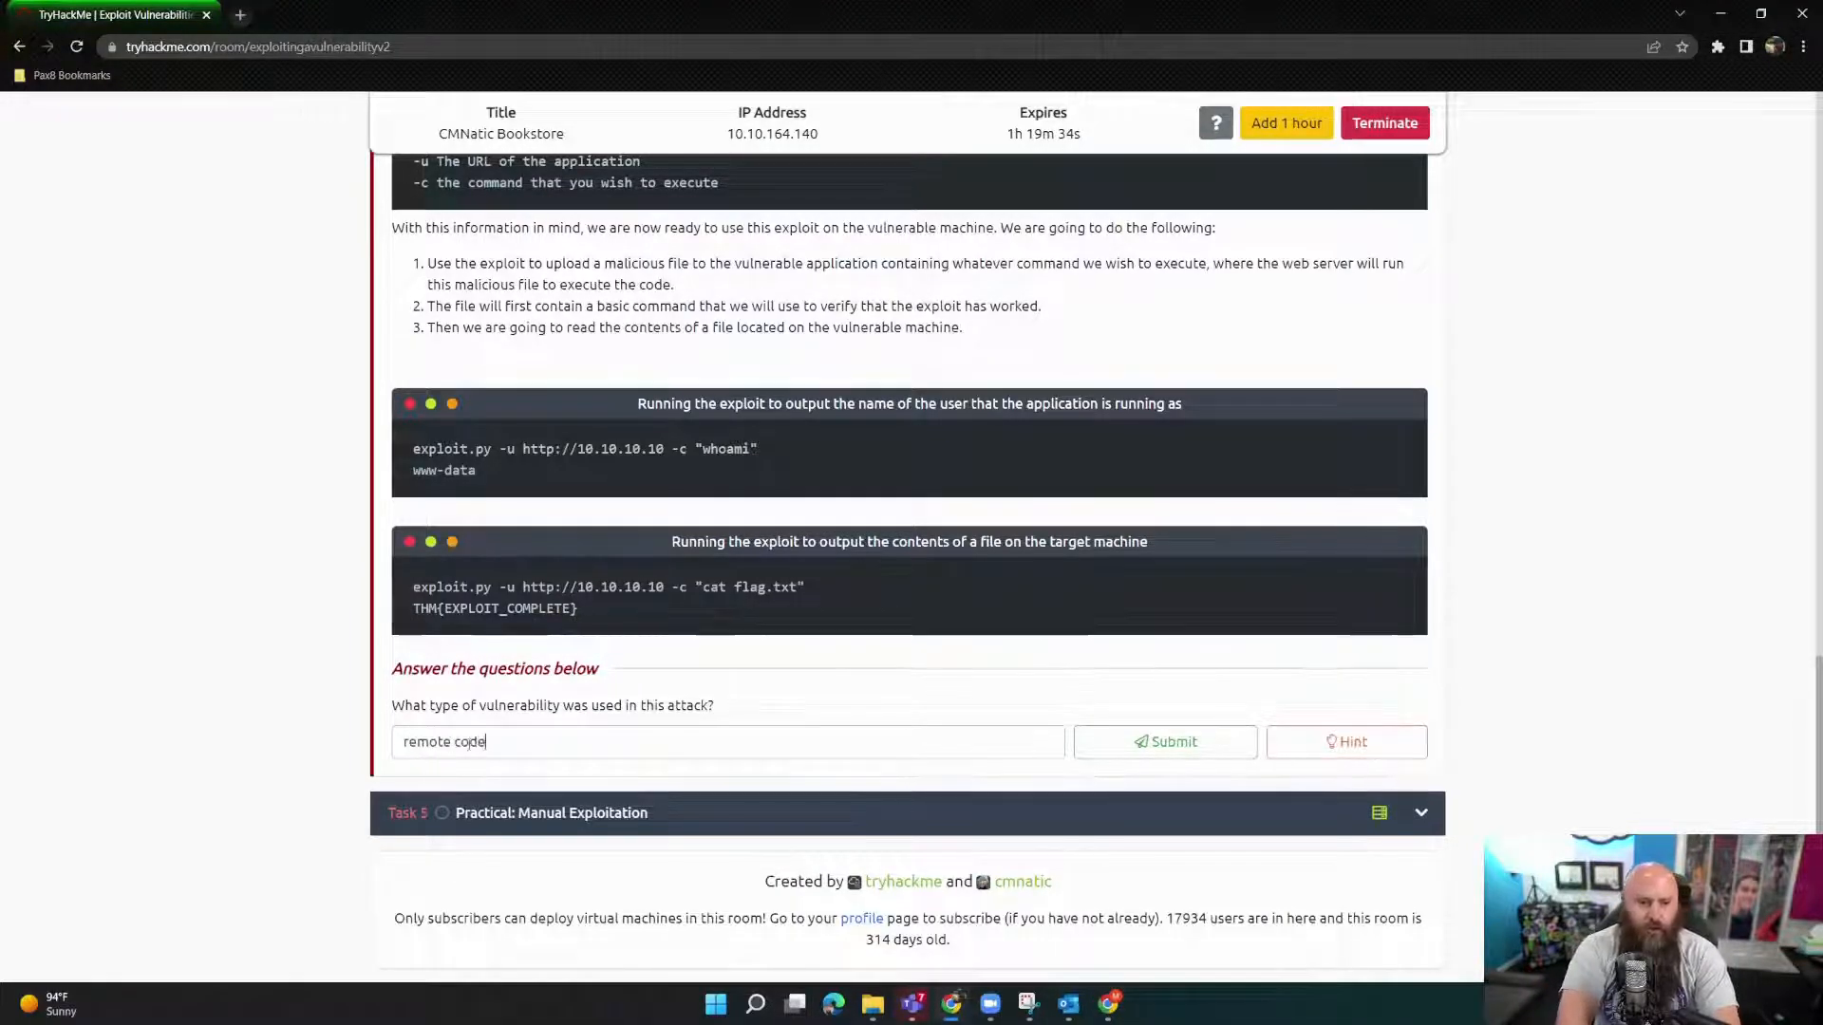
text(exectu)
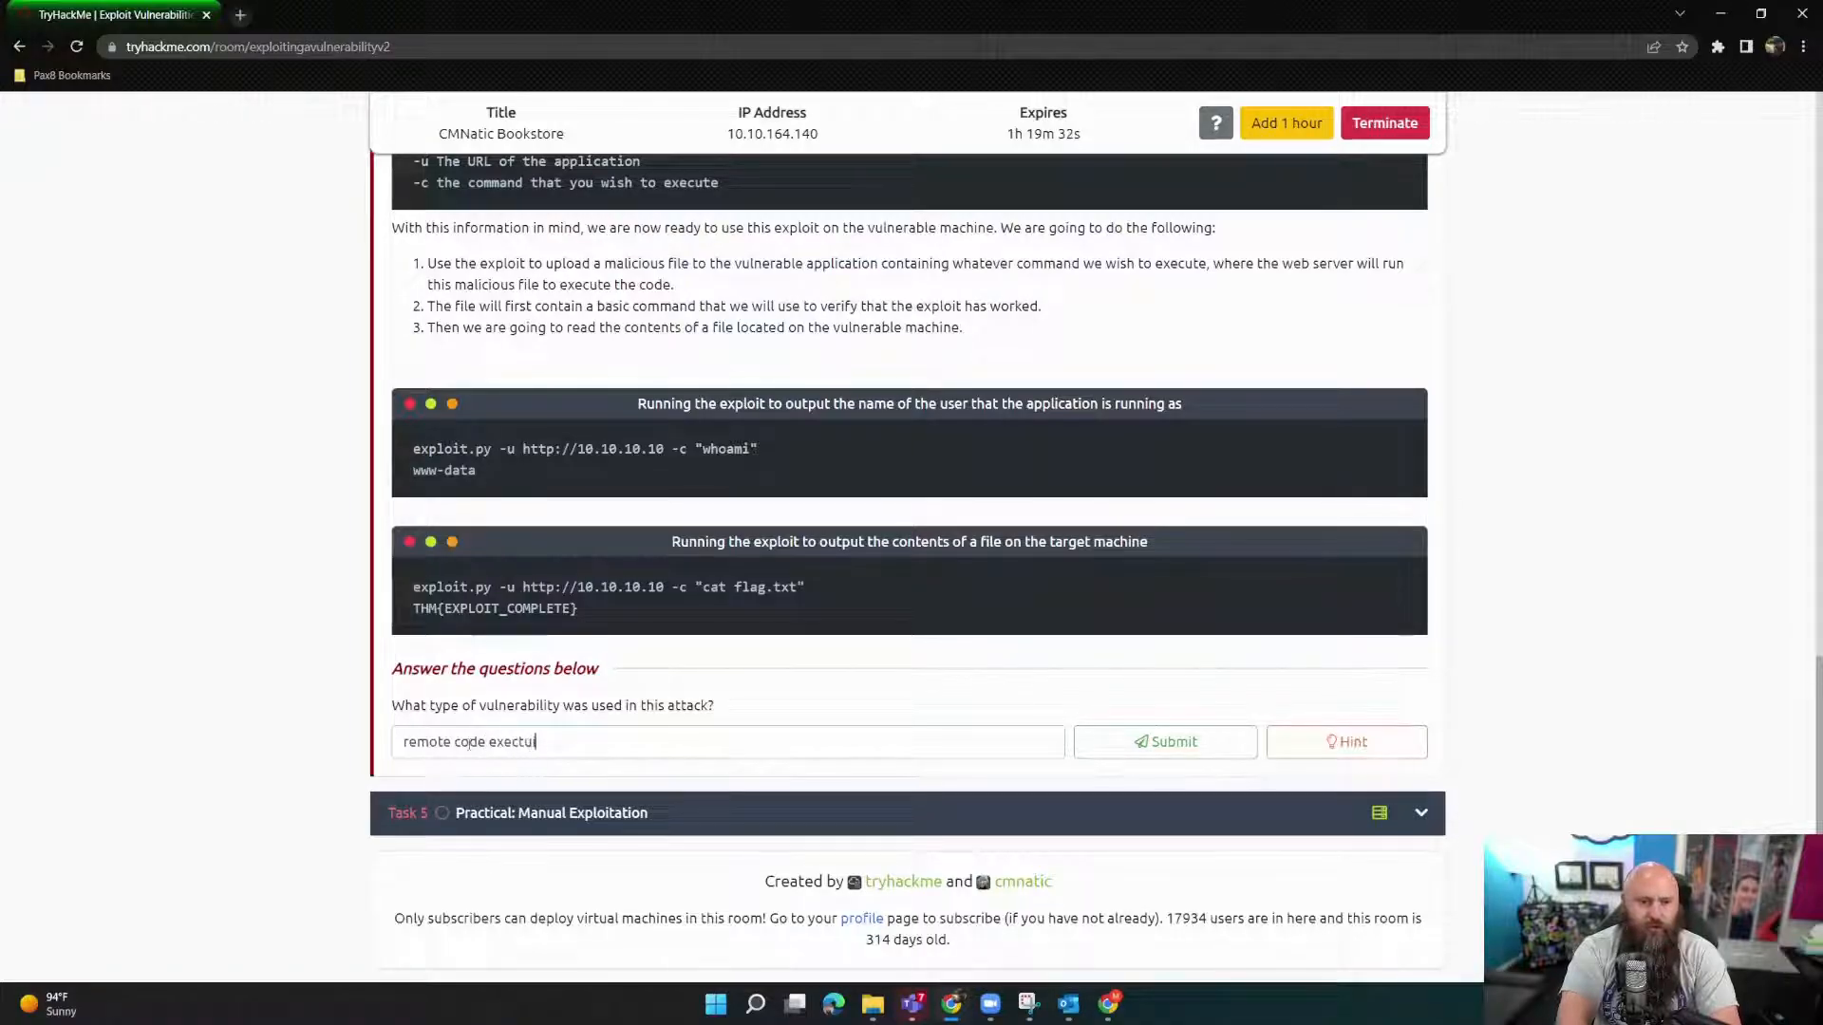
click(1165, 741)
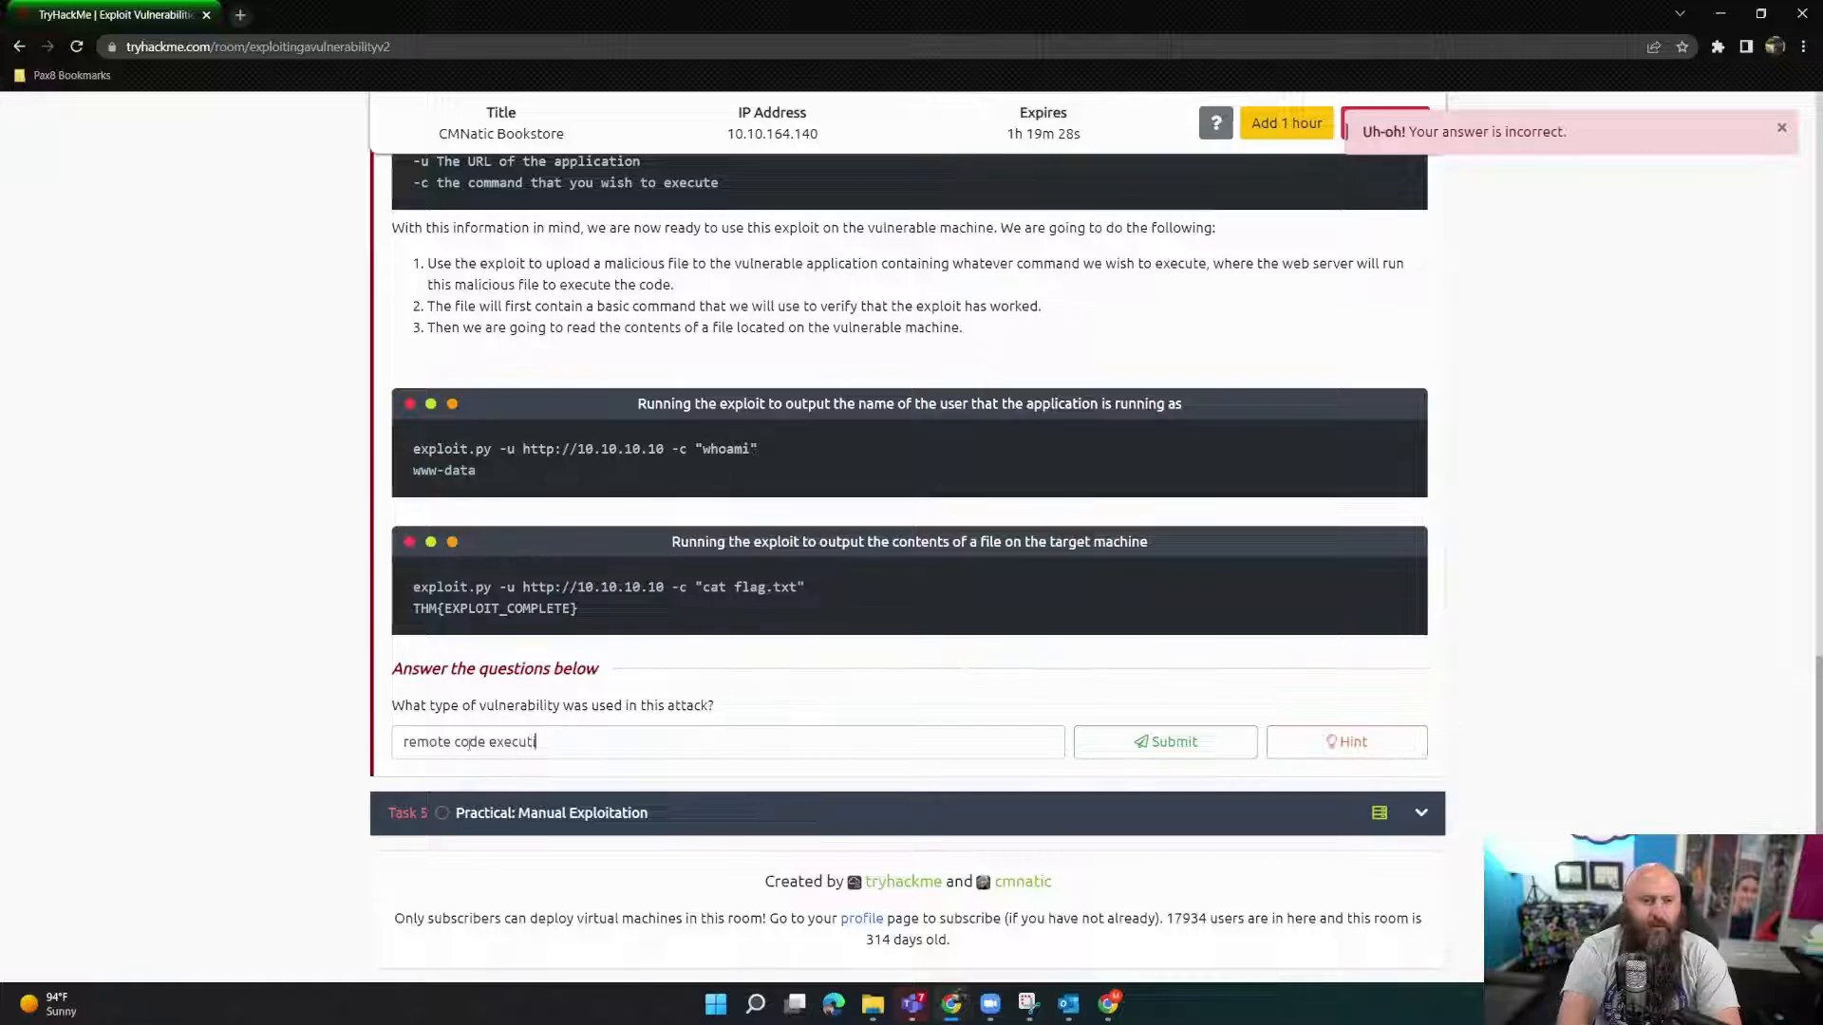
click(1164, 742)
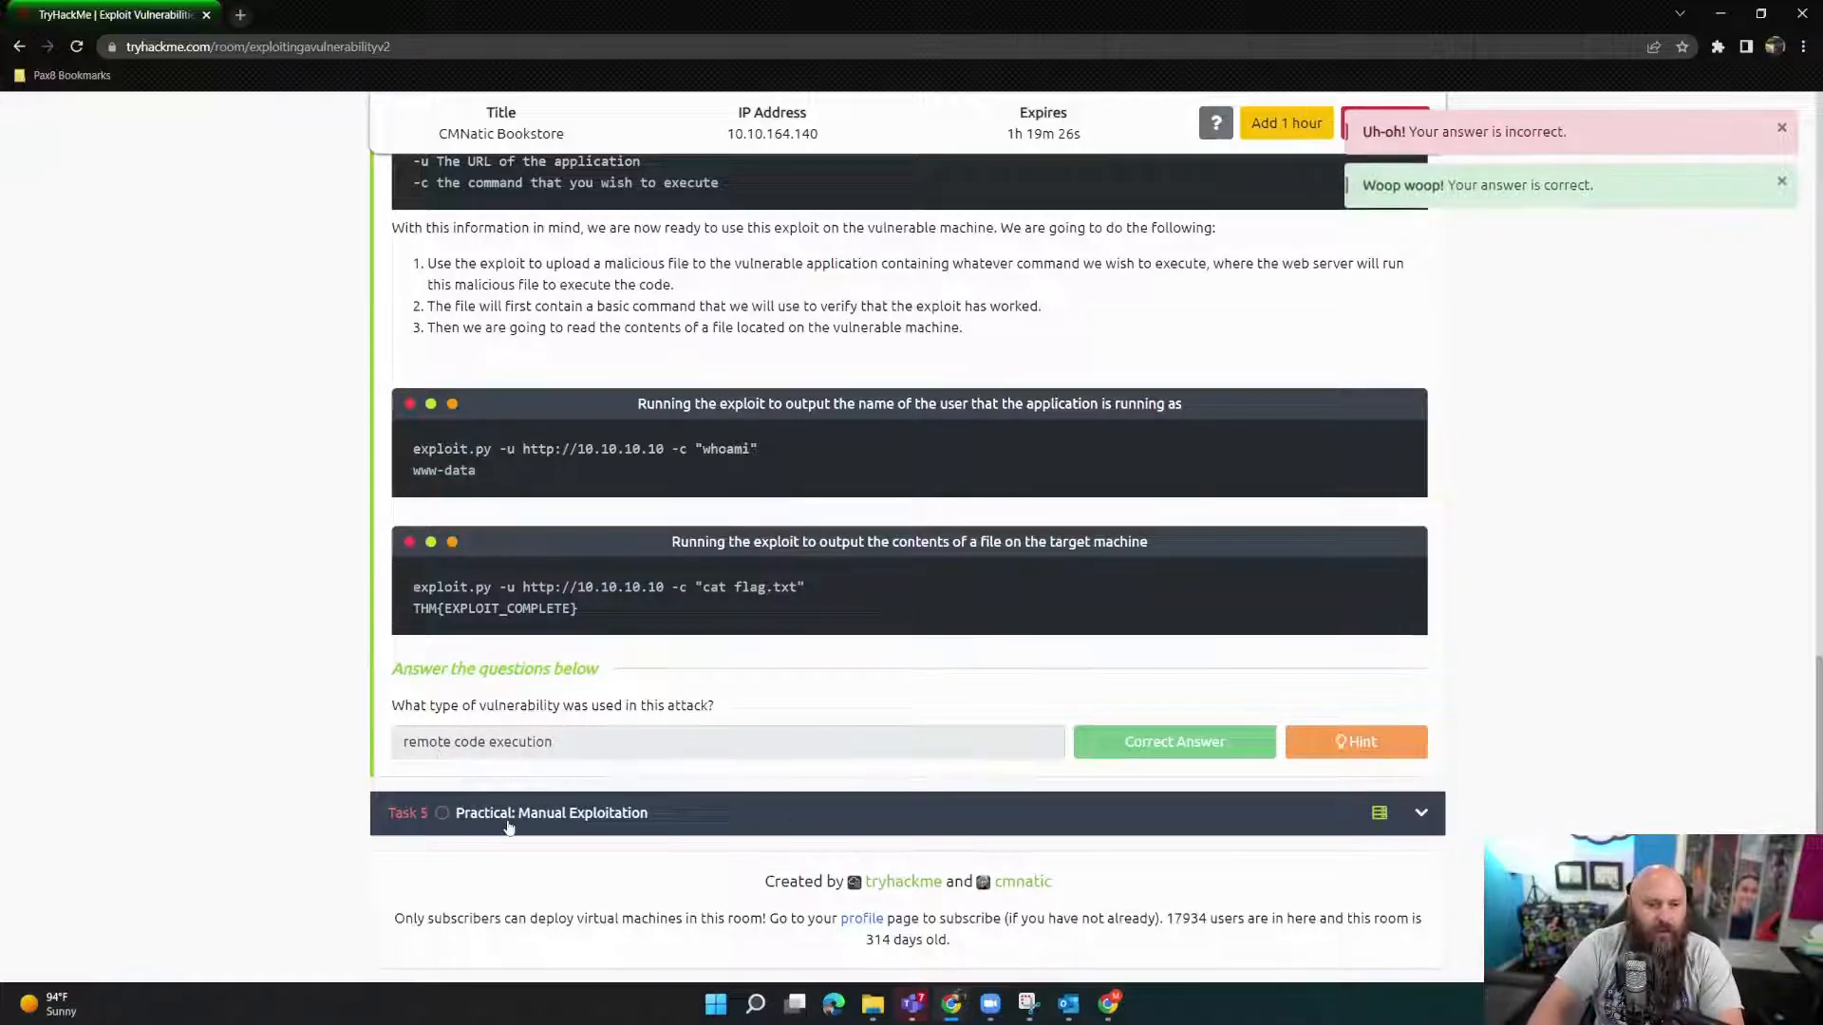
click(551, 812)
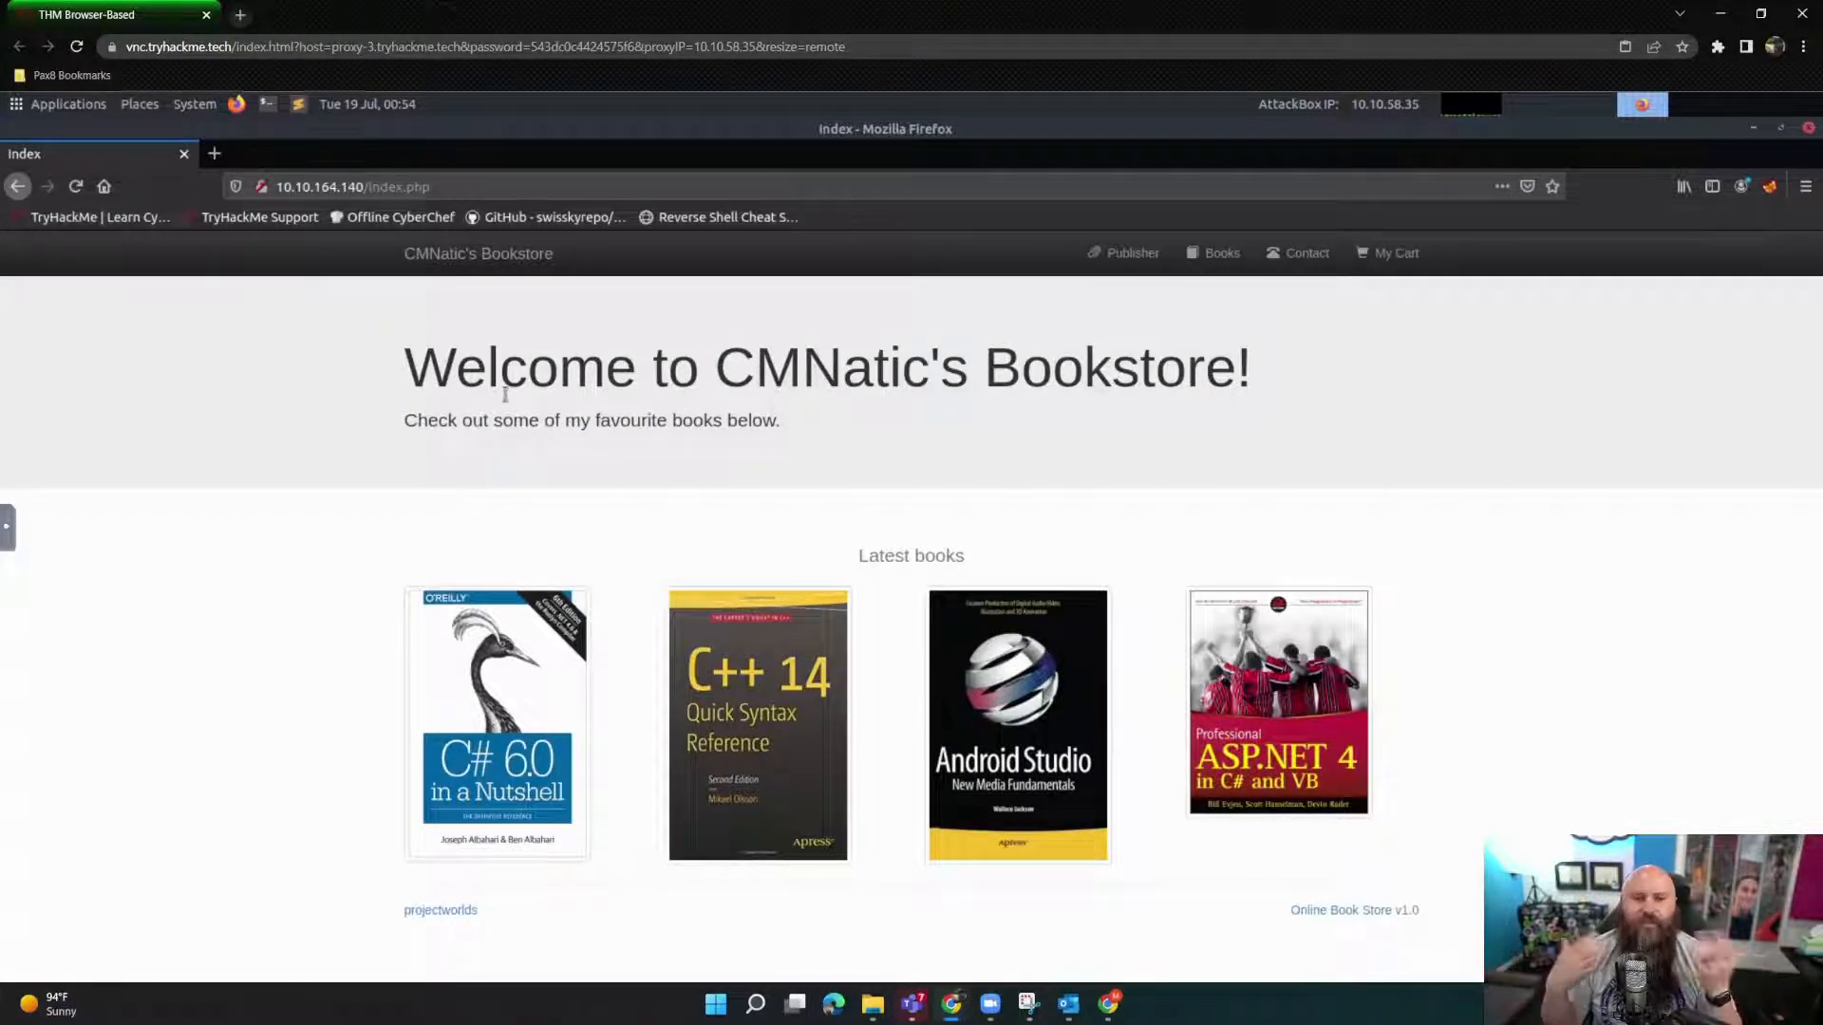
mouse_move(773, 844)
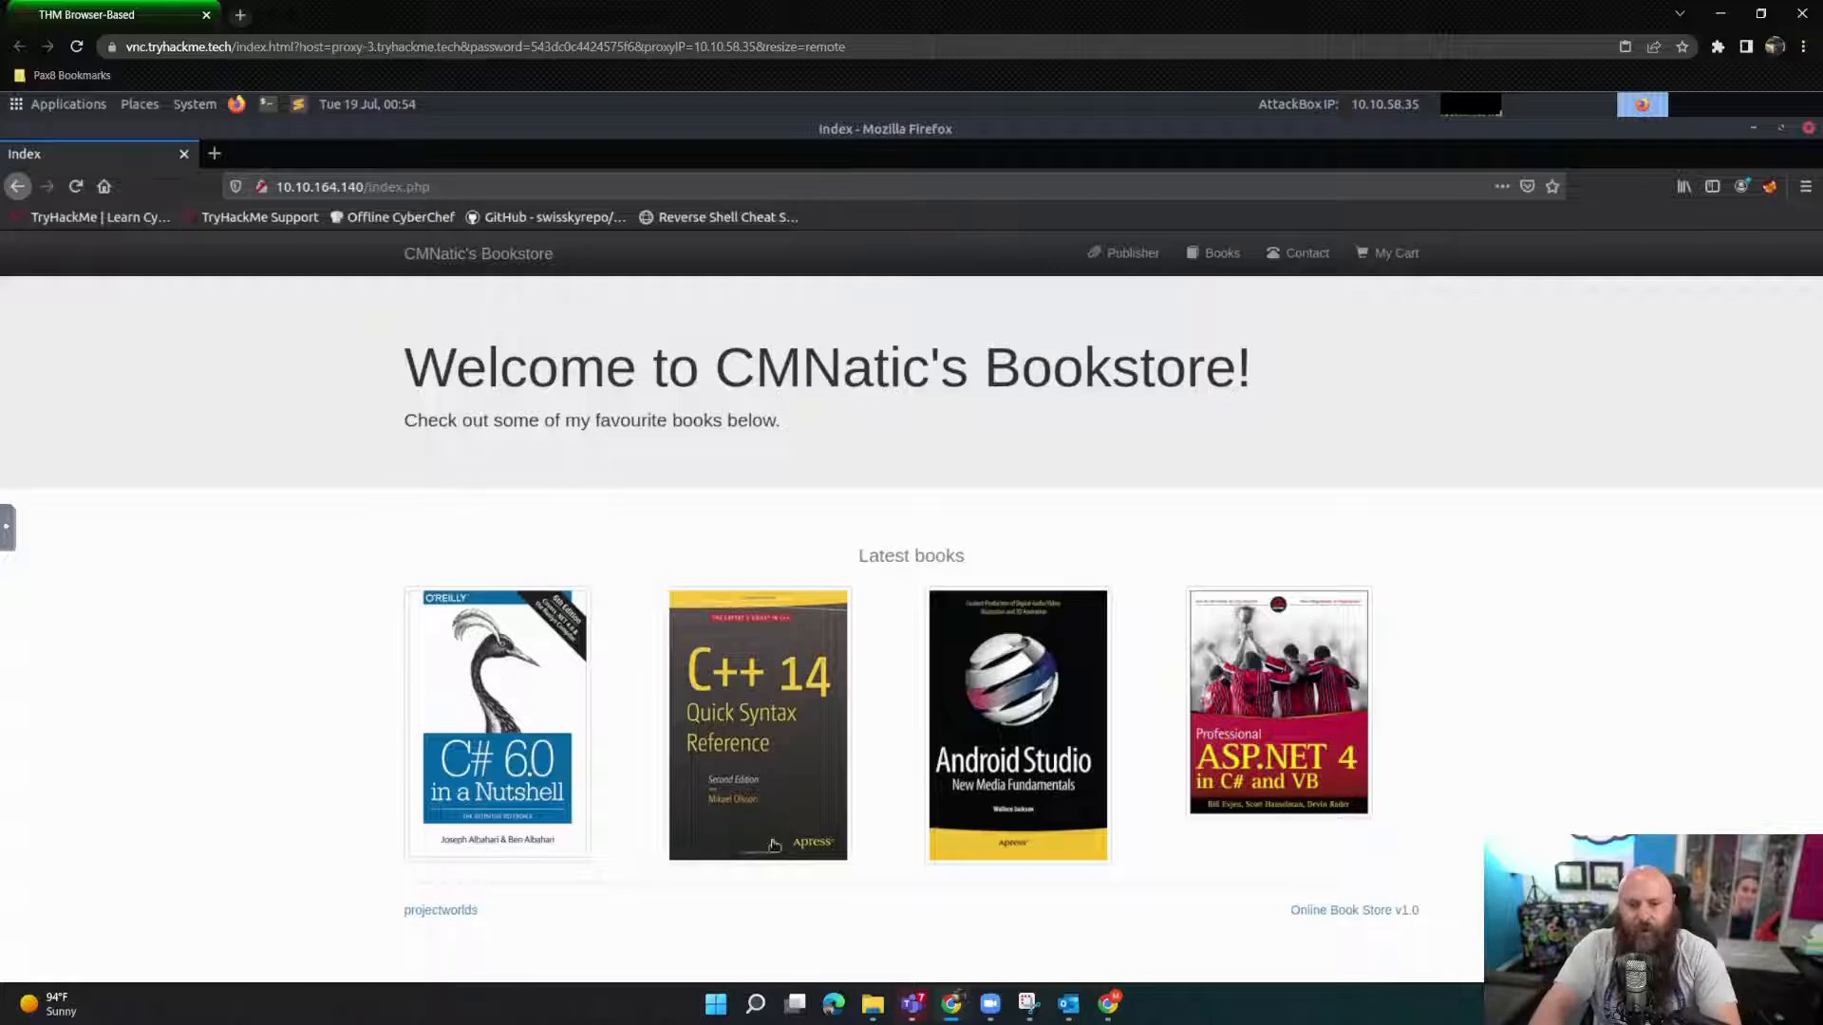
mouse_move(1404, 936)
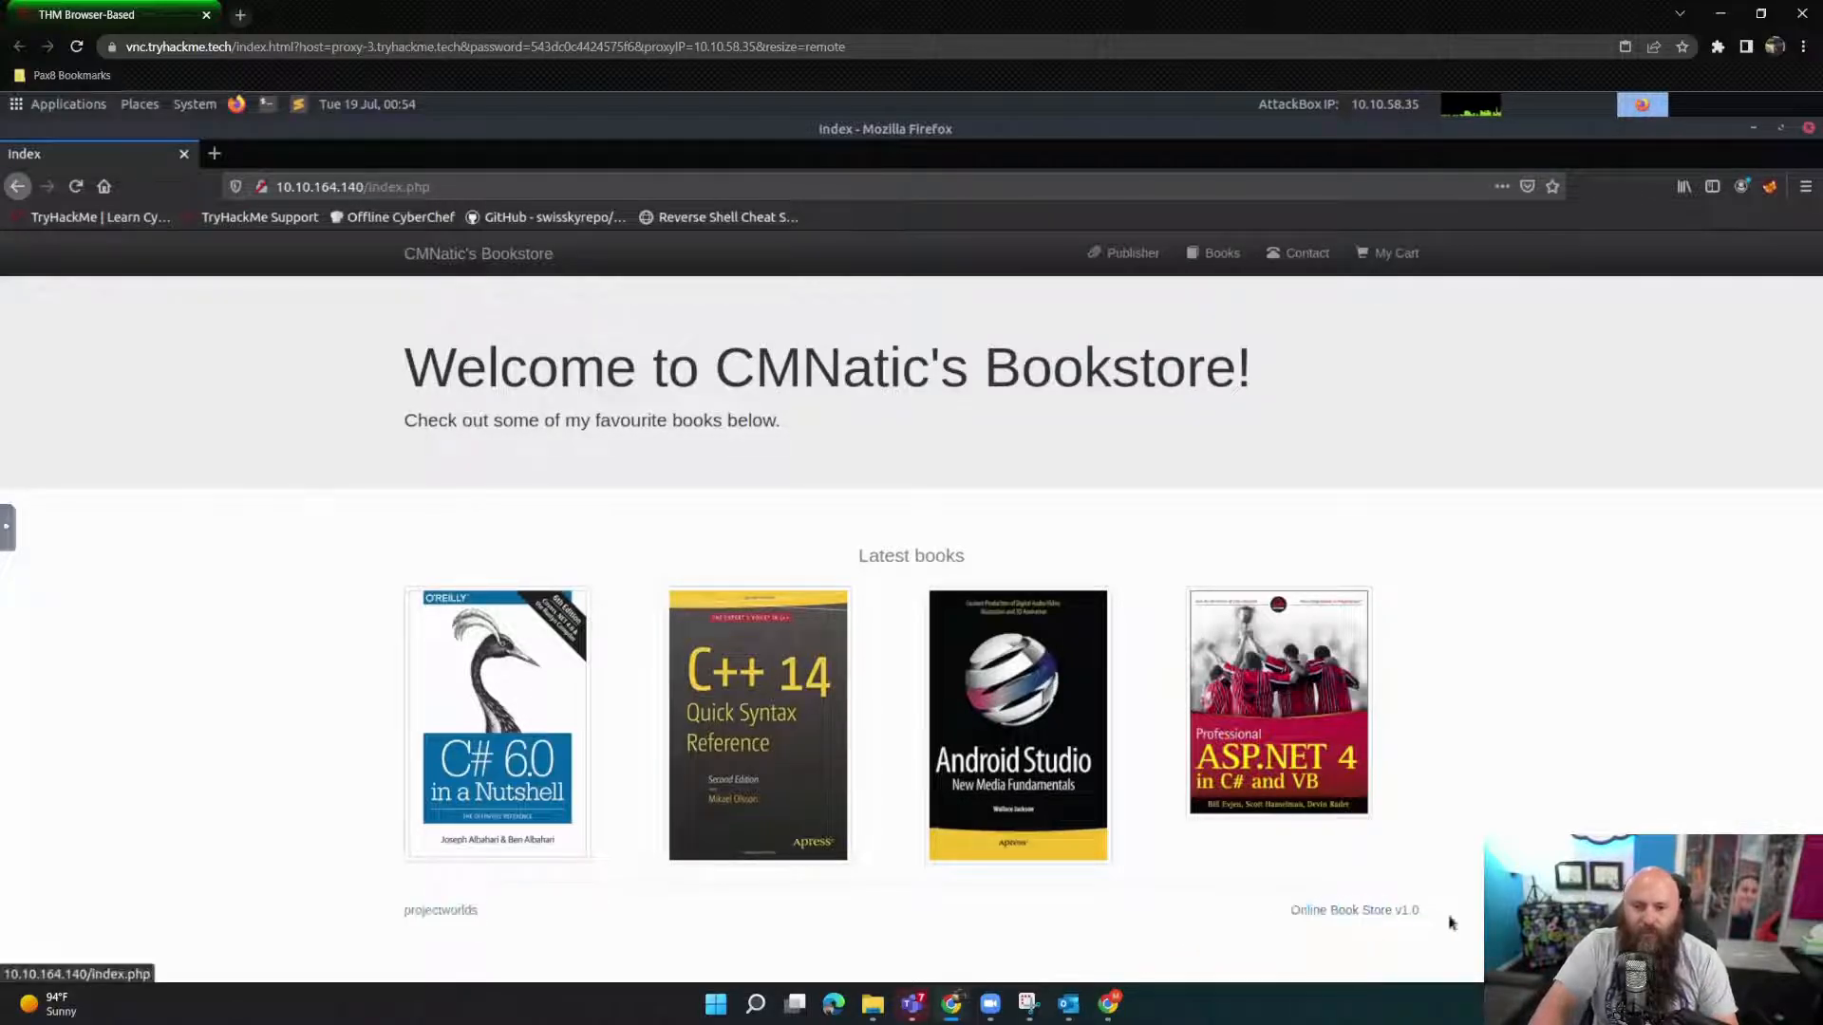
mouse_move(1379, 893)
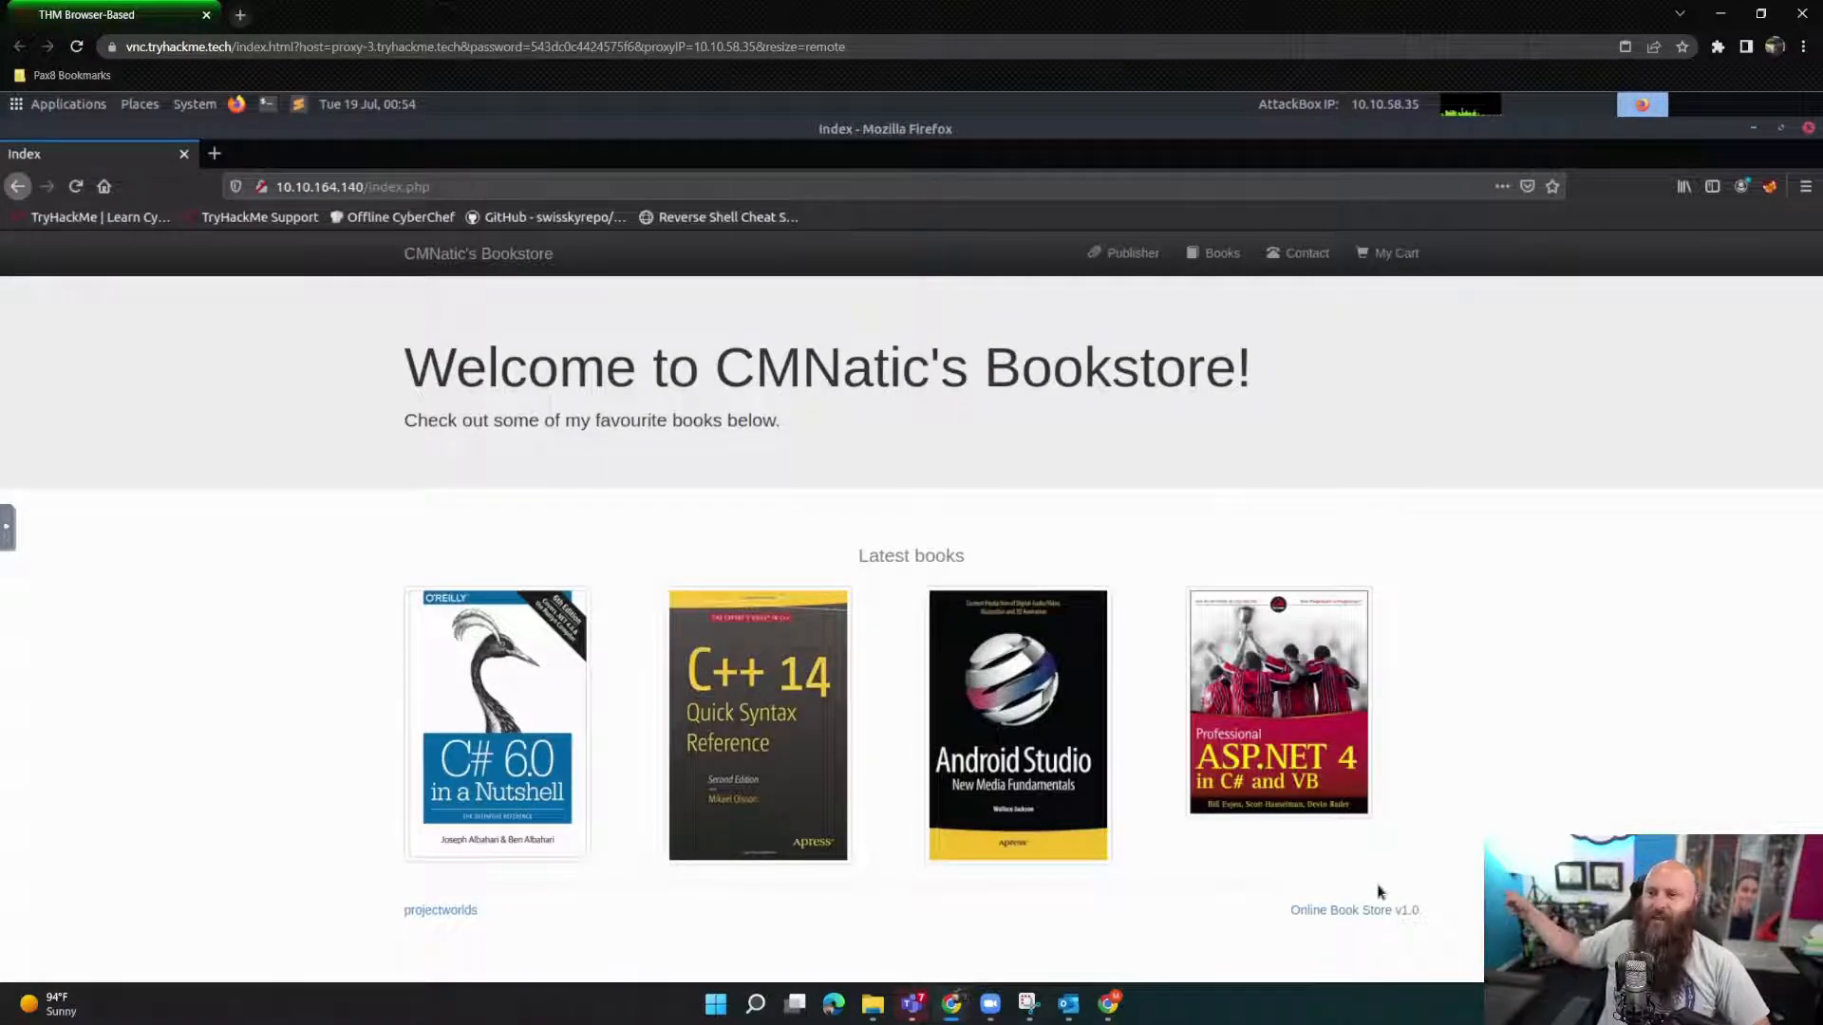
mouse_move(1363, 895)
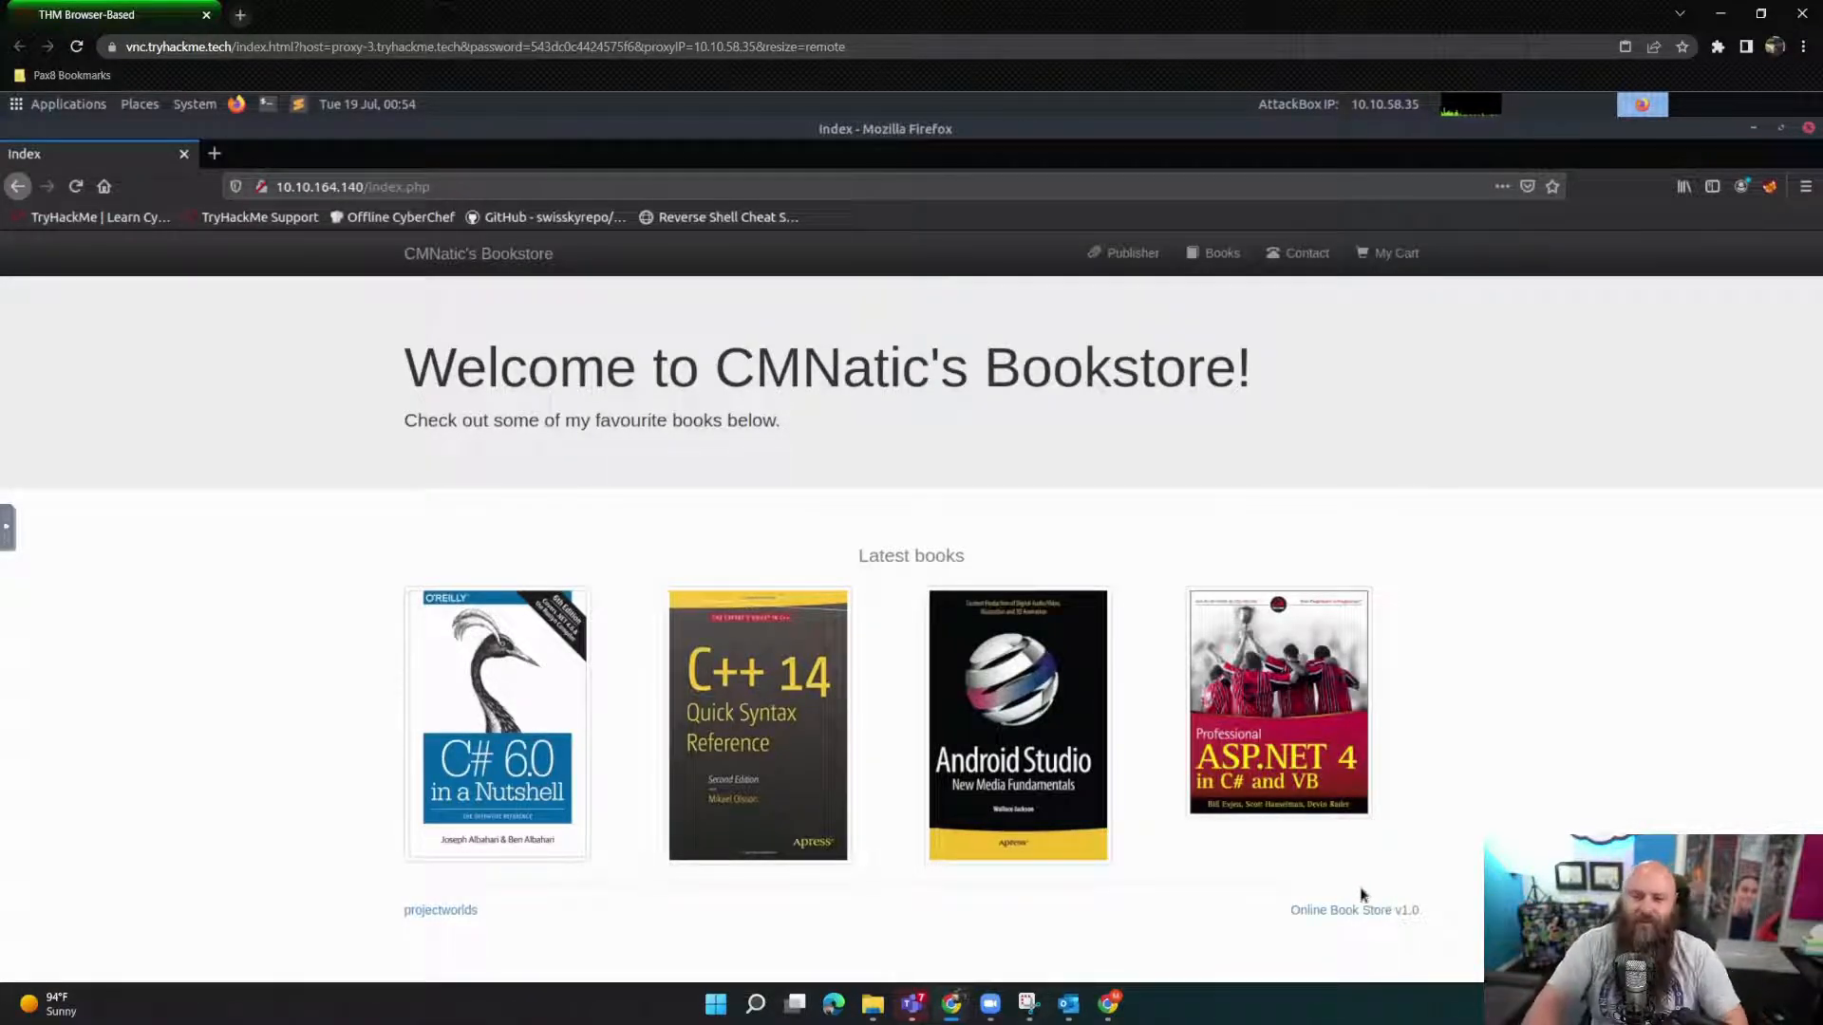
mouse_move(358, 133)
text(searchsploit online book stoo)
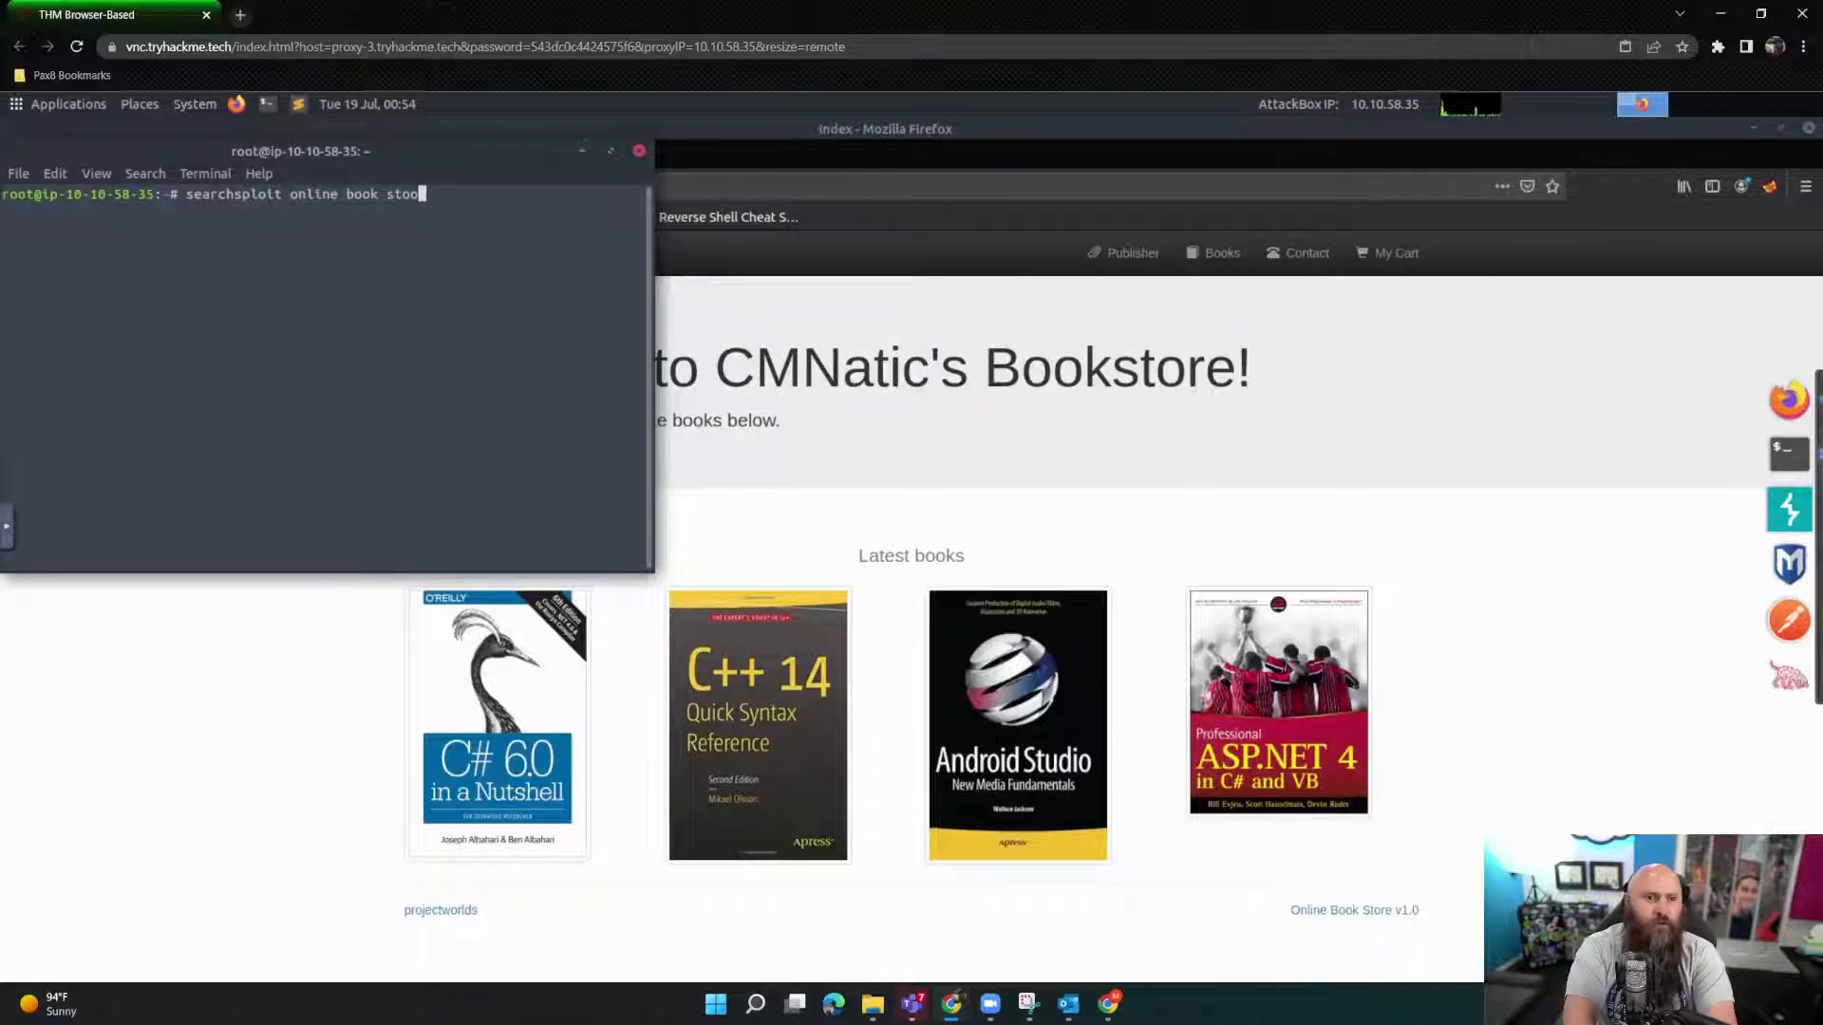
Step: Search searchsploit for 'online book store' and highlight the unauthenticated exploit result
text(re)
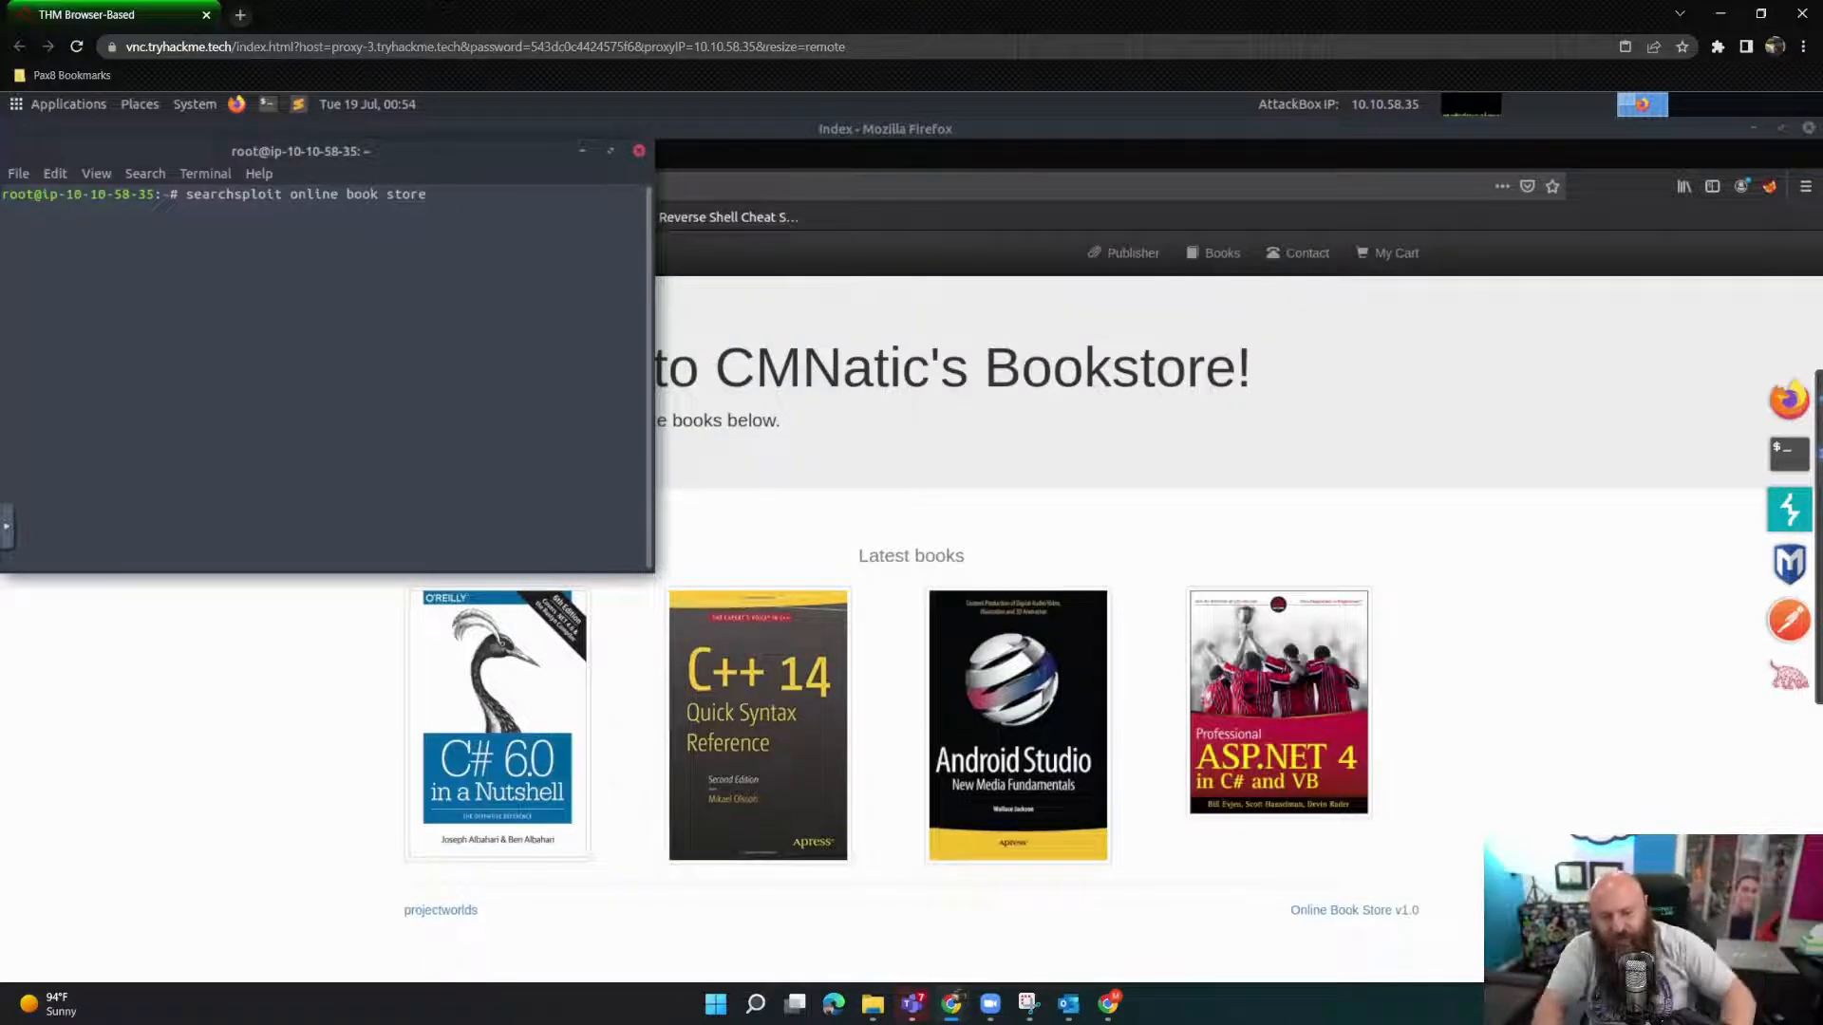
key(Return)
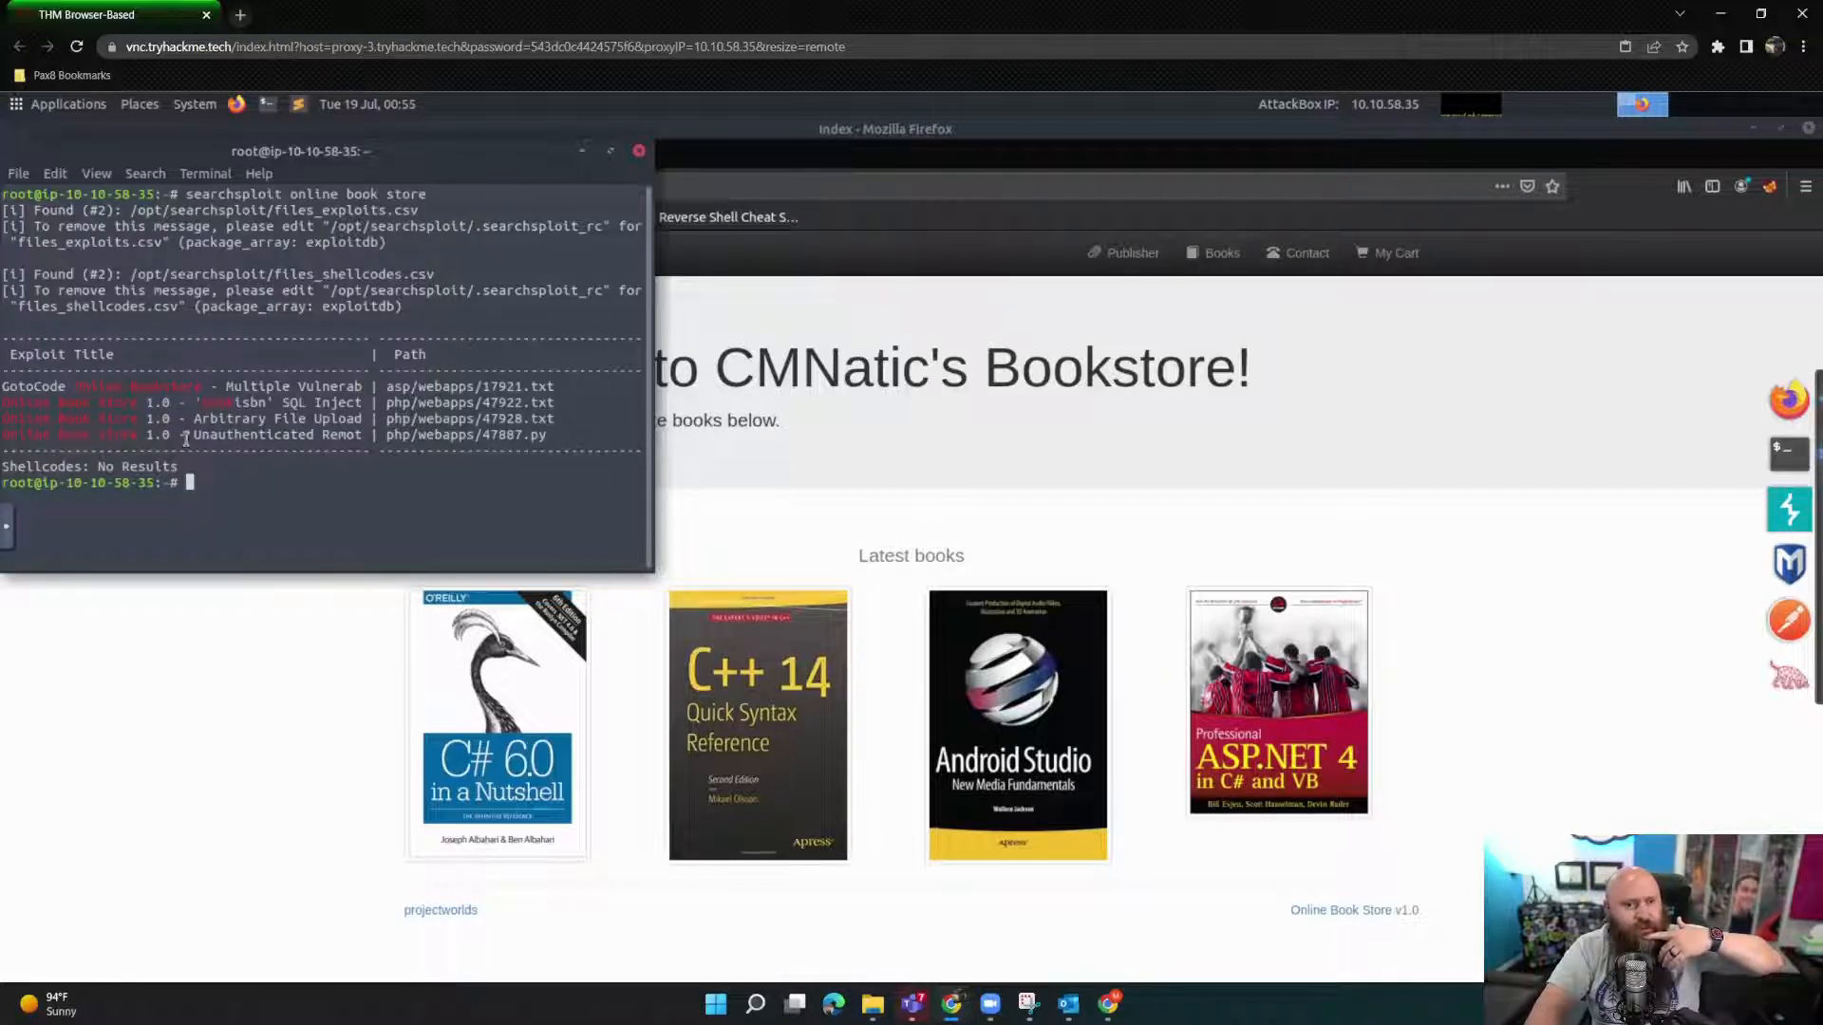
double_click(249, 434)
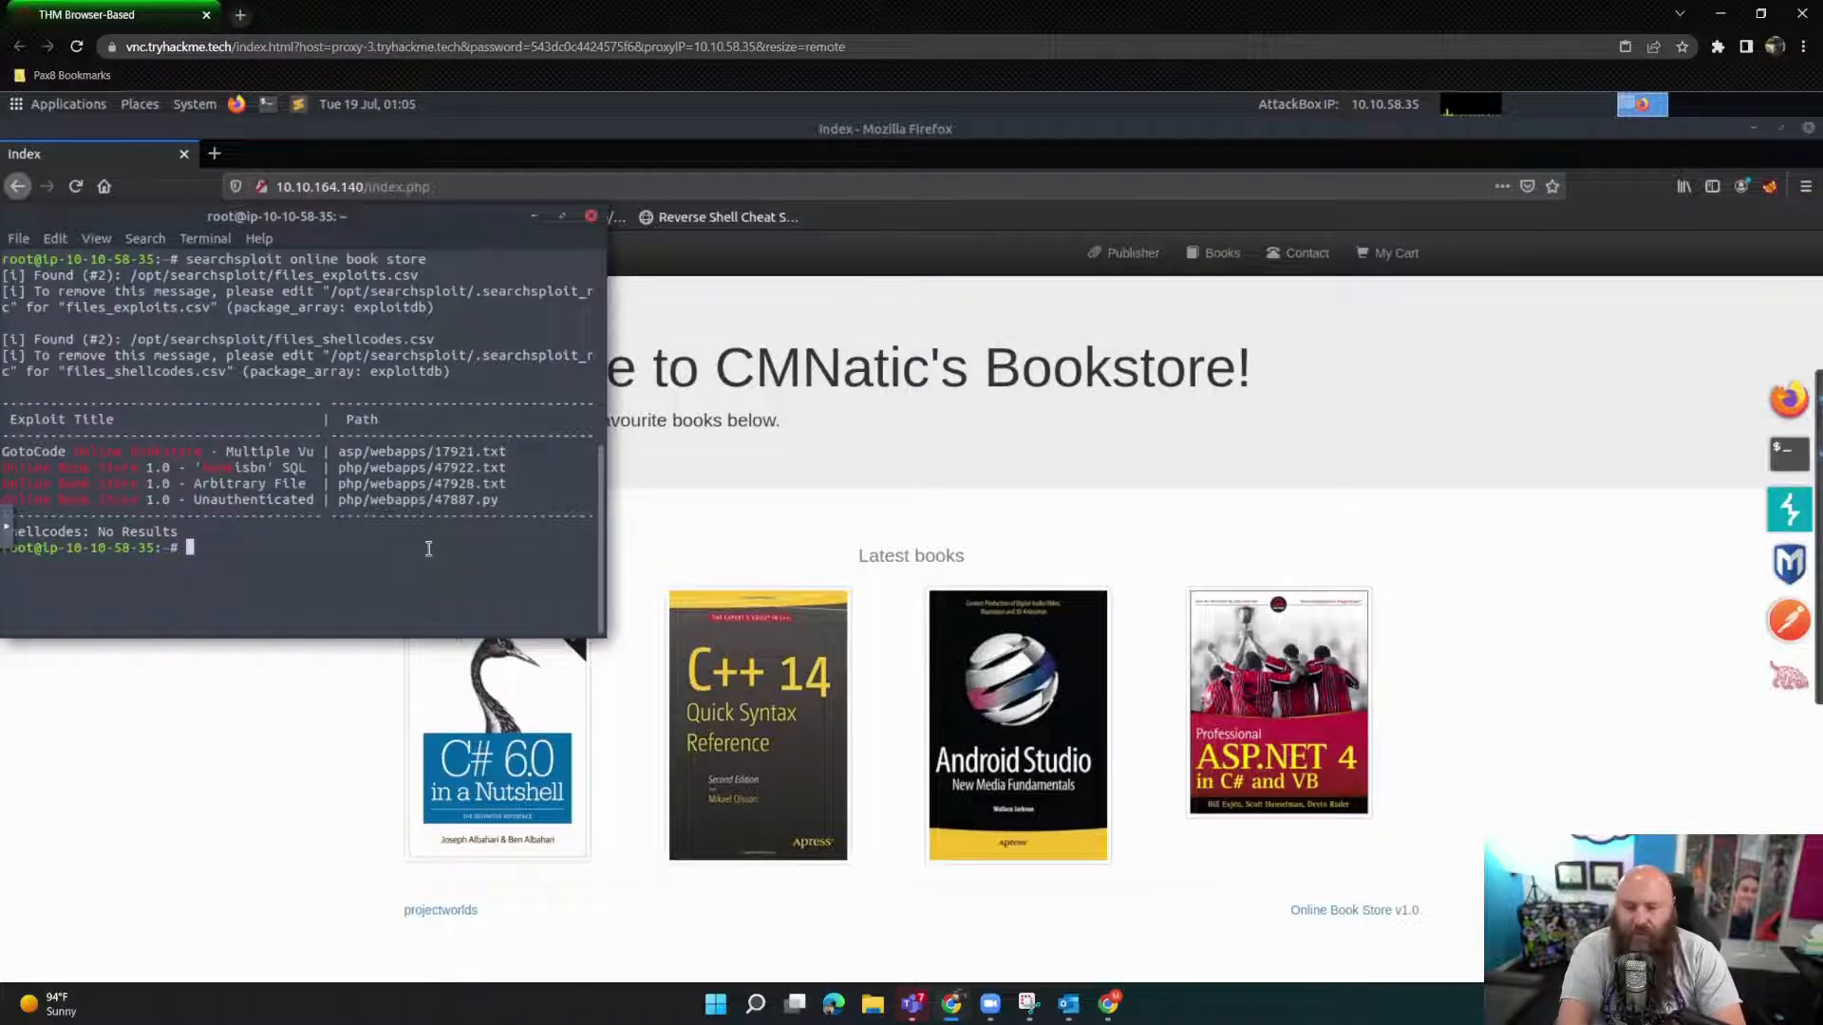
Step: Mirror exploit php/webapps/47887.py into the root home folder with searchsploit -m
text(searchsploit)
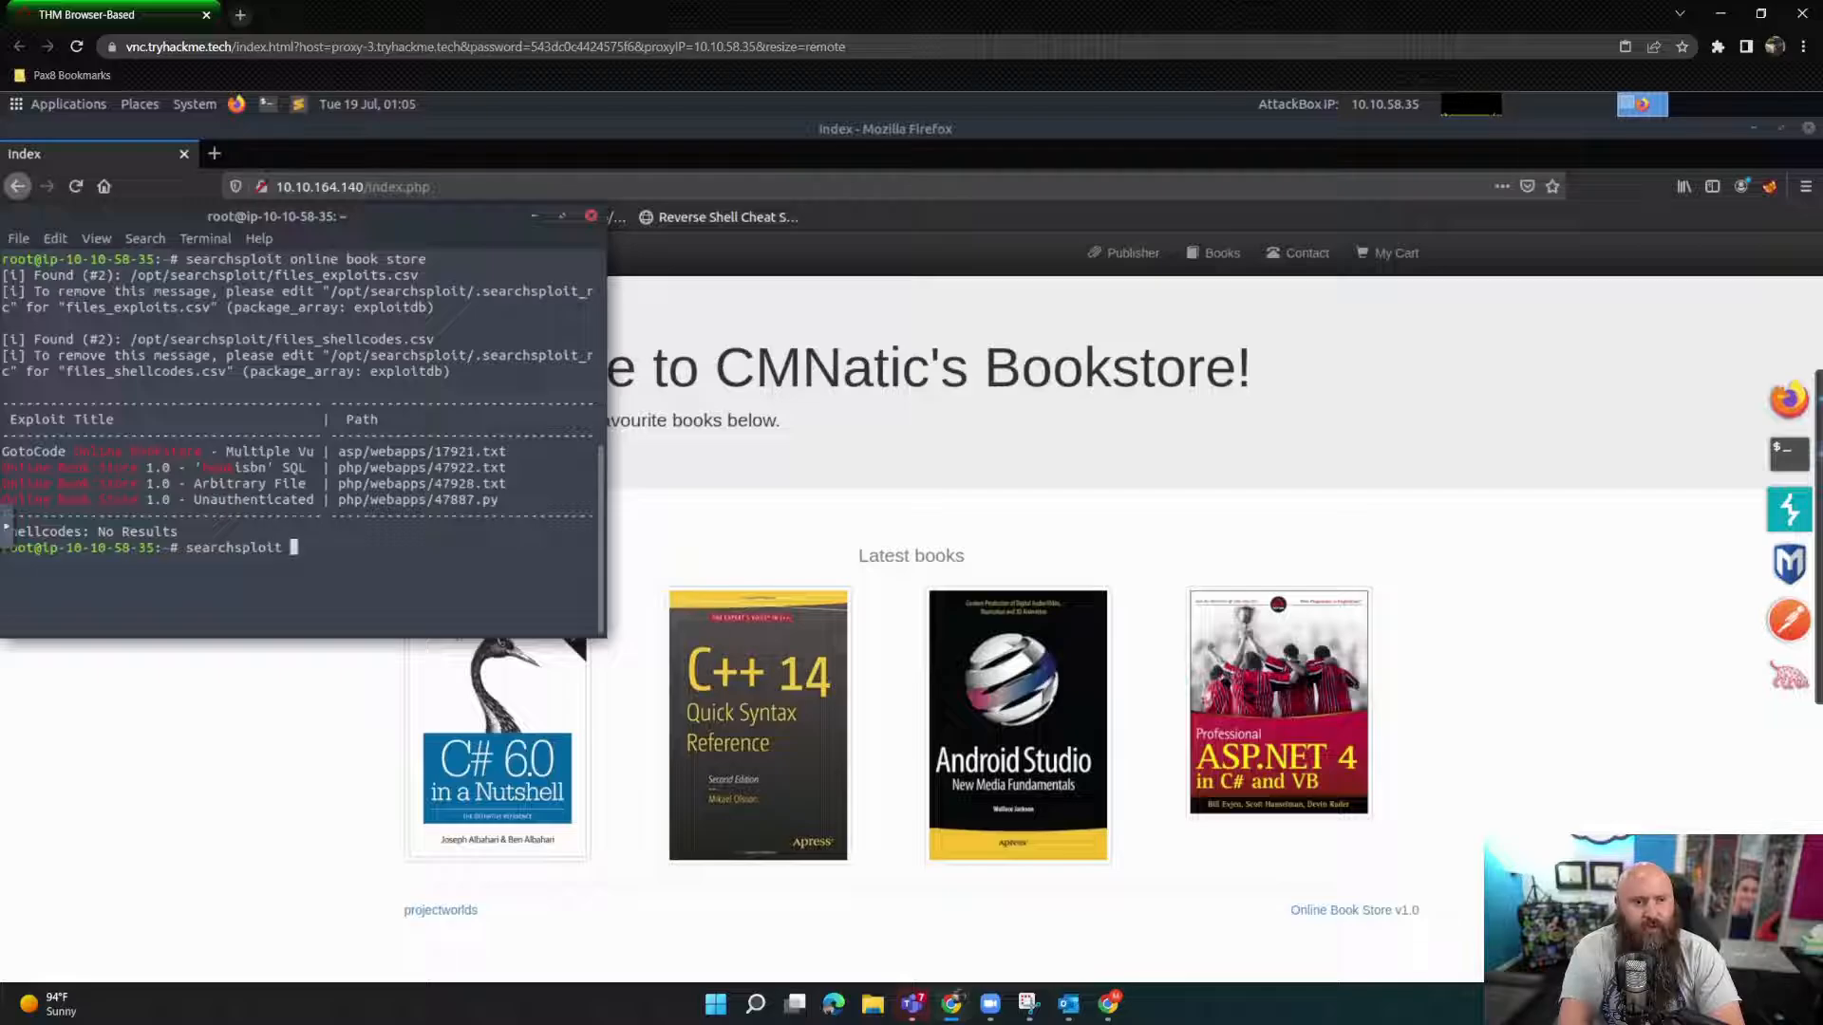
text(-m php/)
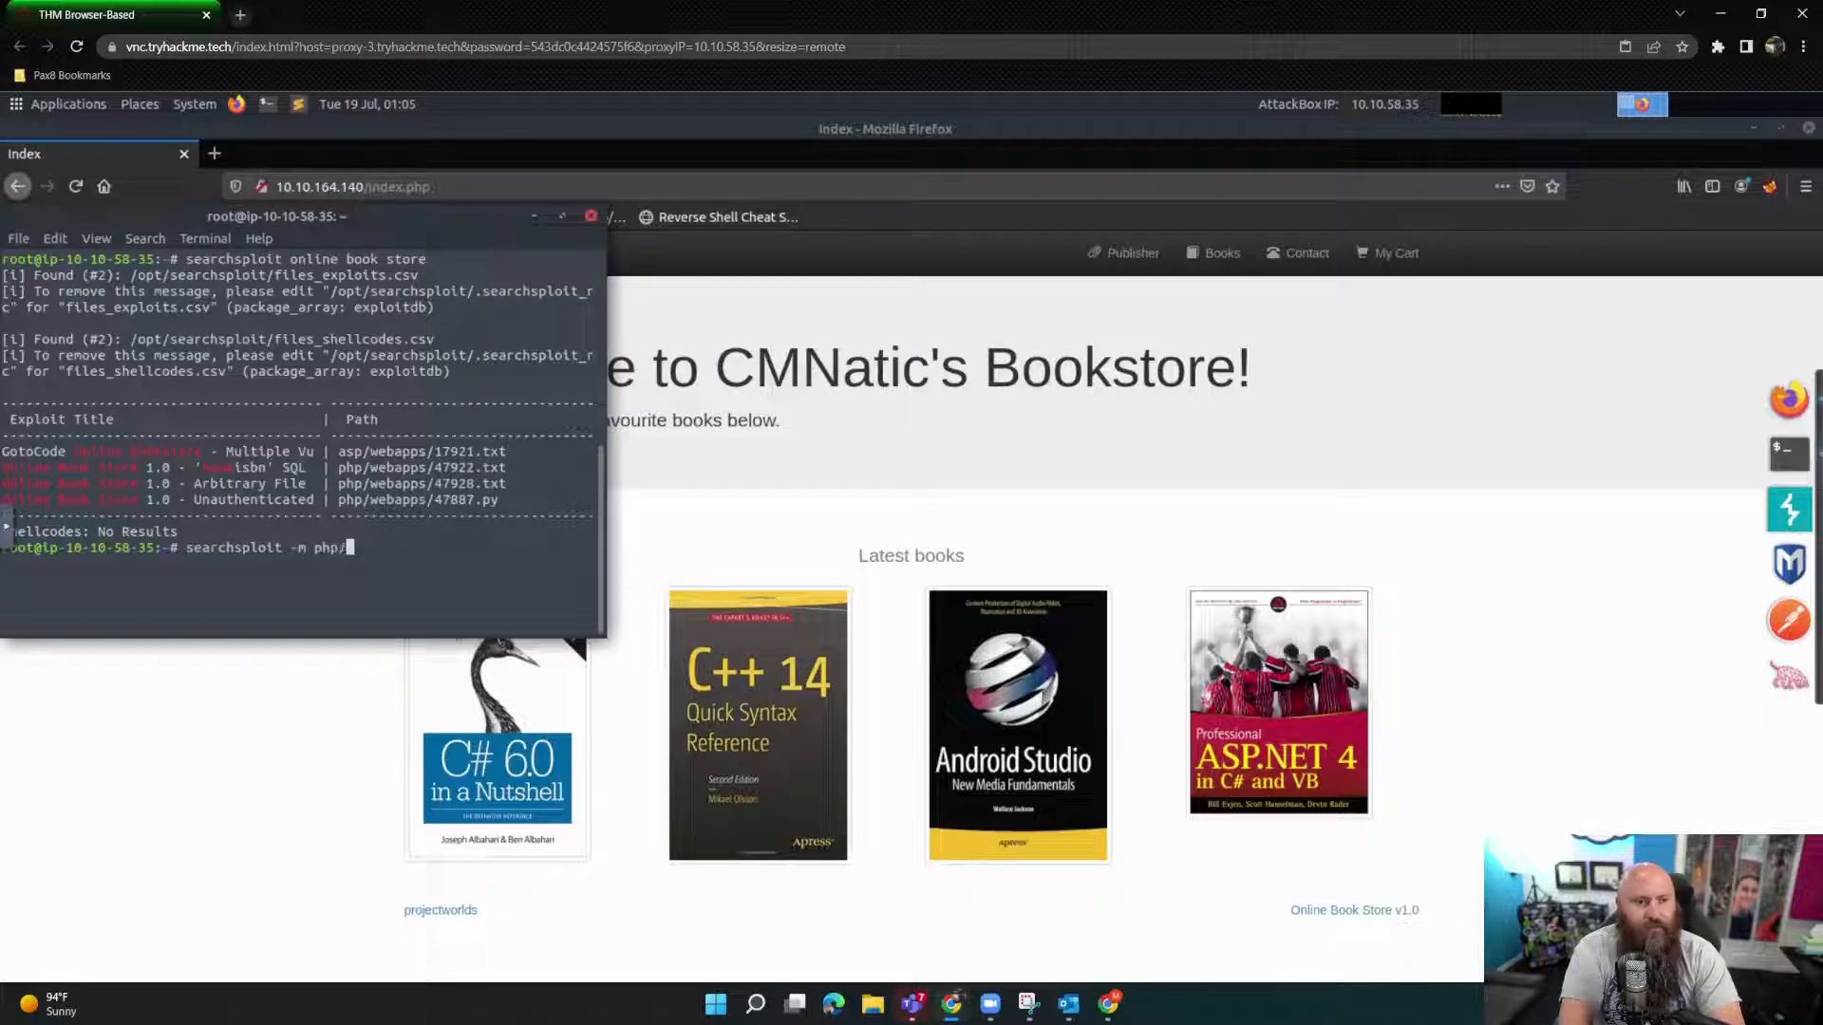
text(webapps/)
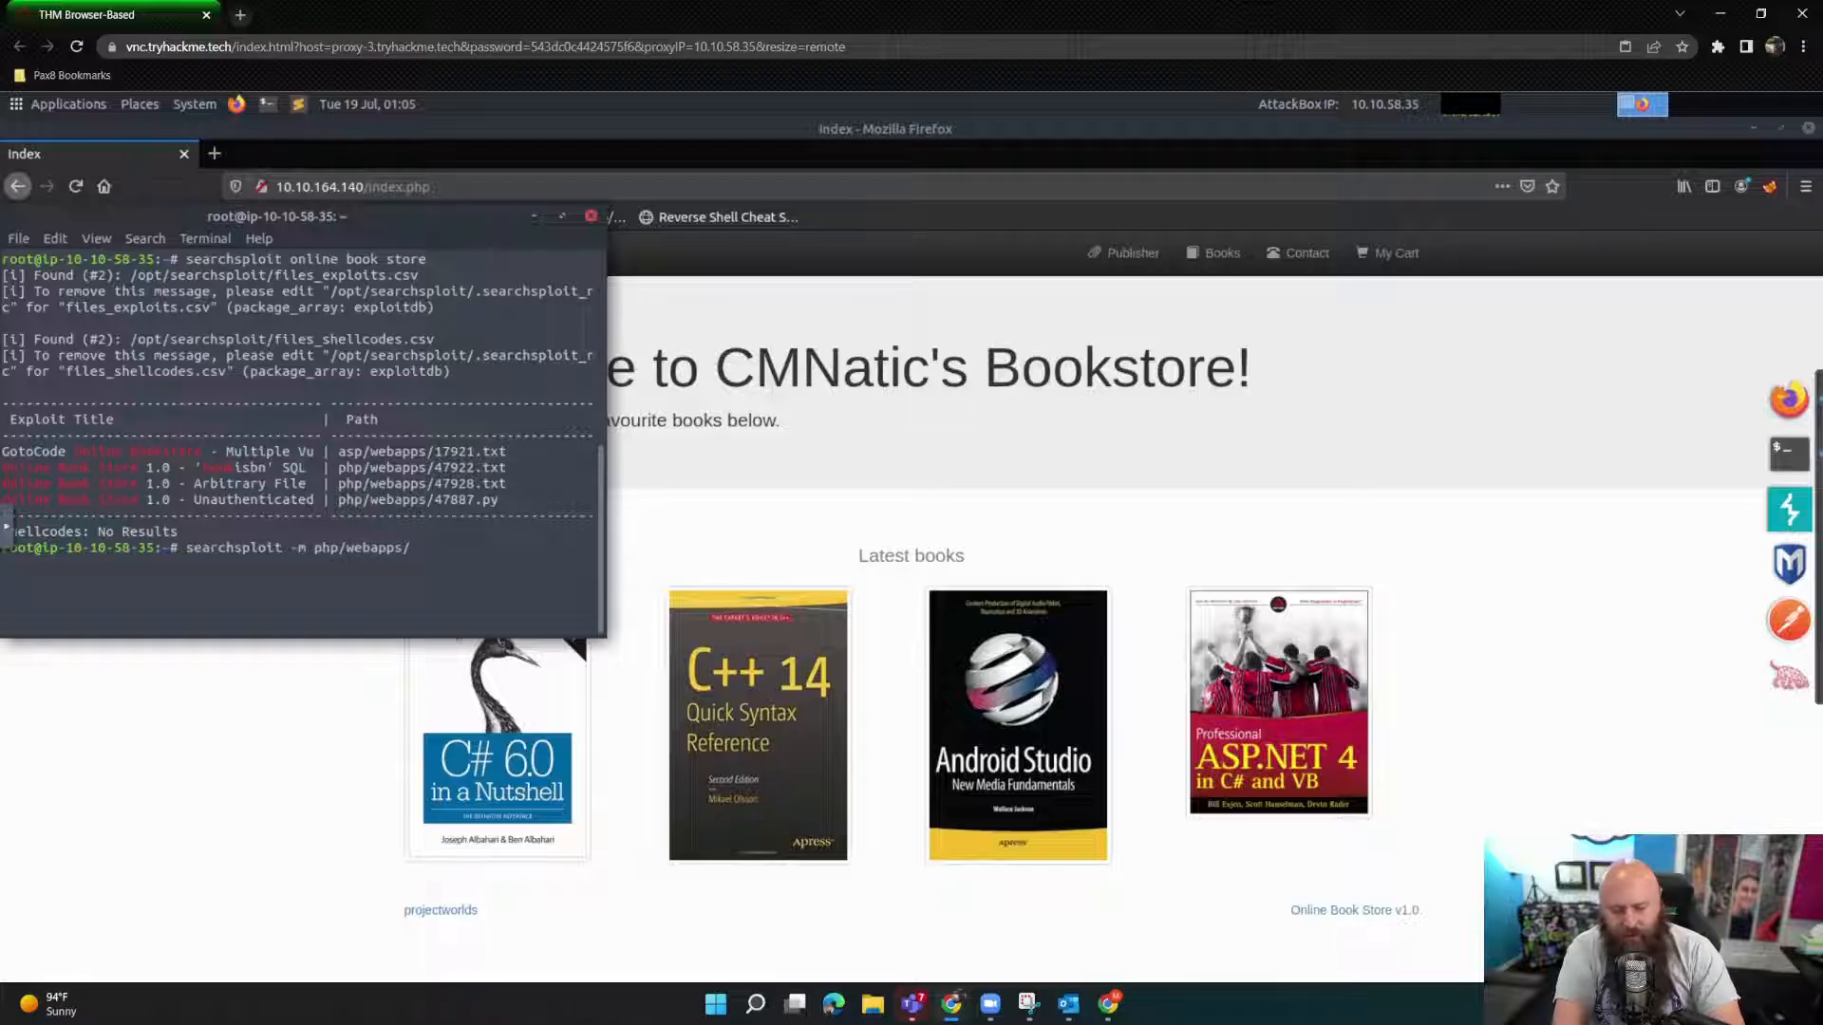
text(47)
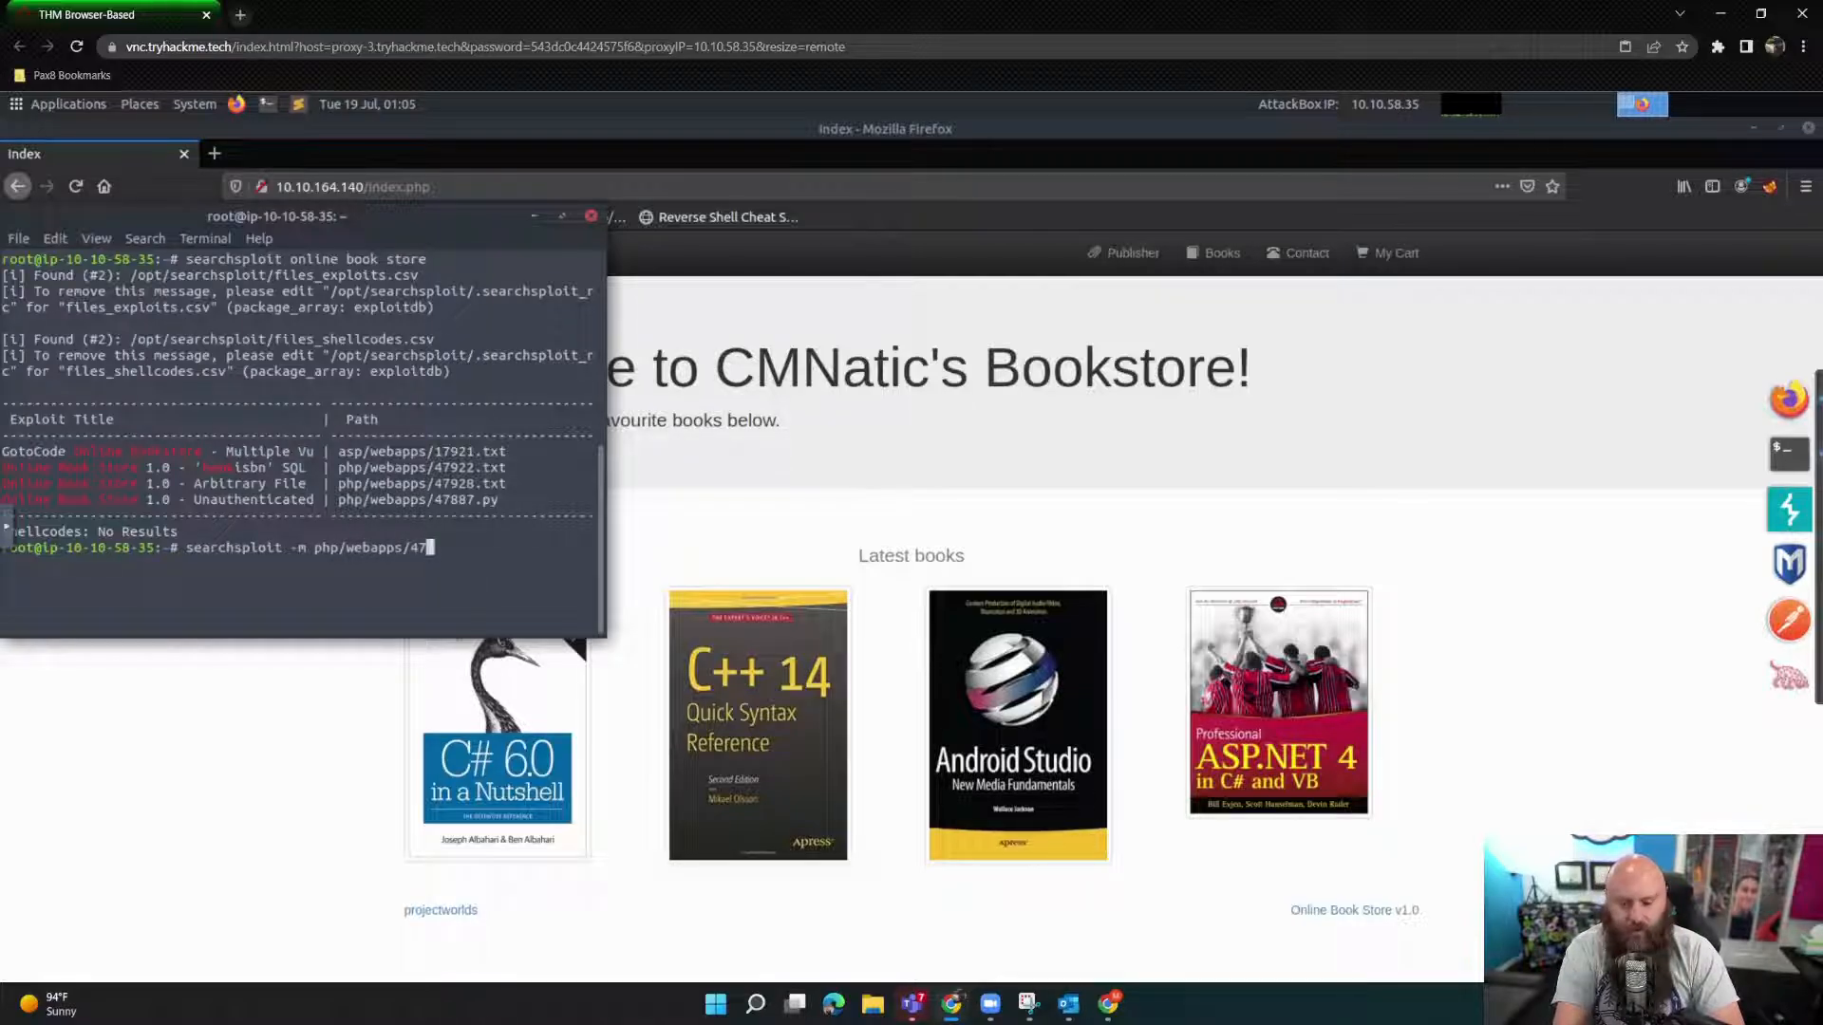
text(887.)
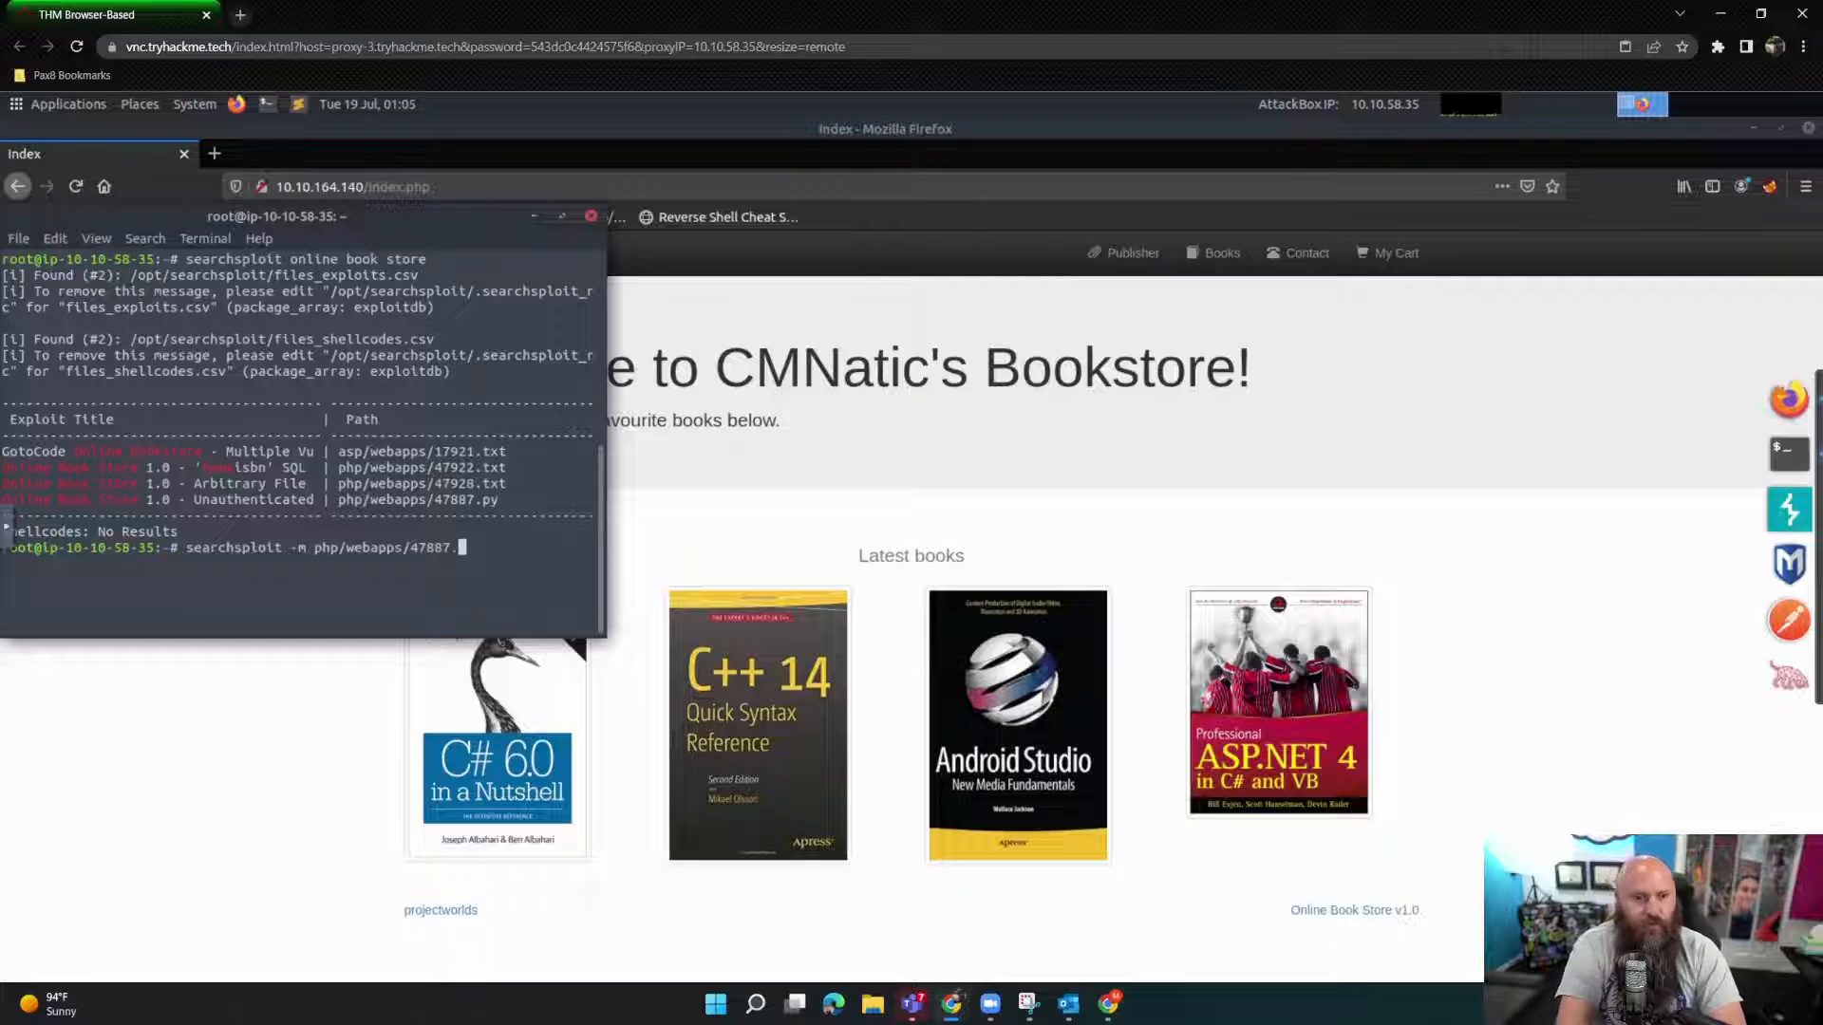
key(Return)
text(ls)
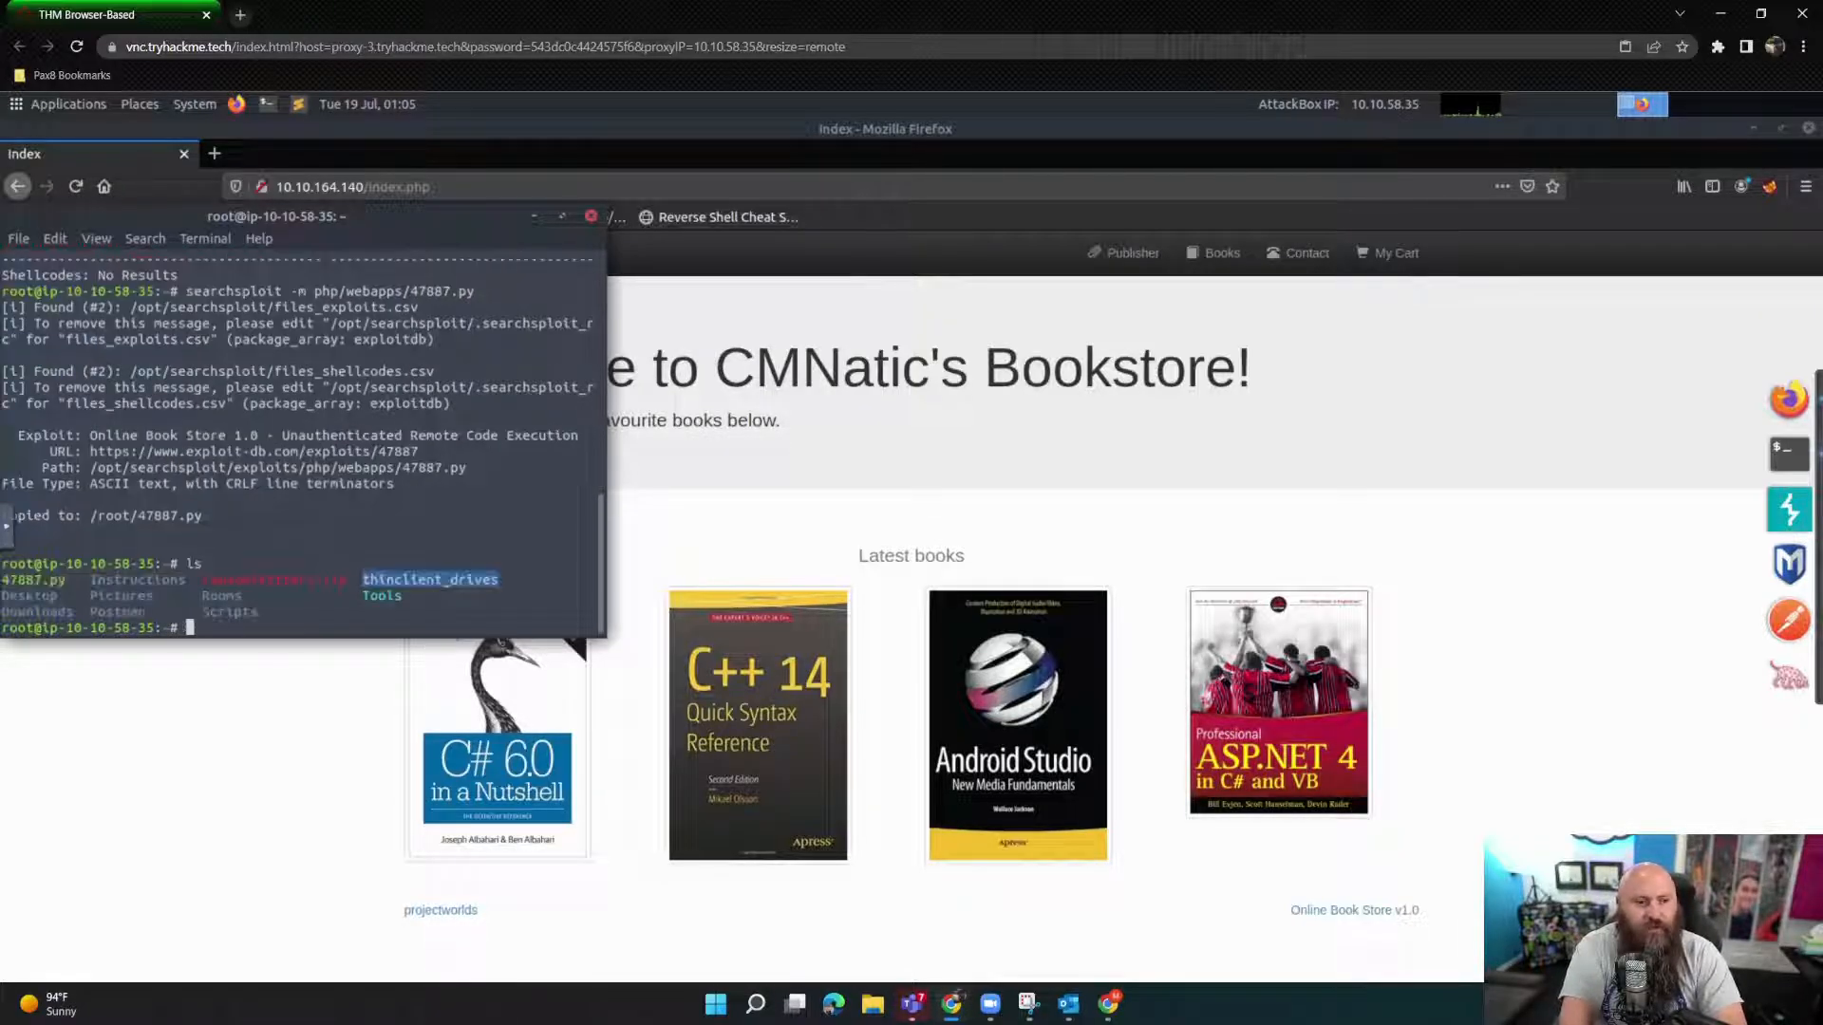
text(python)
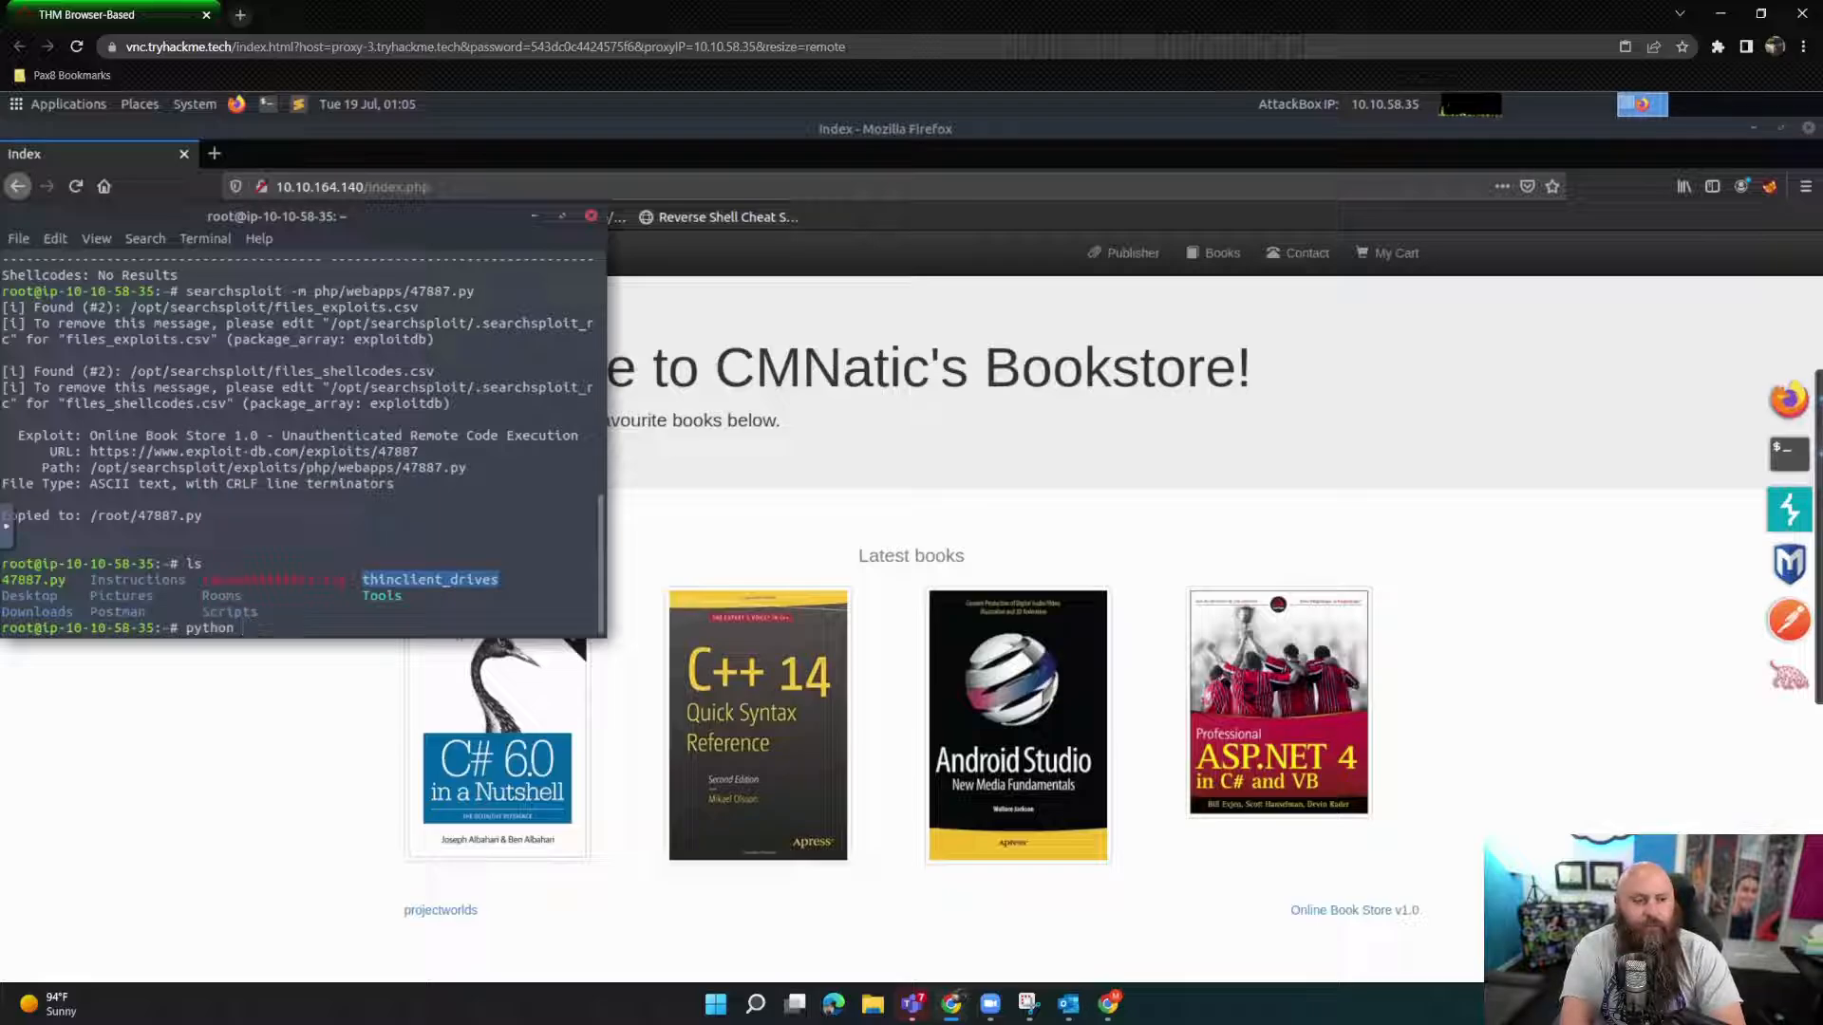
text(./47887.py)
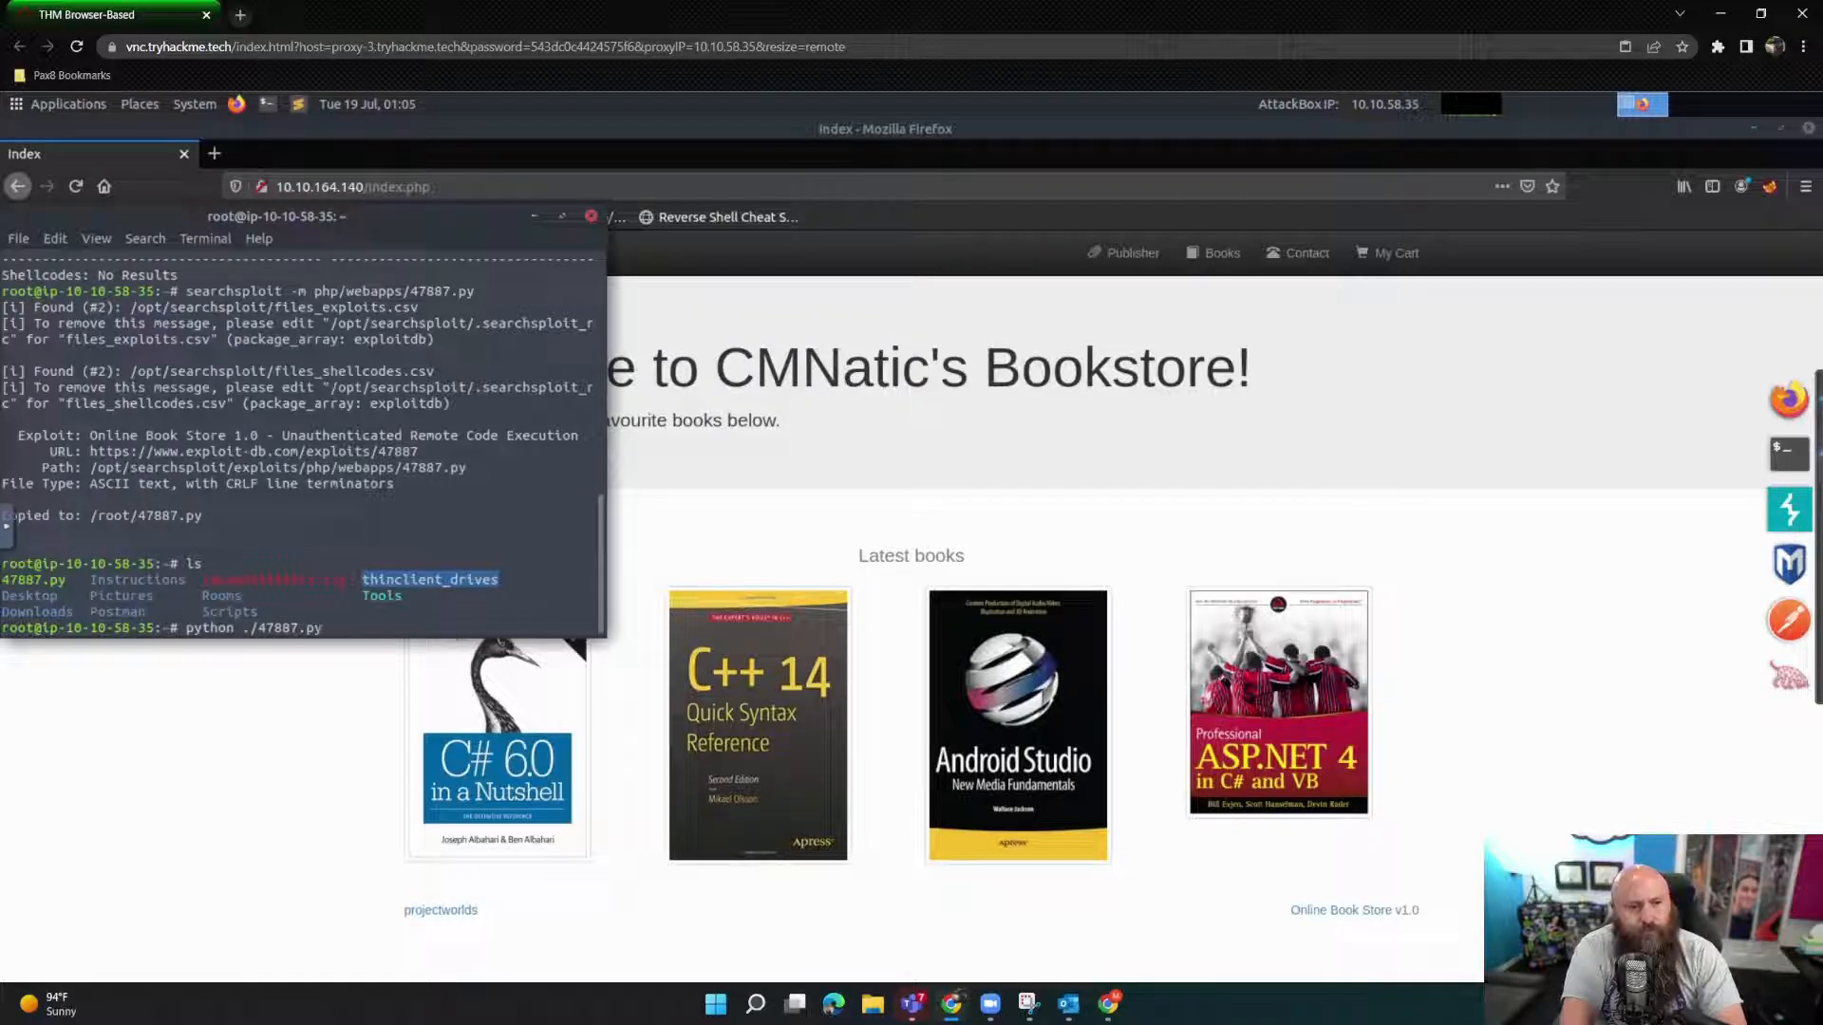
text(http://10.10.164.140)
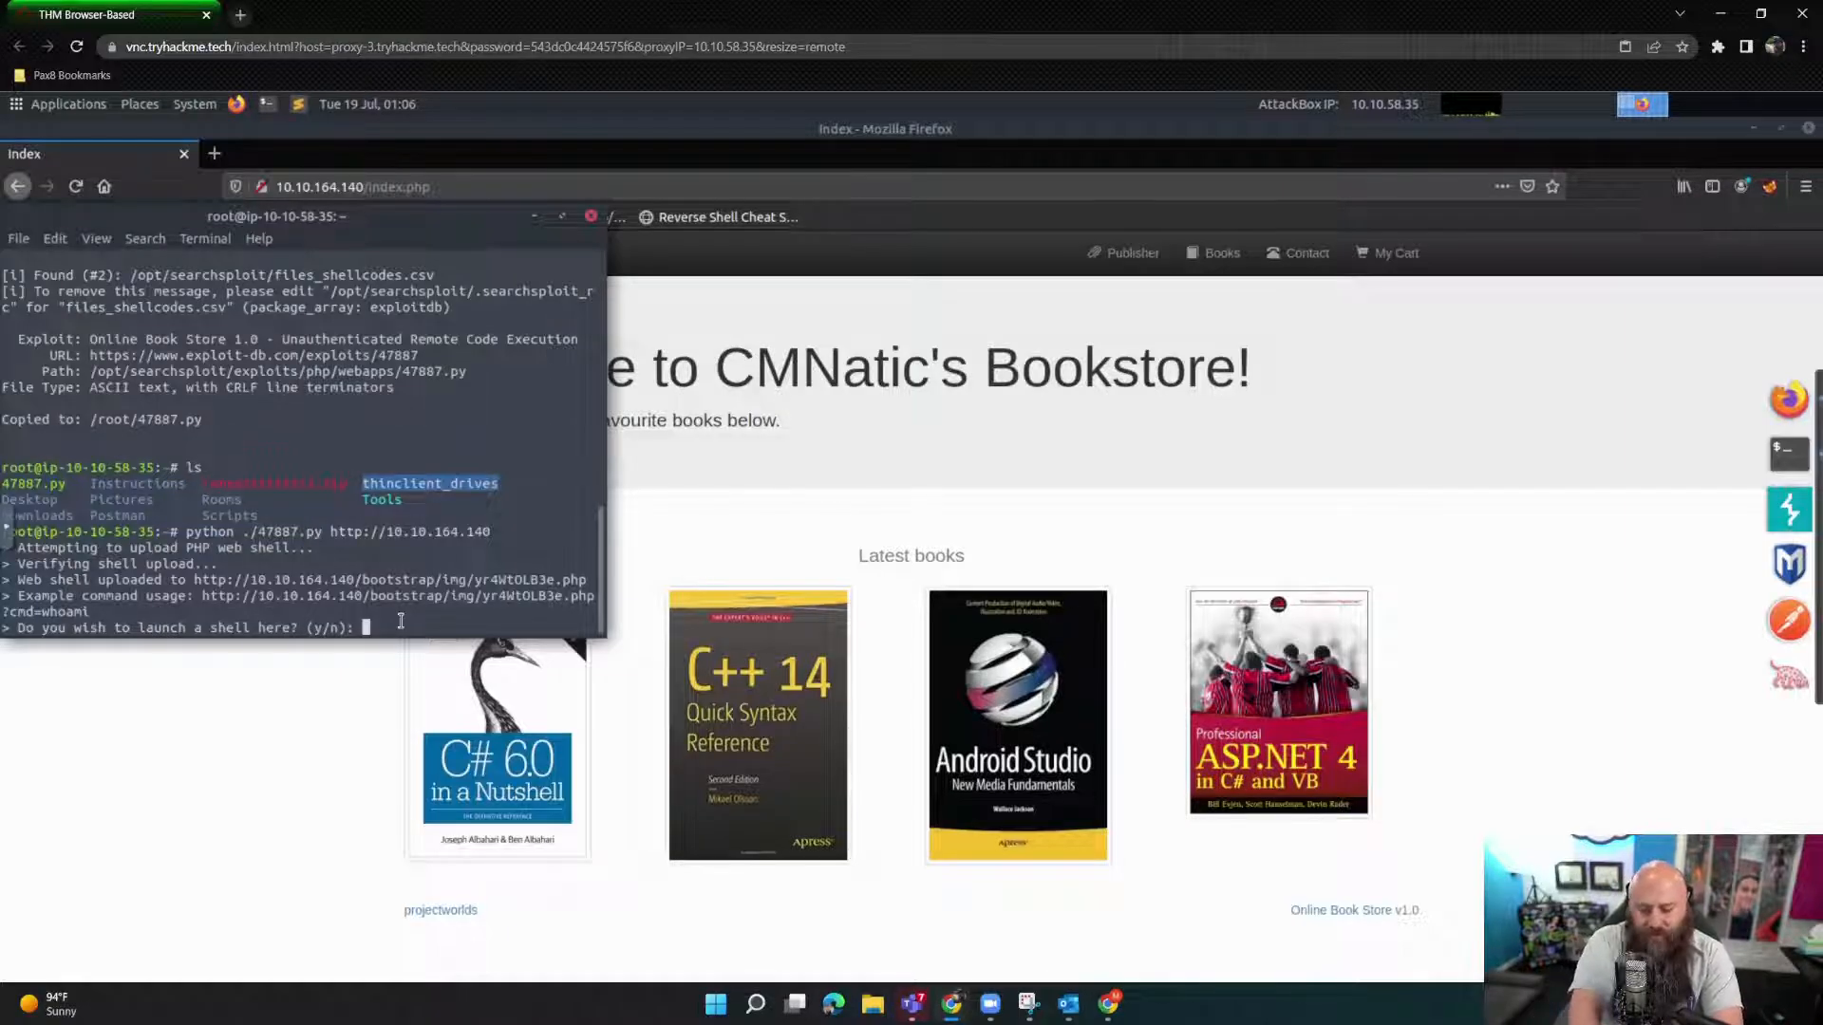
text(y)
text(ls)
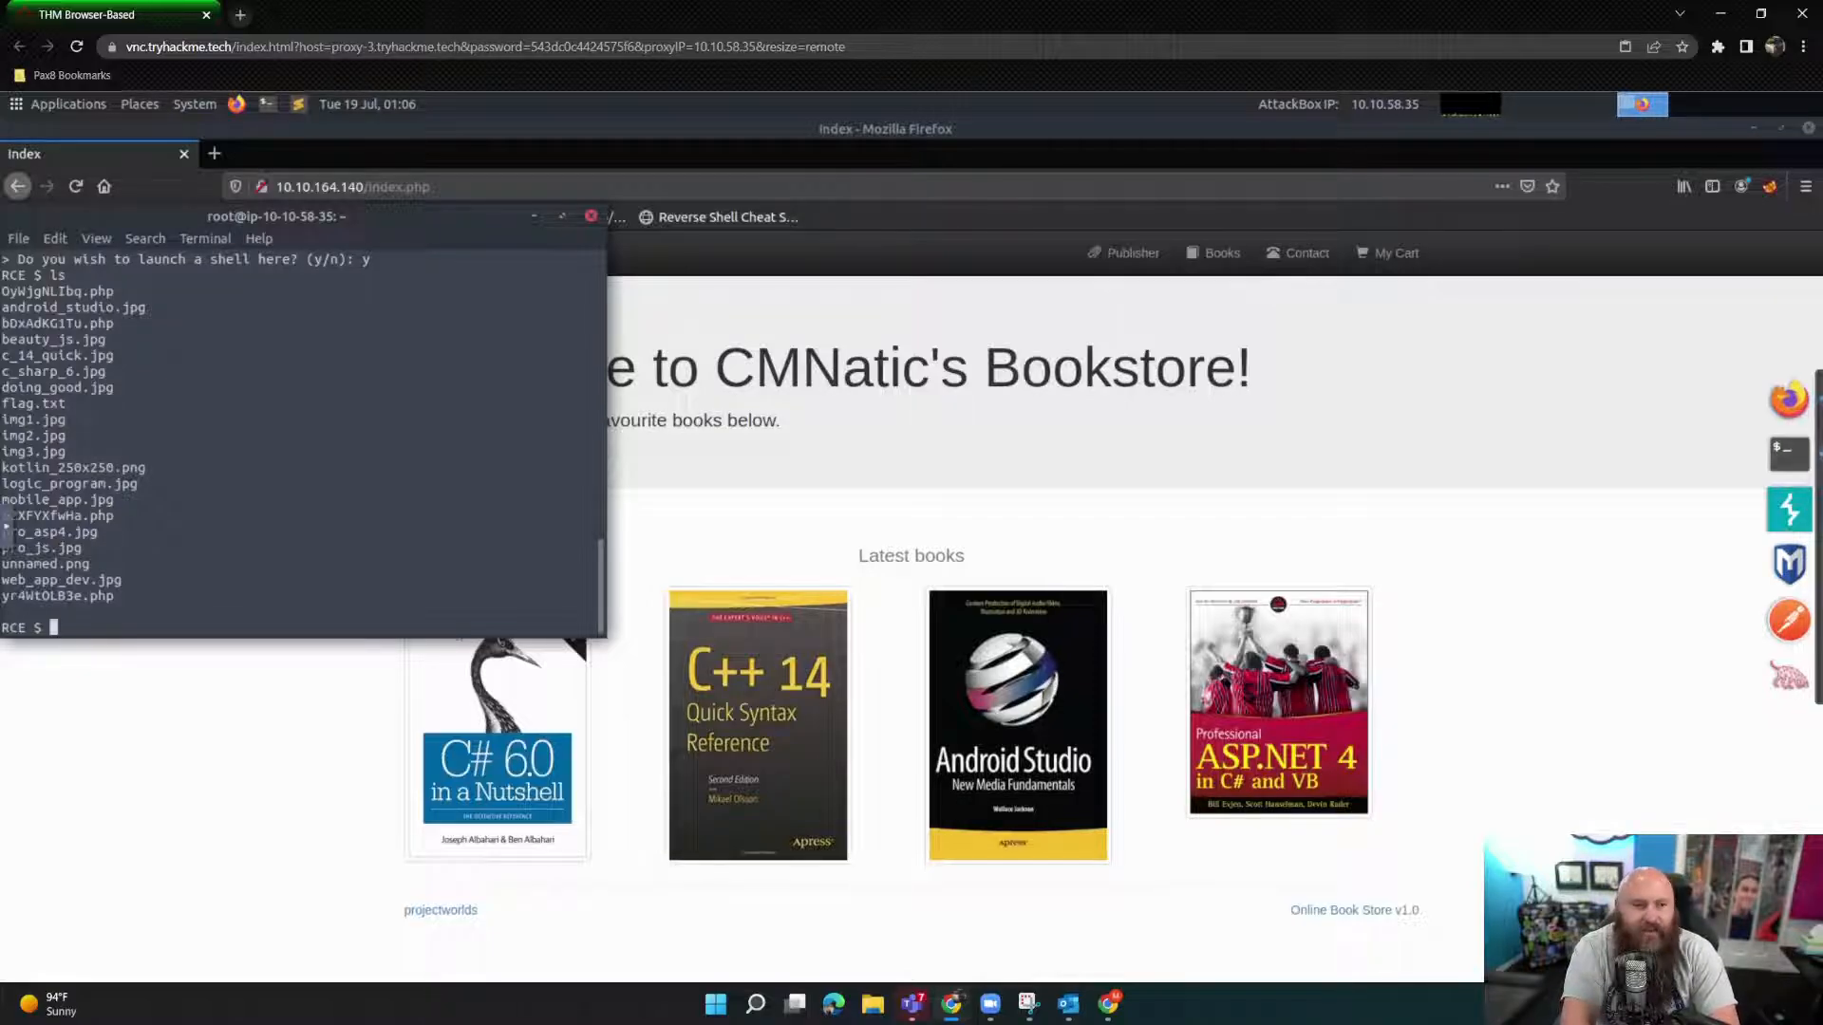
Step: Print flag.txt on the bookstore server with cat in the RCE shell
text(cat)
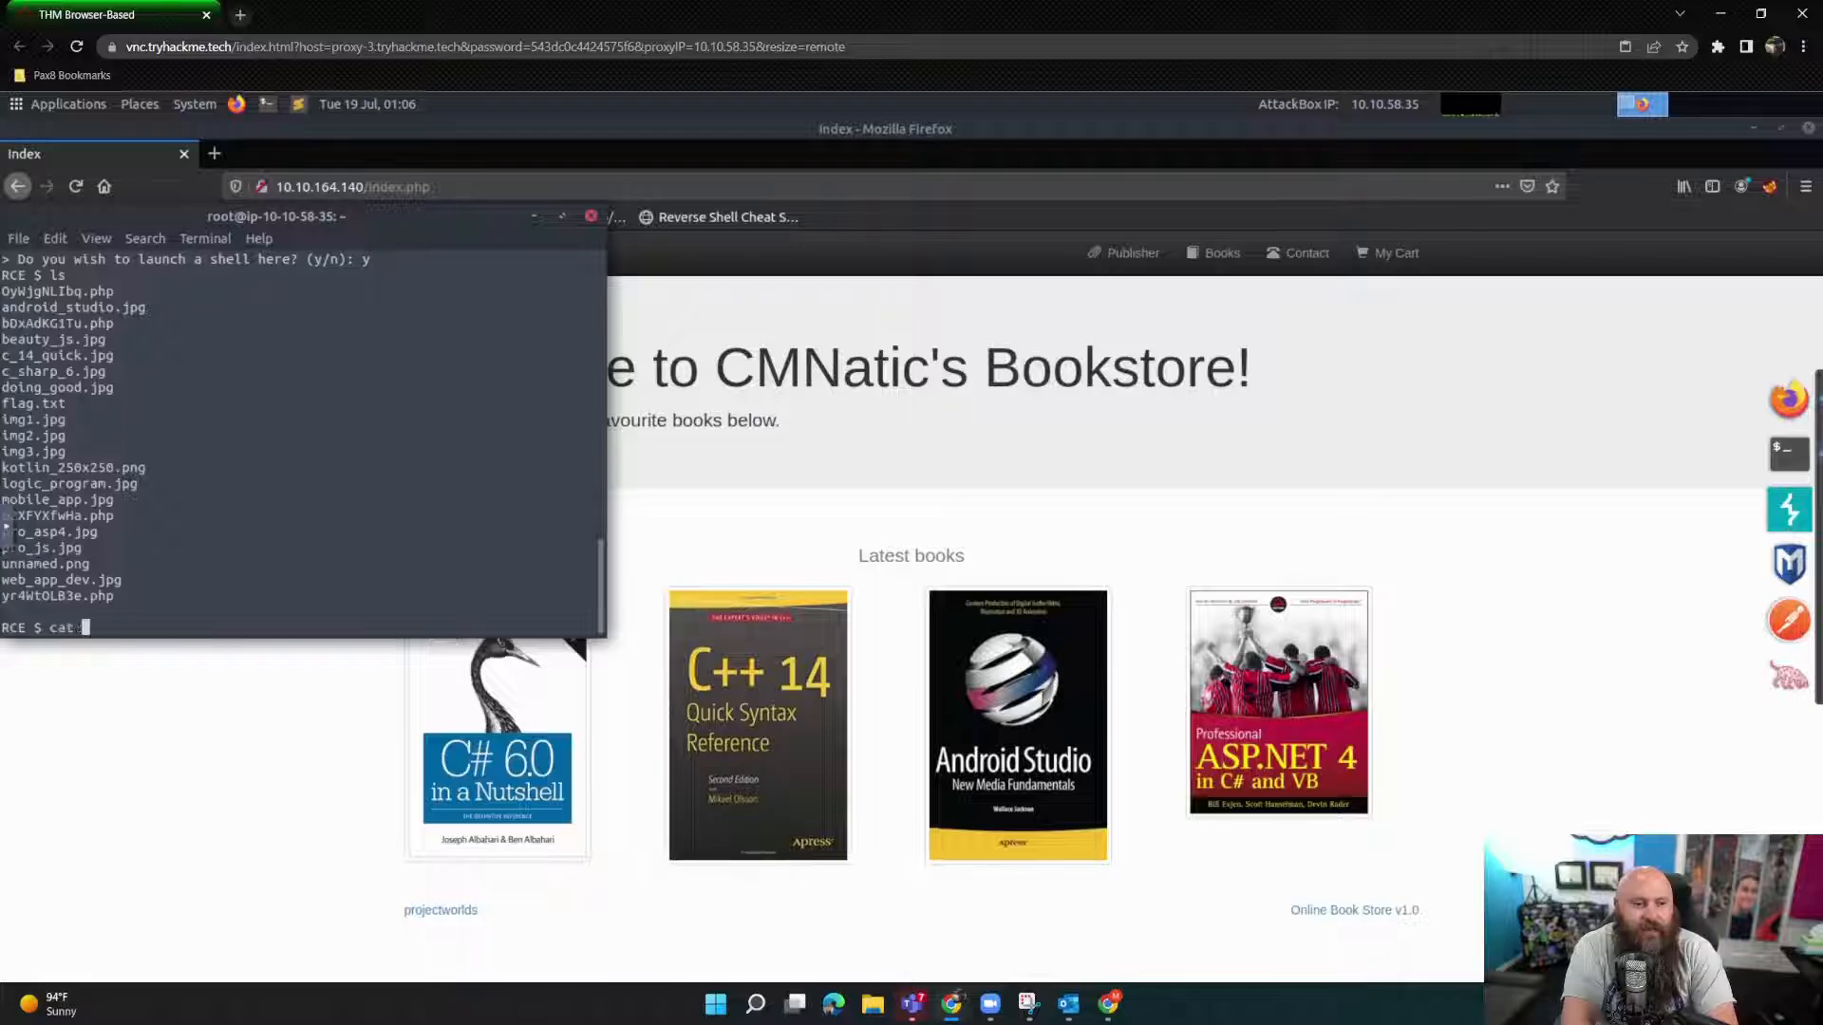
text(flag.txt)
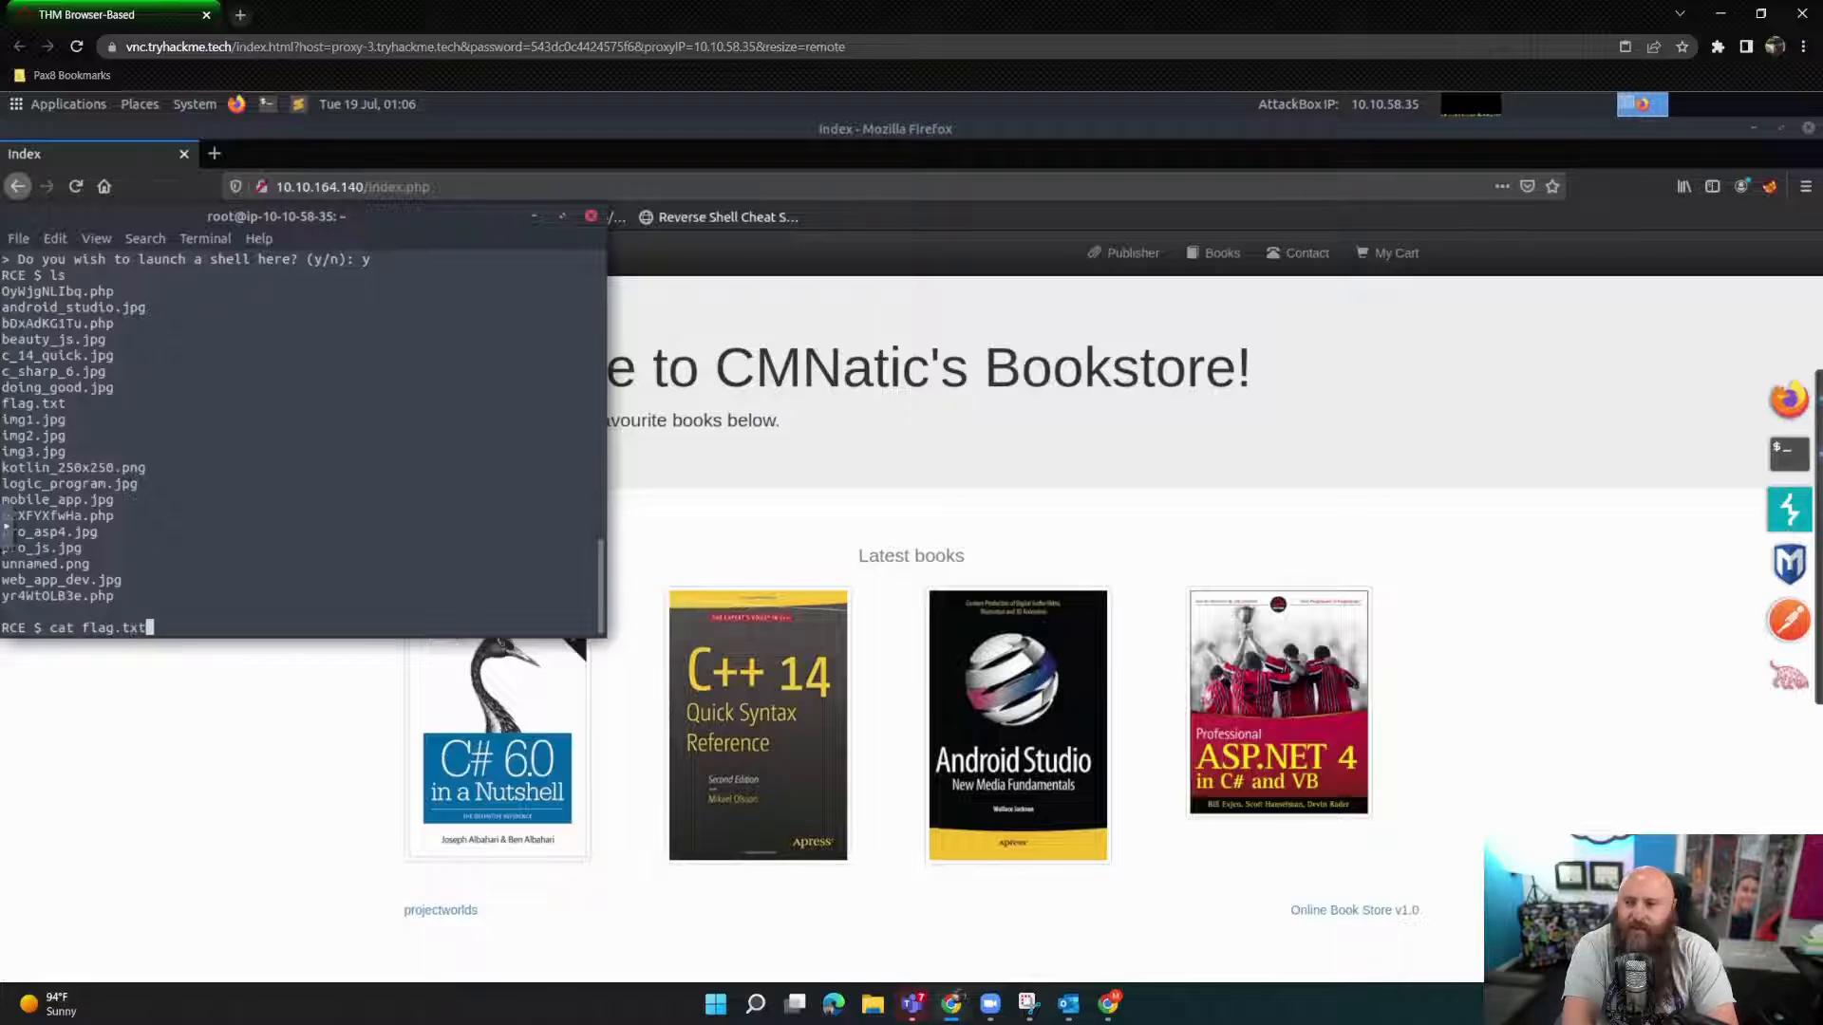
key(Return)
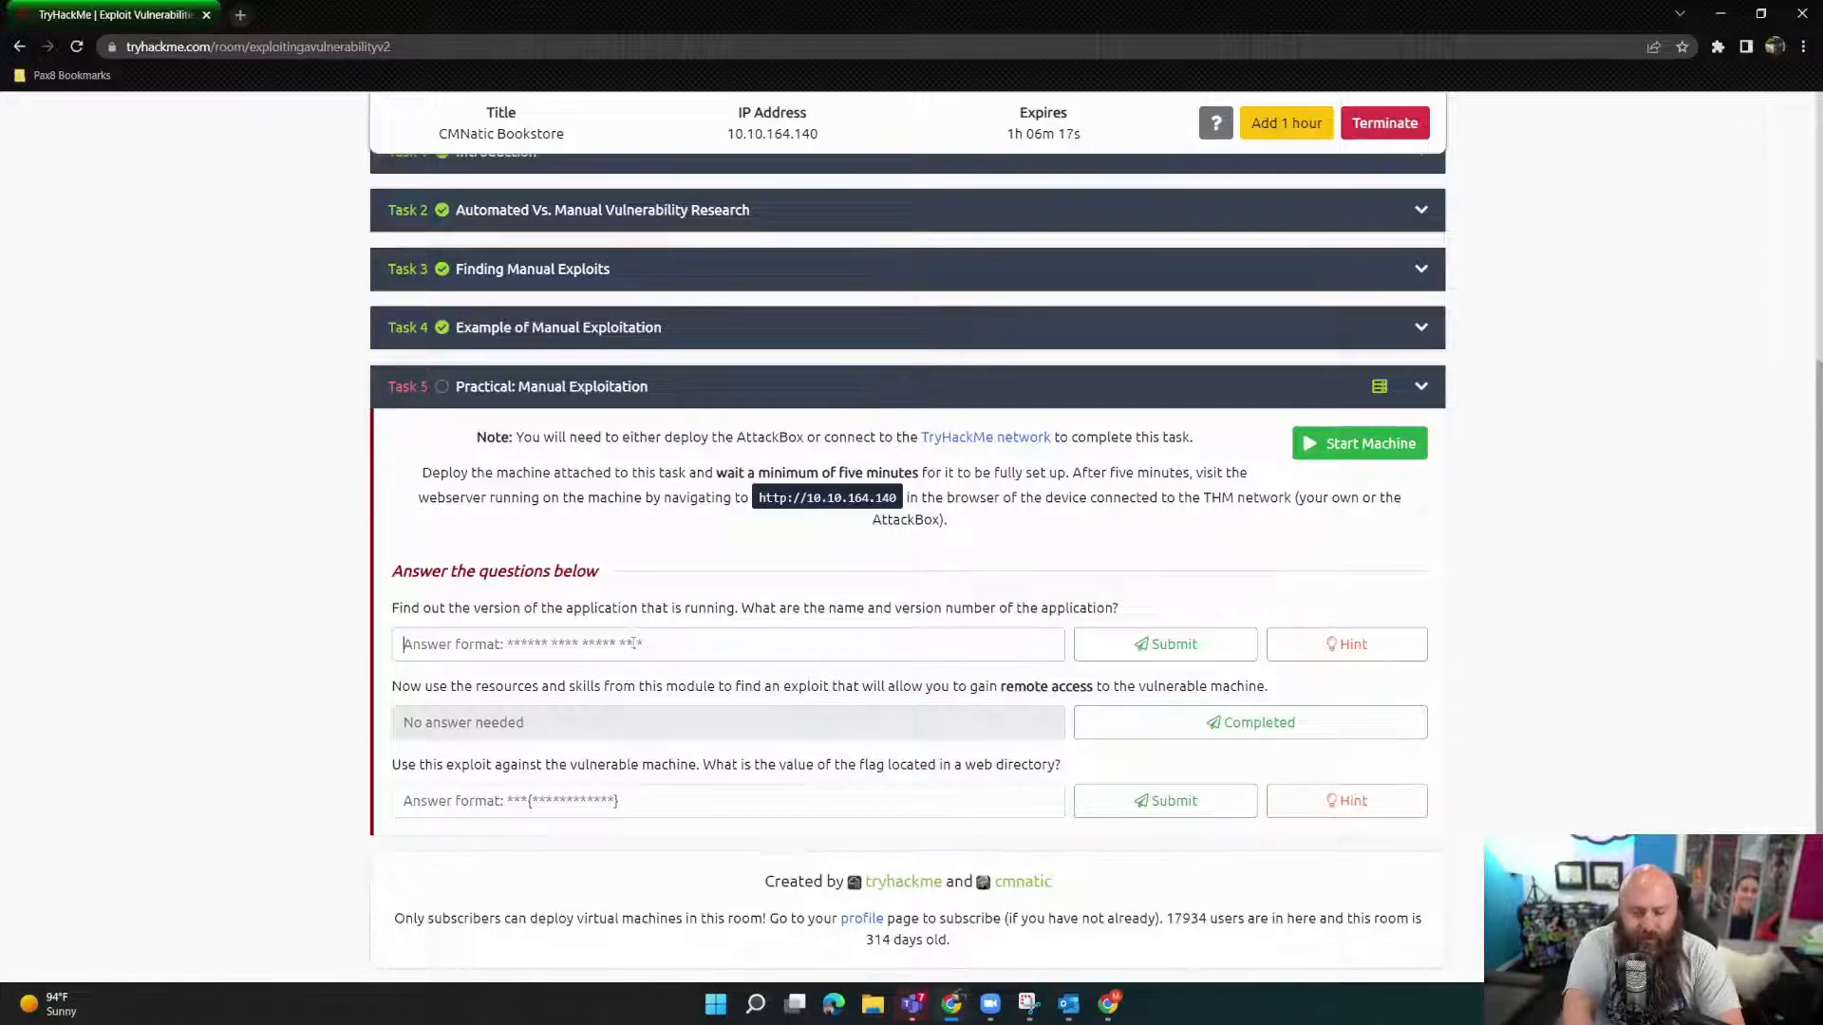
Step: Submit 'Online Book Store v1.0' as the application name and version
text(O)
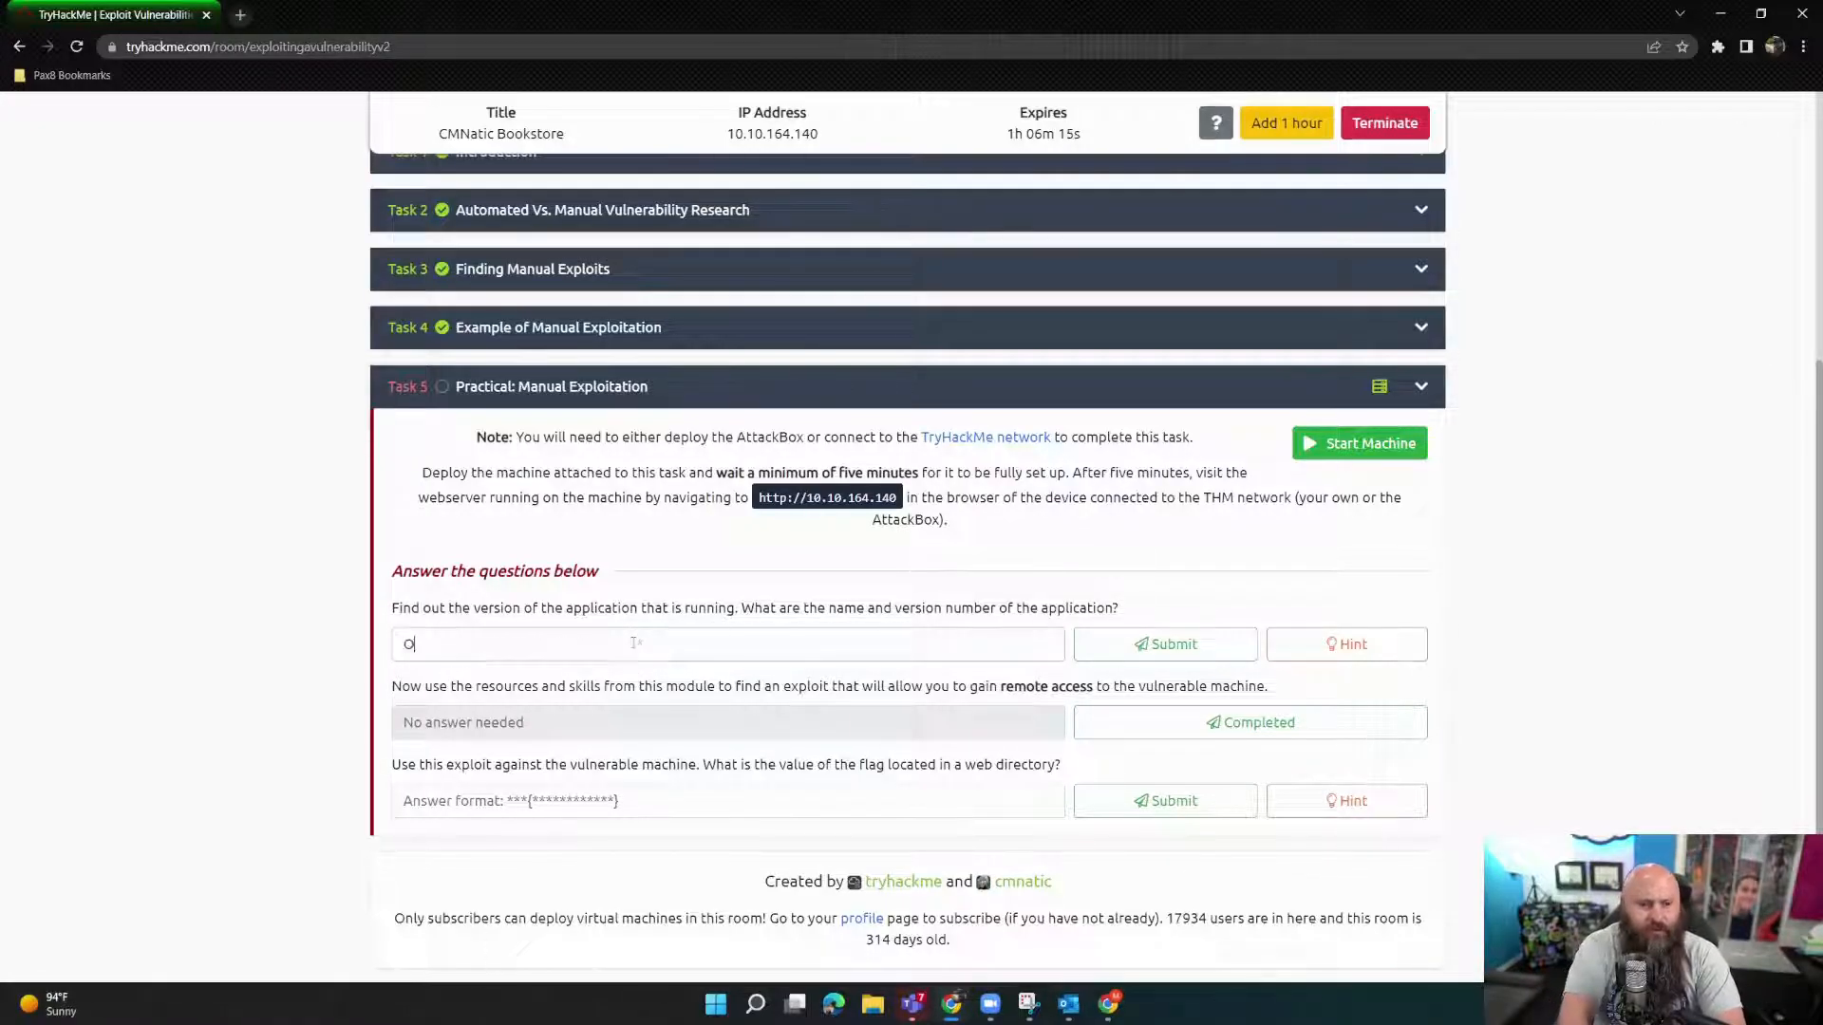
text(nline Bo)
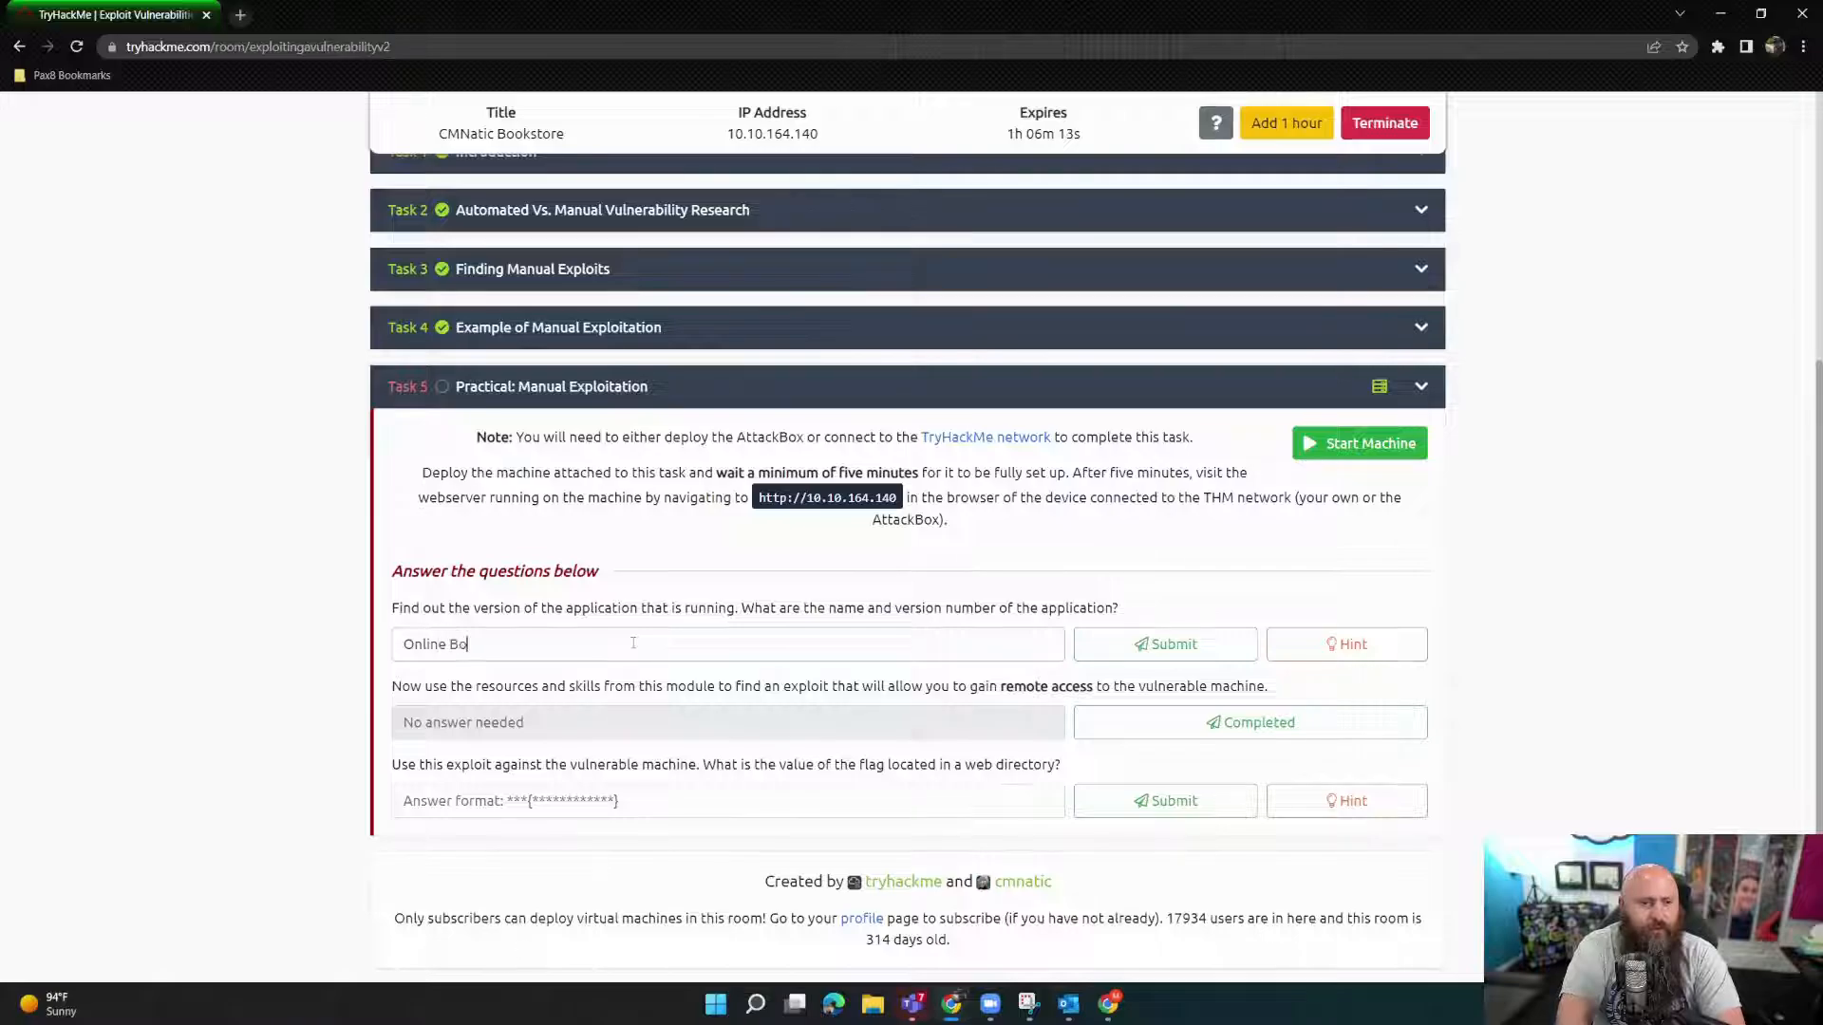
text(ok Store v1.)
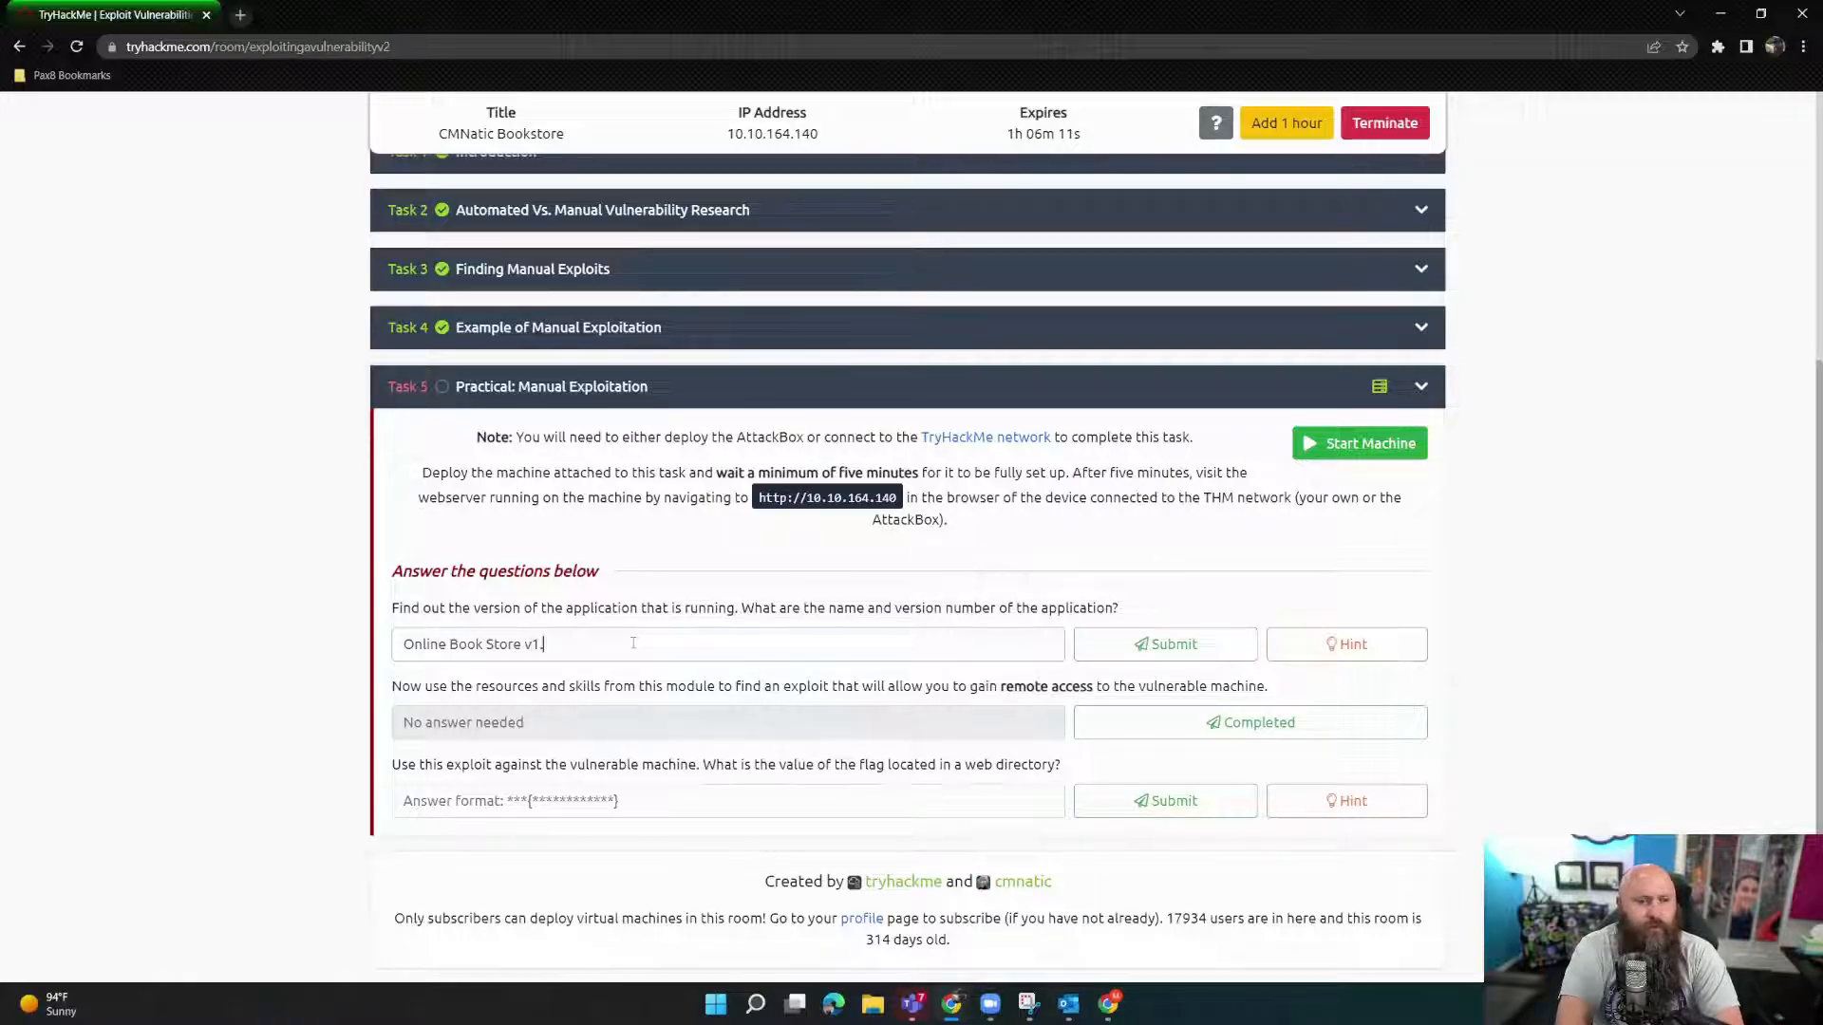
click(1164, 644)
text(T)
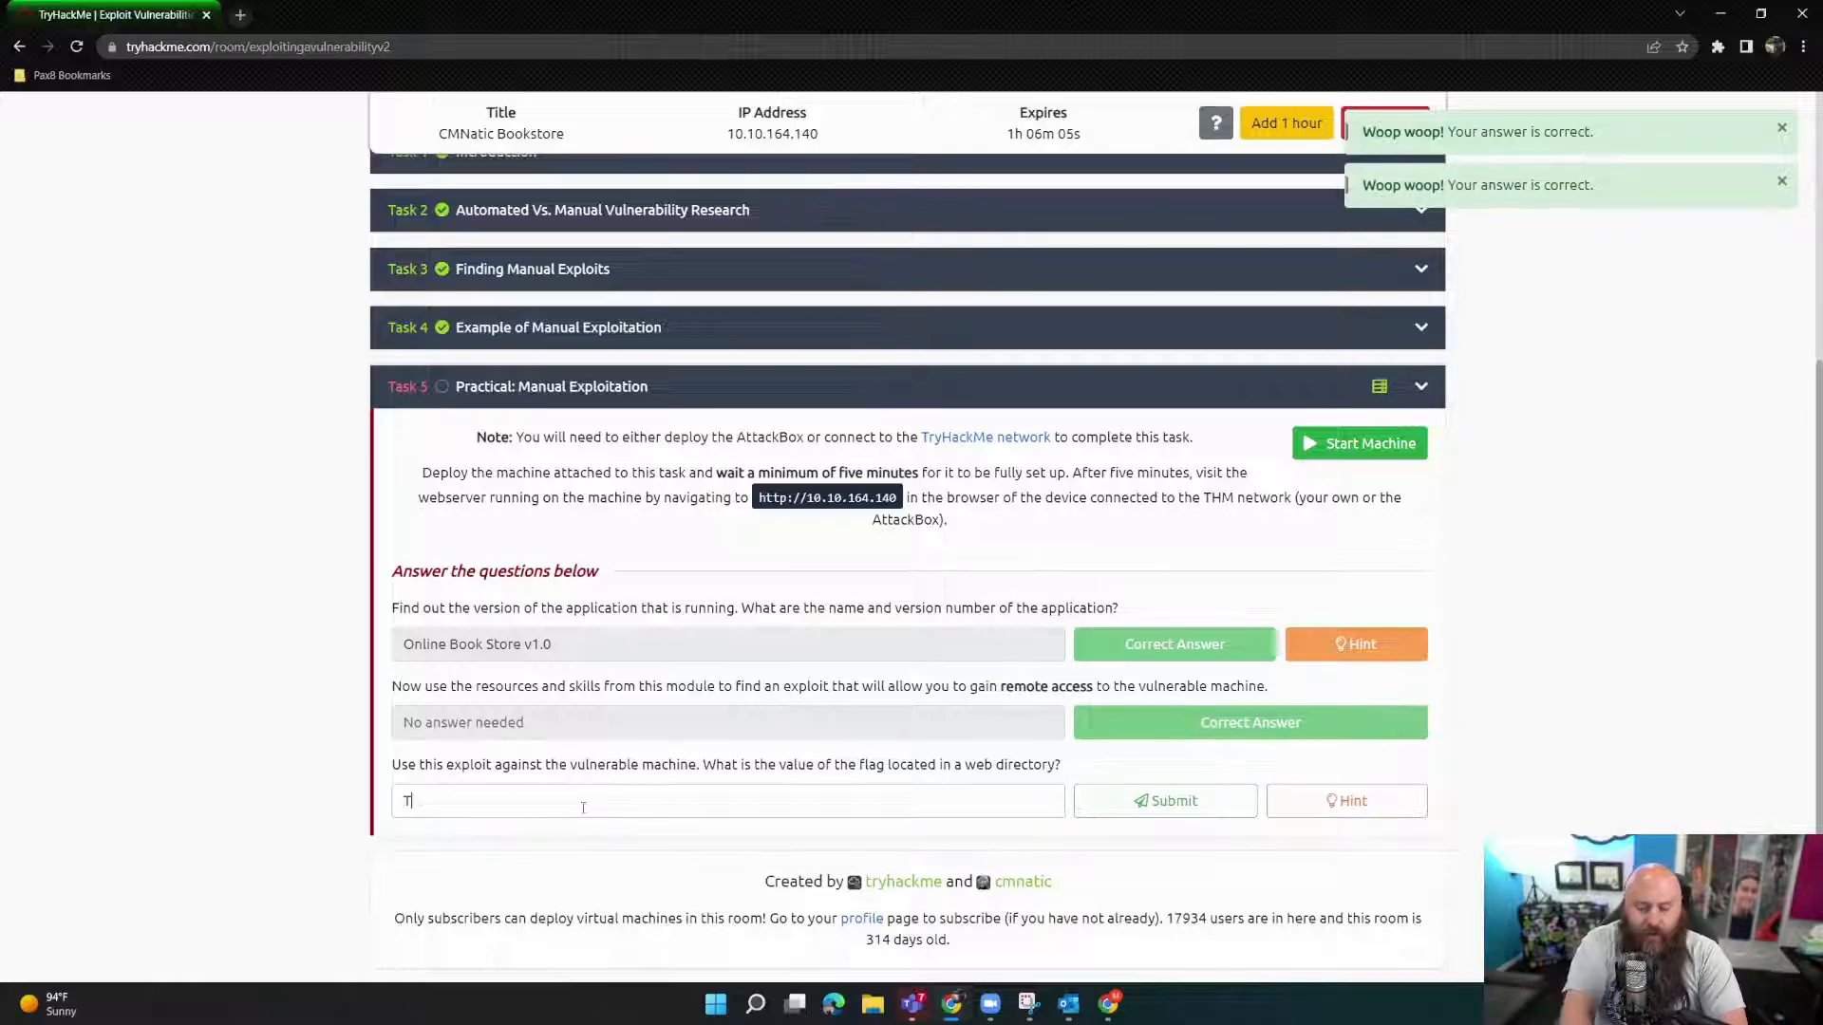
Step: Submit the flag THM{BOOK_KEEPING}
text(HM{)
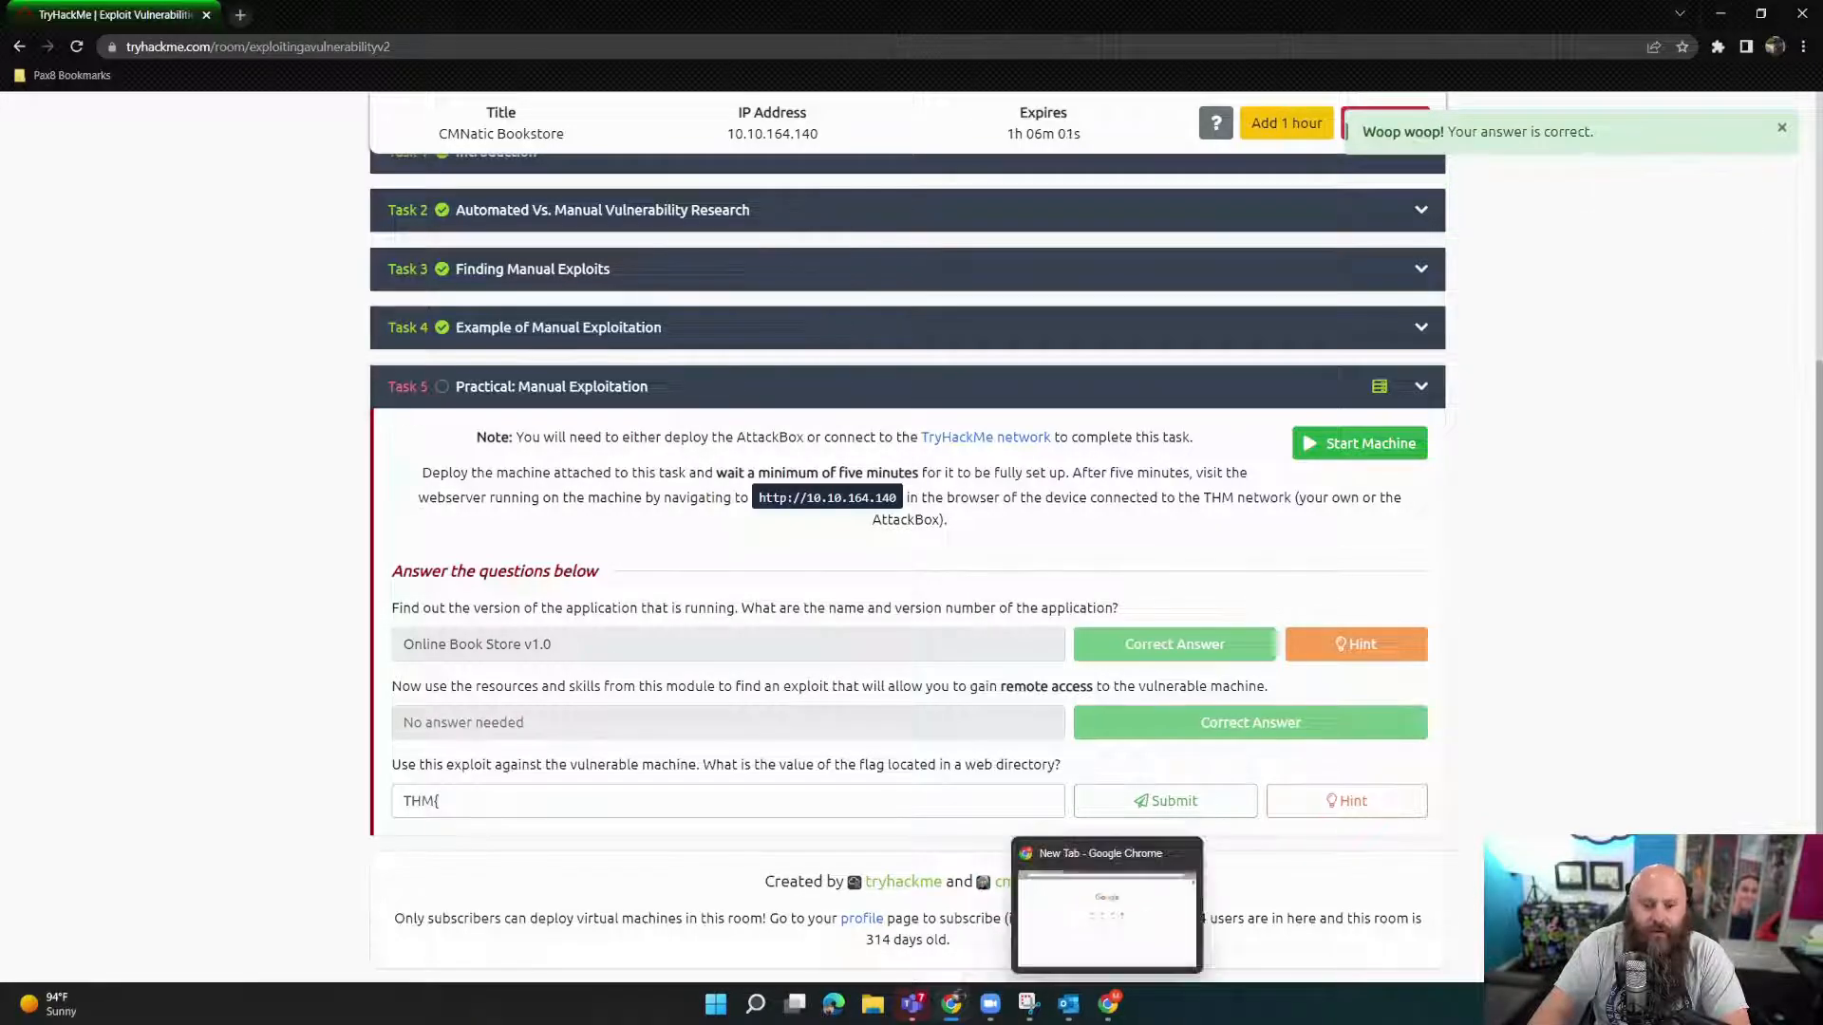
click(1105, 907)
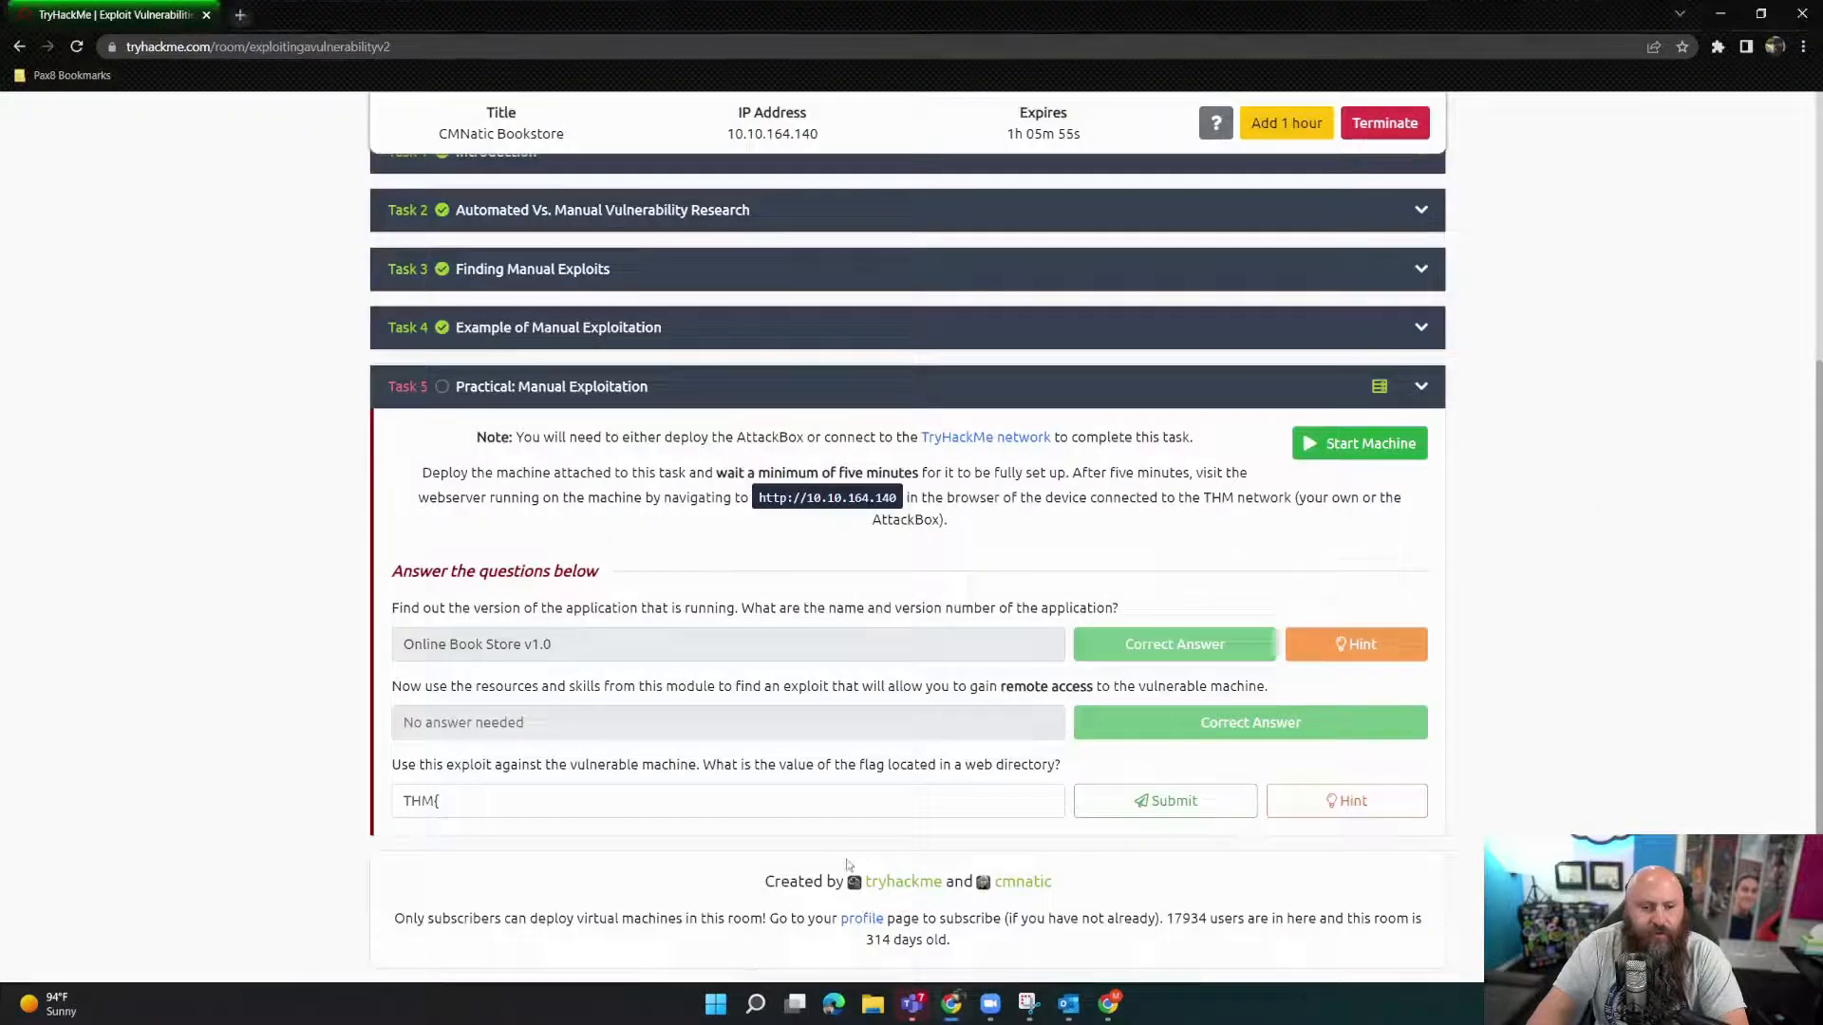
text(BOOK_)
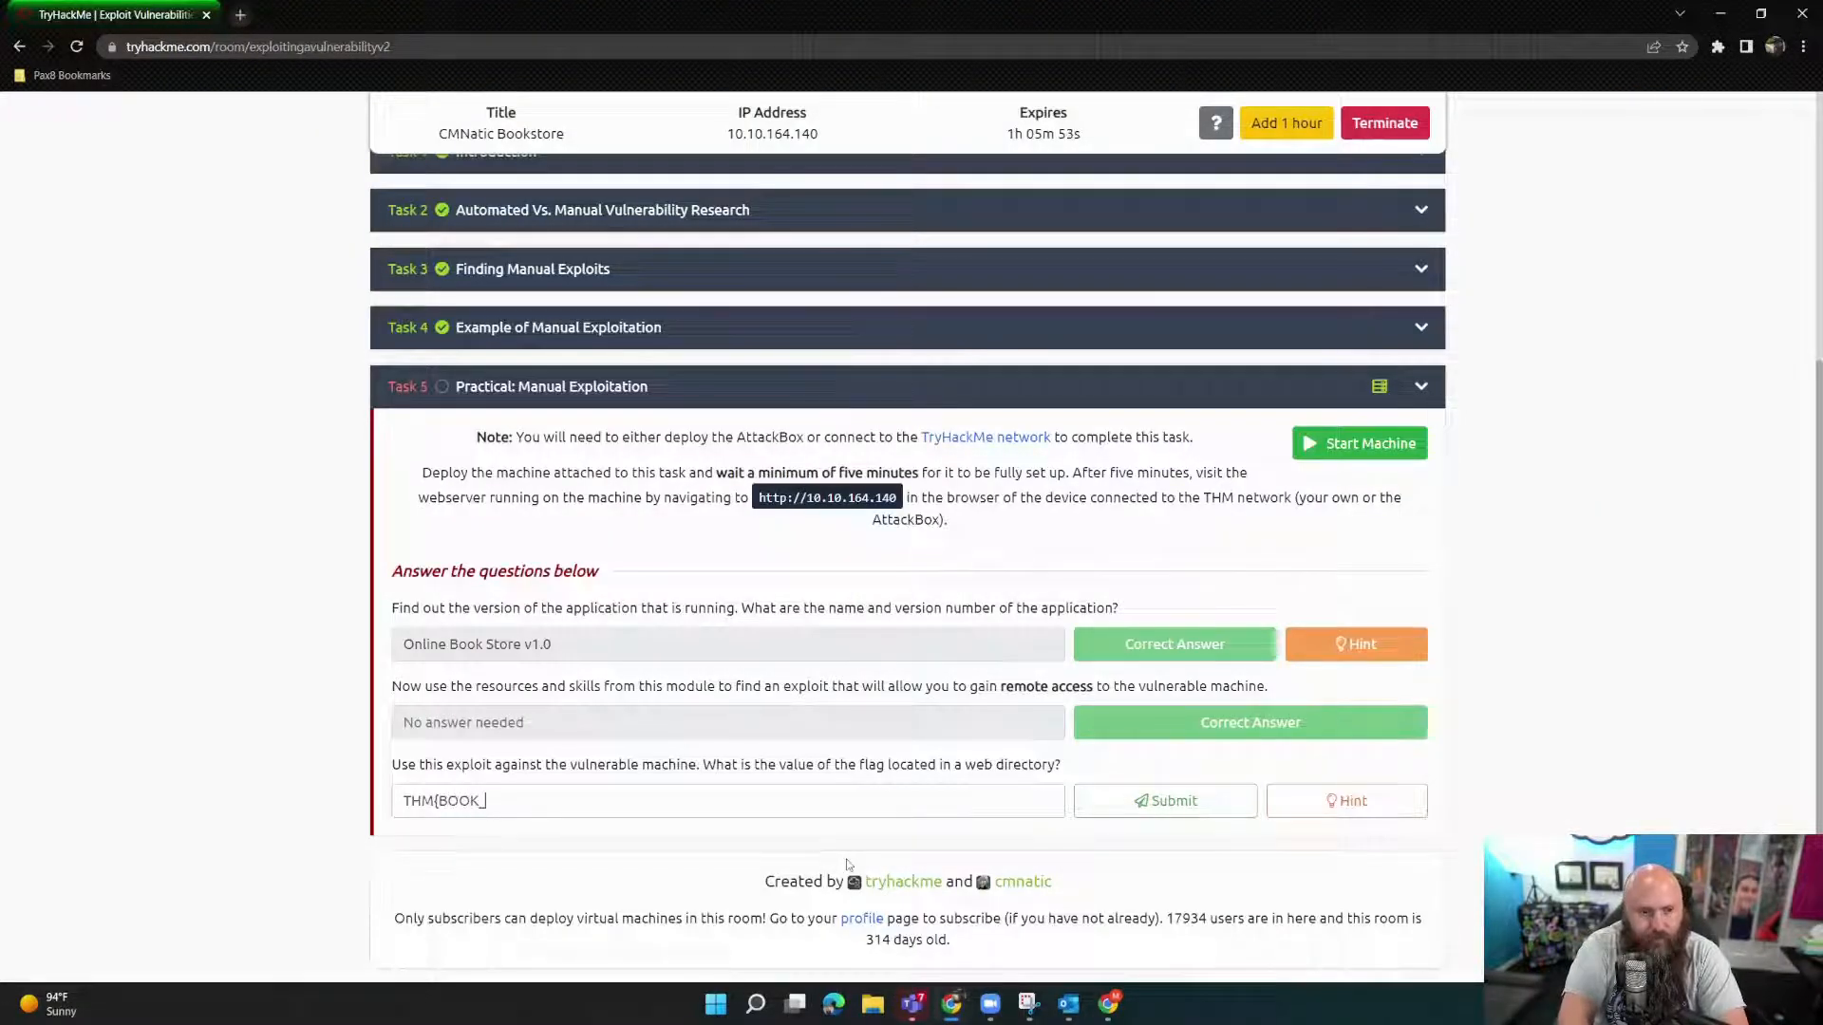
text(KEEPING)
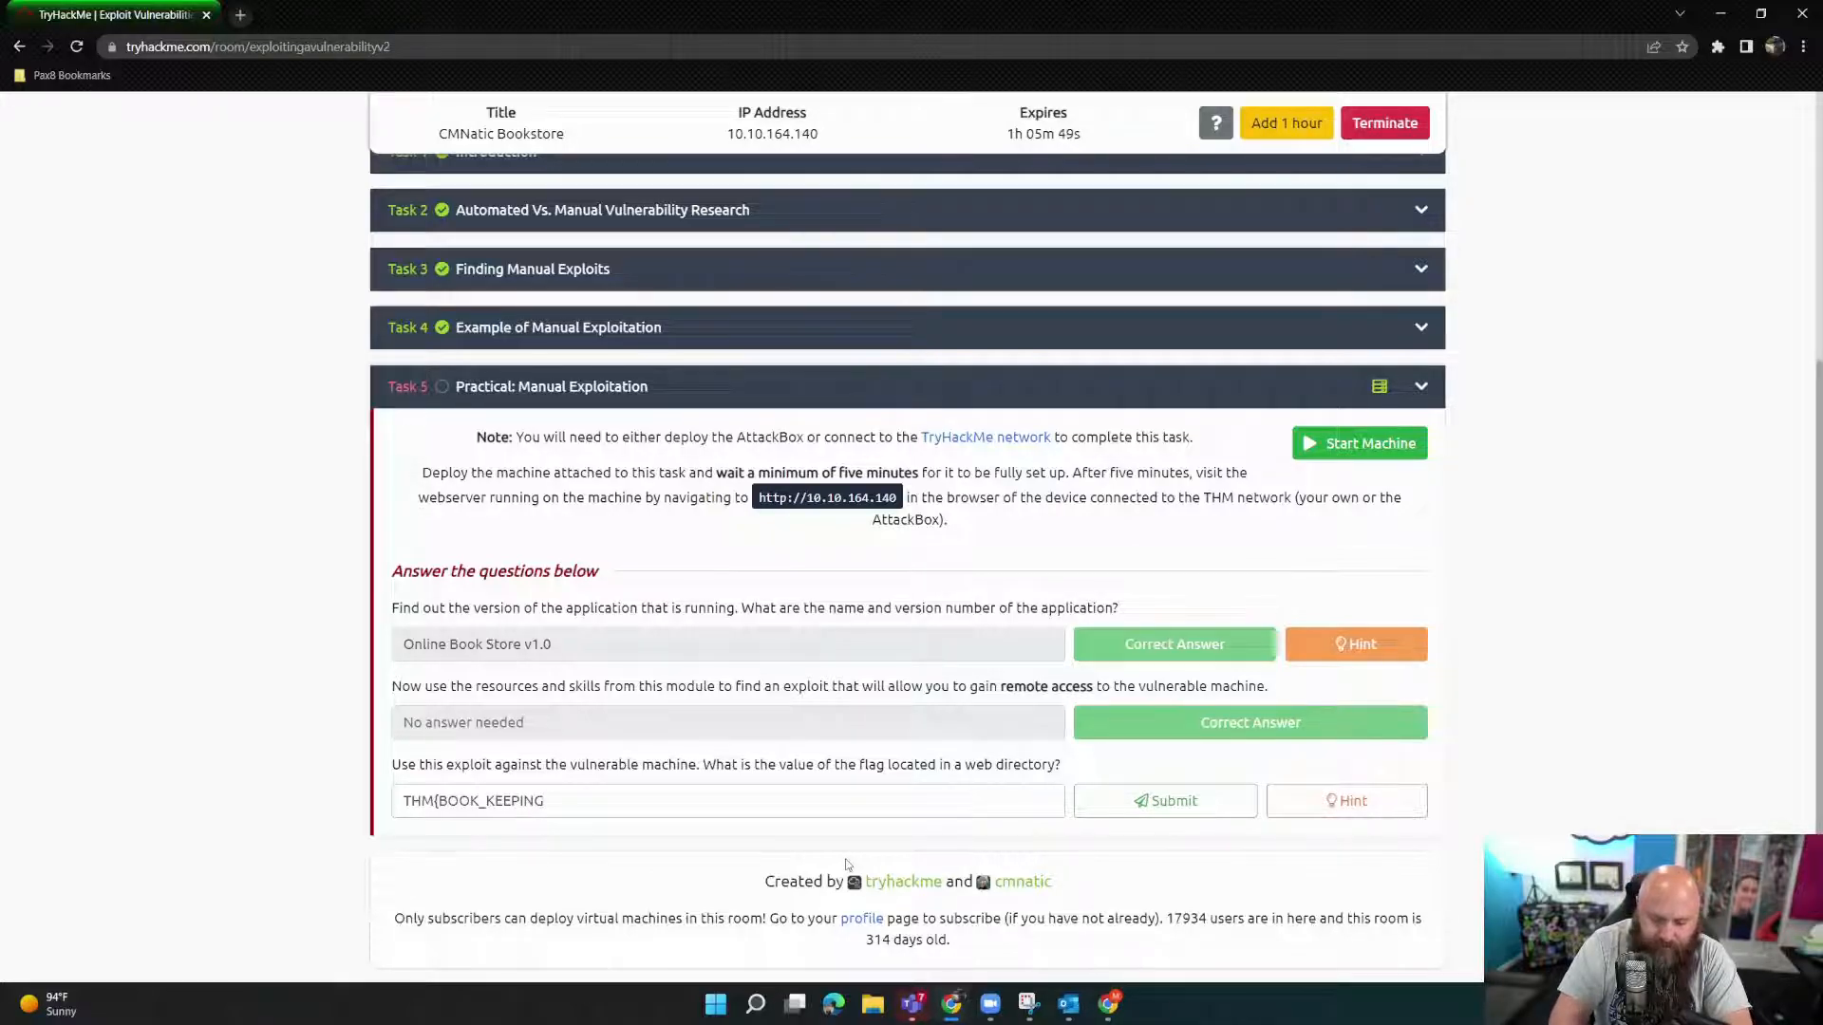
click(1171, 800)
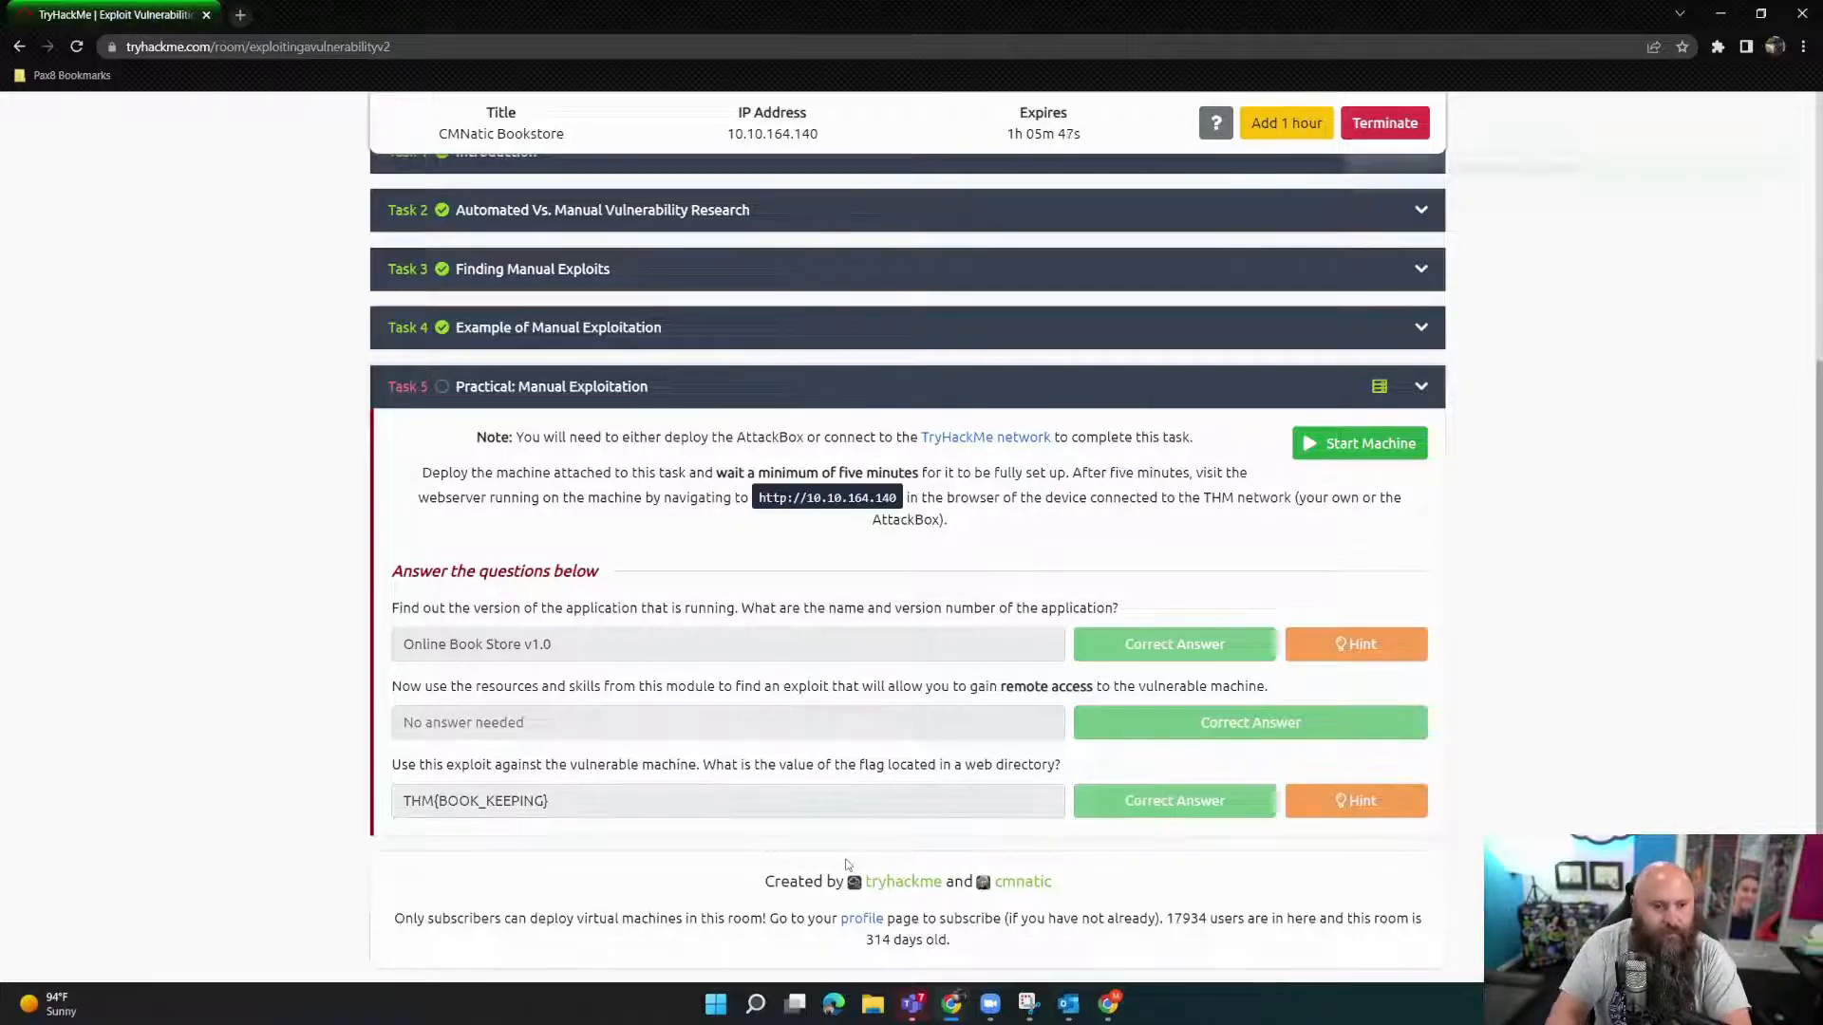